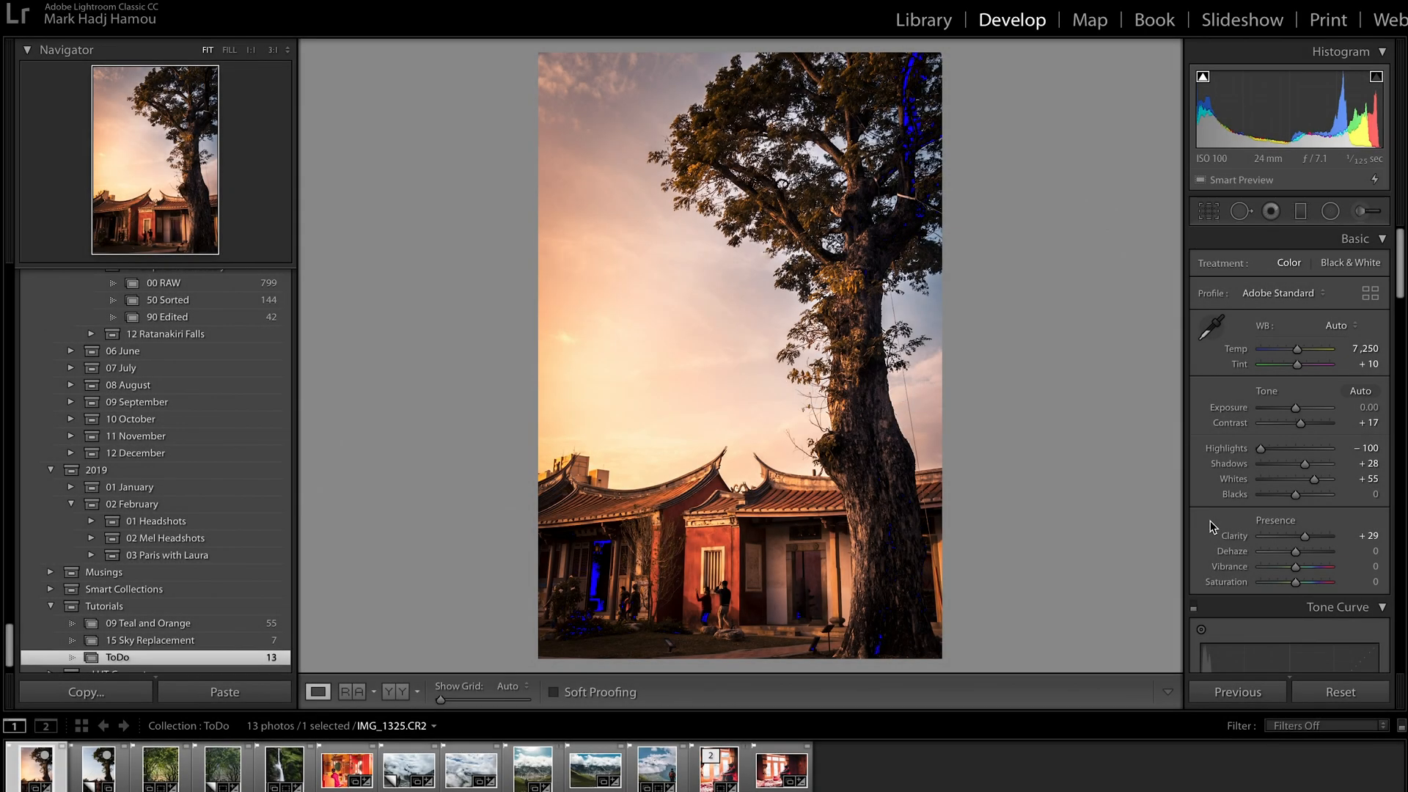
# Step: Preview highlight and shadow clipping by sweeping the Highlights and Blacks sliders
pyautogui.moveTo(1261, 448); pyautogui.dragTo(1273, 448)
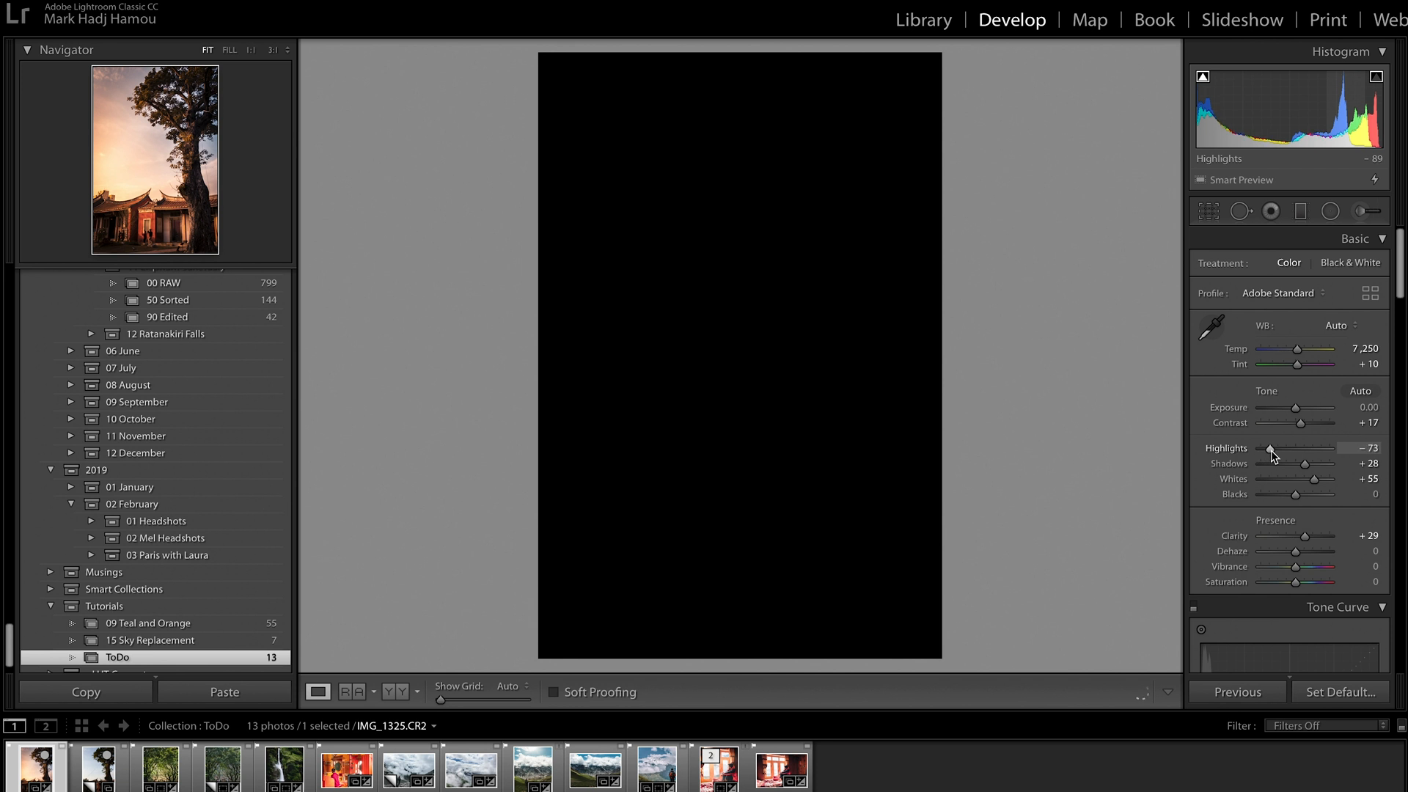
pyautogui.moveTo(1267, 449); pyautogui.dragTo(1306, 452)
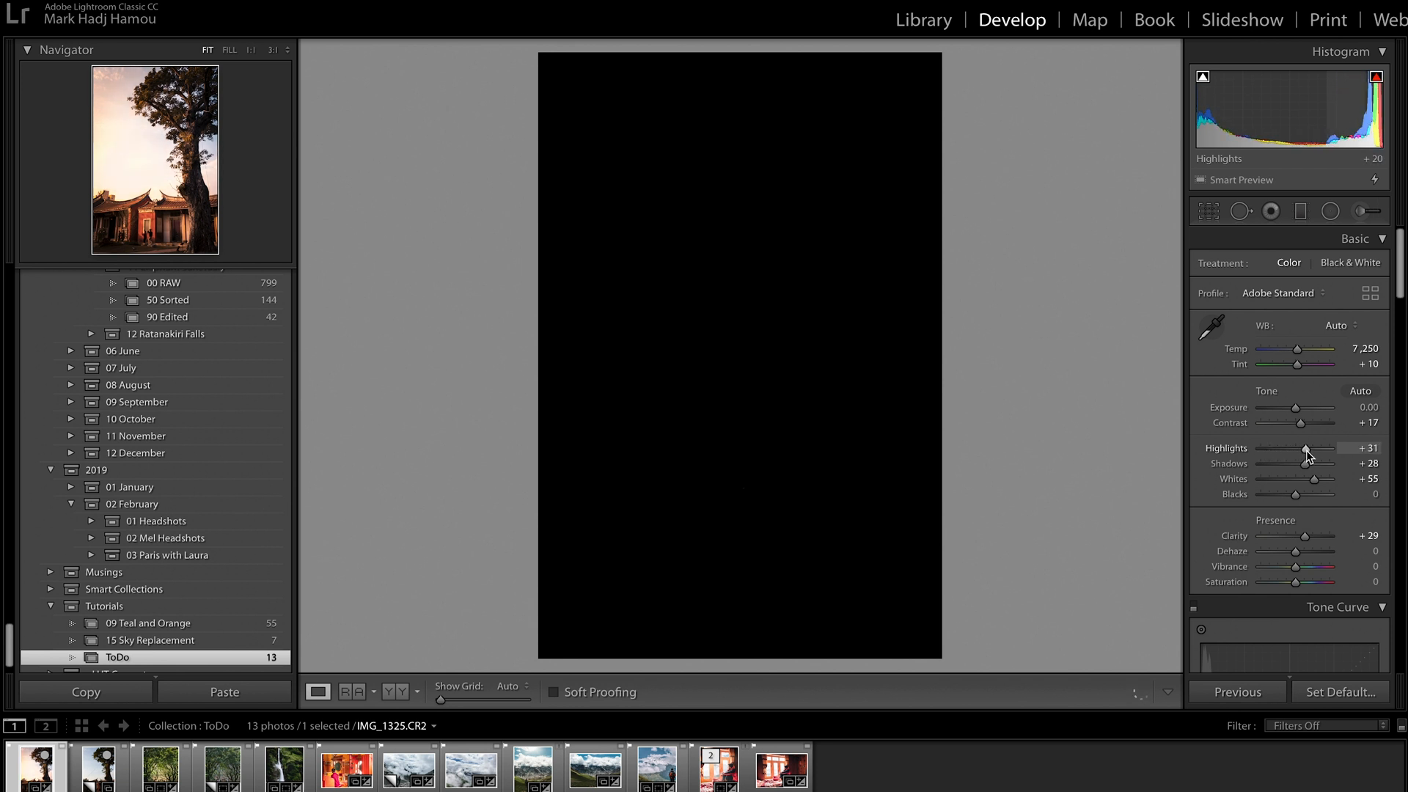
pyautogui.moveTo(1305, 448); pyautogui.dragTo(1320, 448)
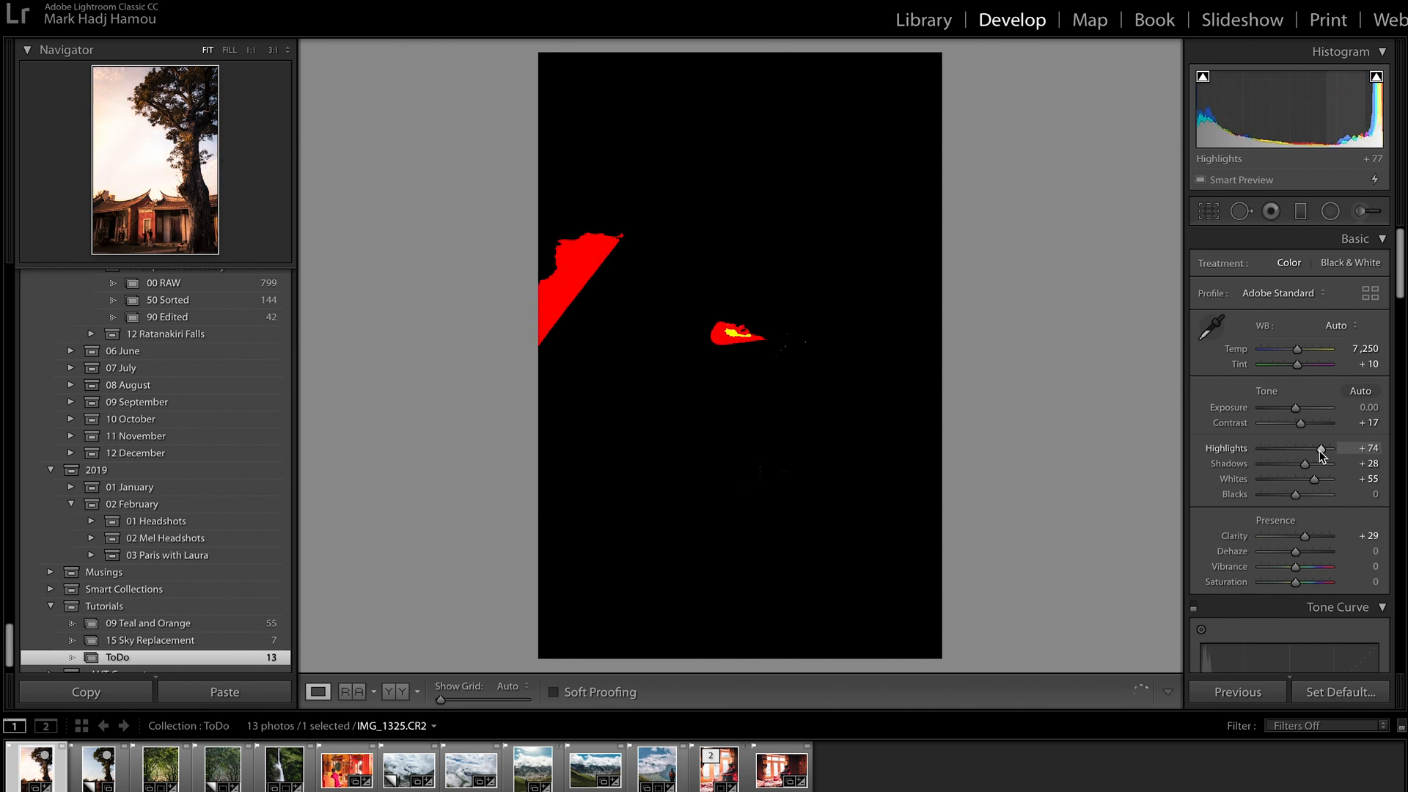
pyautogui.moveTo(1320, 448); pyautogui.dragTo(1259, 448)
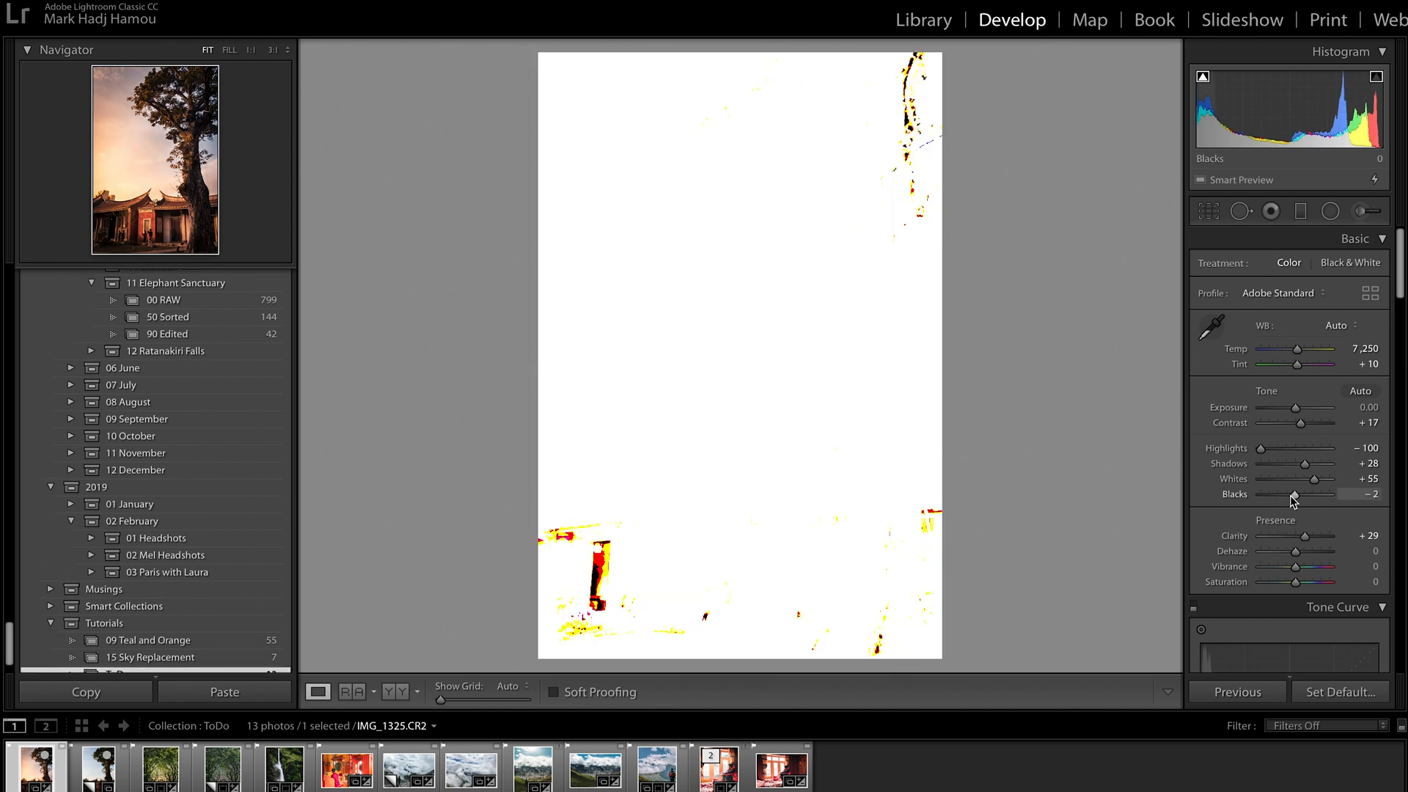
pyautogui.moveTo(1321, 495); pyautogui.dragTo(1288, 495)
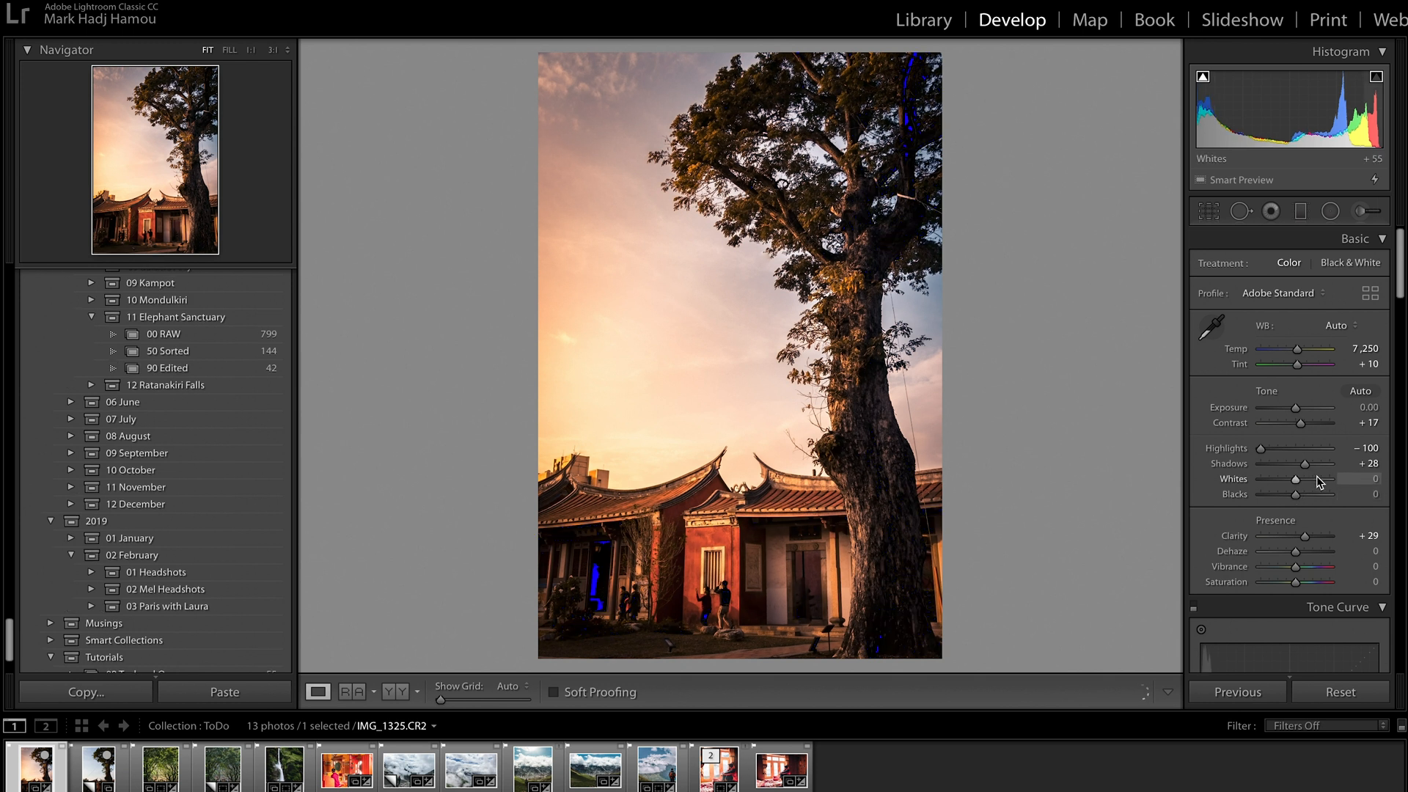
pyautogui.moveTo(1337, 478); pyautogui.dragTo(1295, 479)
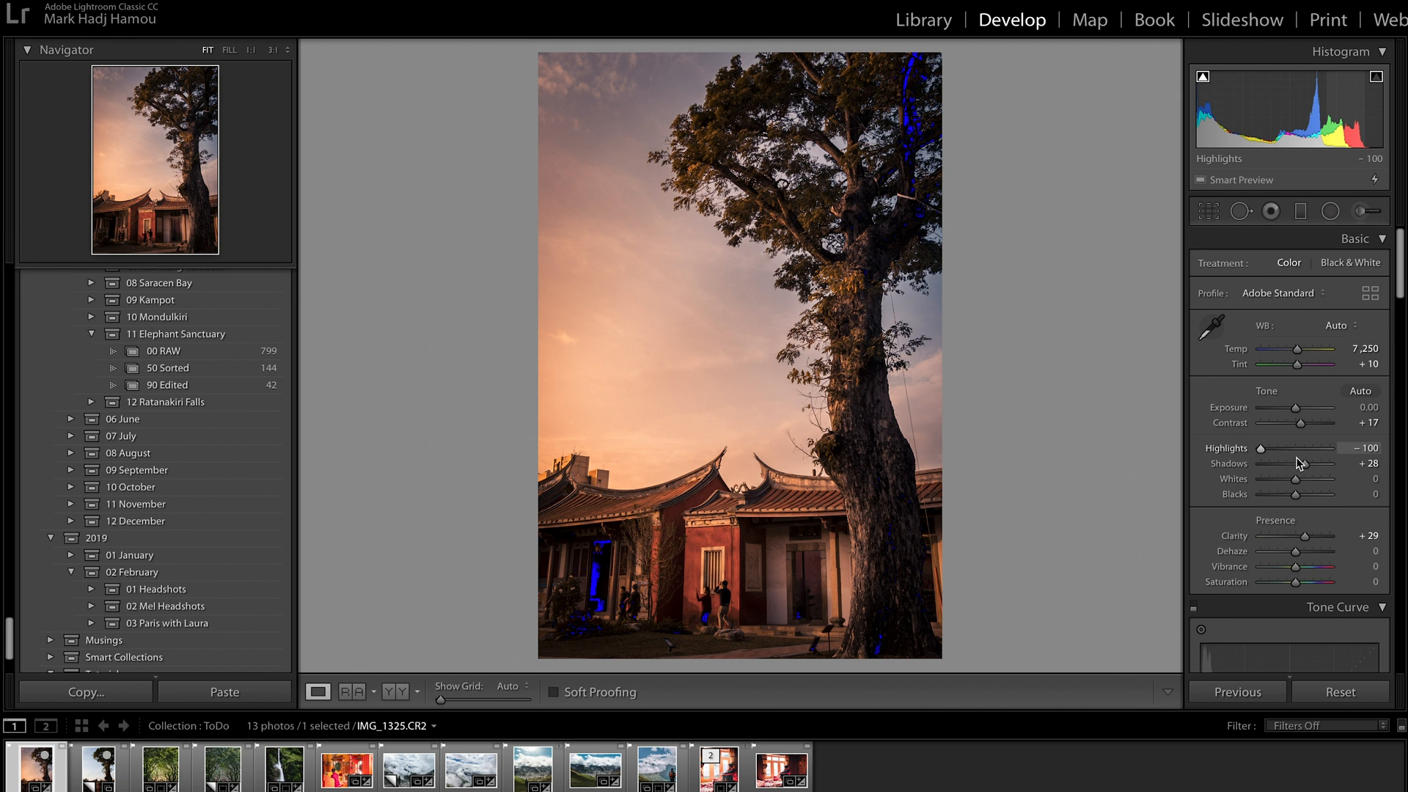
pyautogui.moveTo(1299, 482)
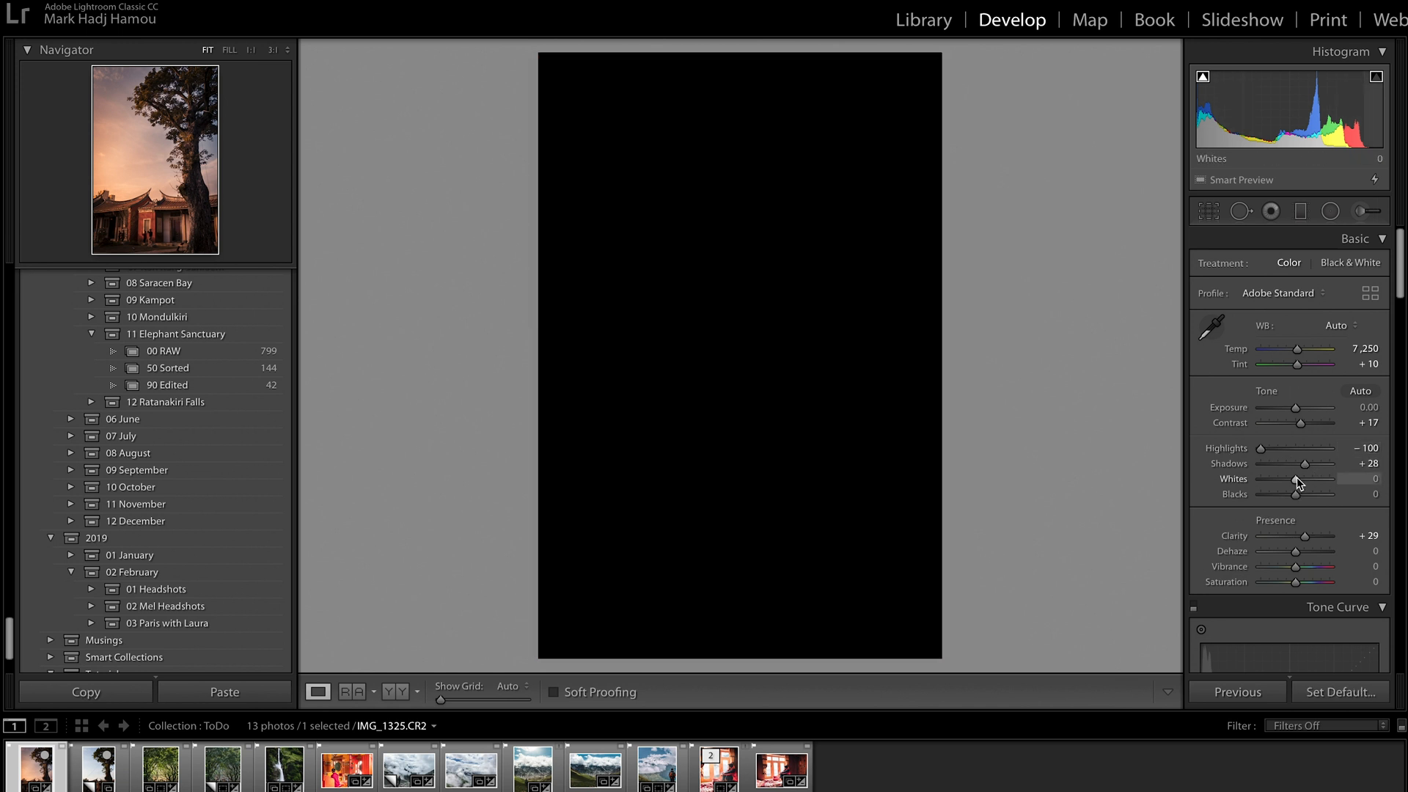
# Step: Set Whites to +57 and Blacks to −5 while watching the clipping overlay
pyautogui.moveTo(1297, 491); pyautogui.dragTo(1315, 492)
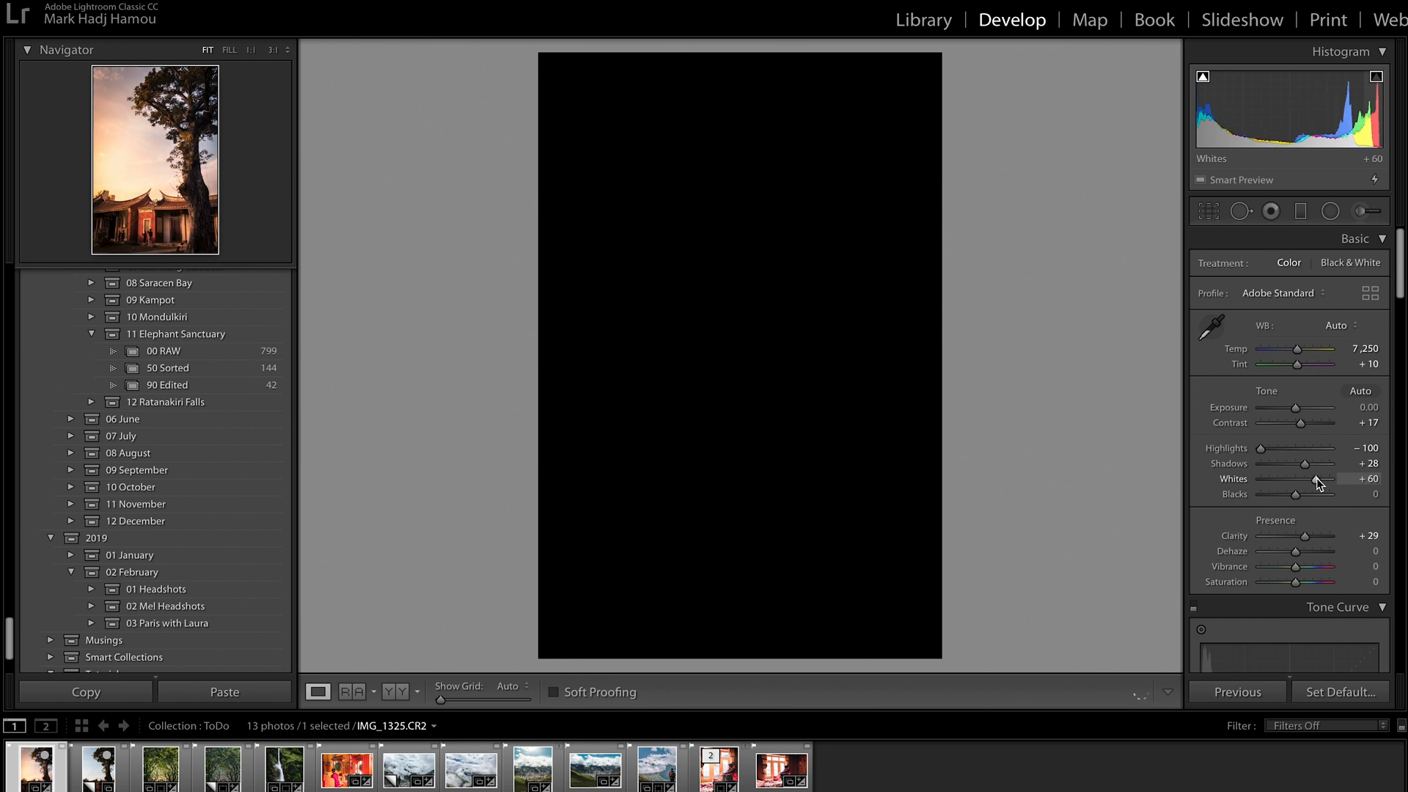
pyautogui.moveTo(1324, 479); pyautogui.dragTo(1318, 479)
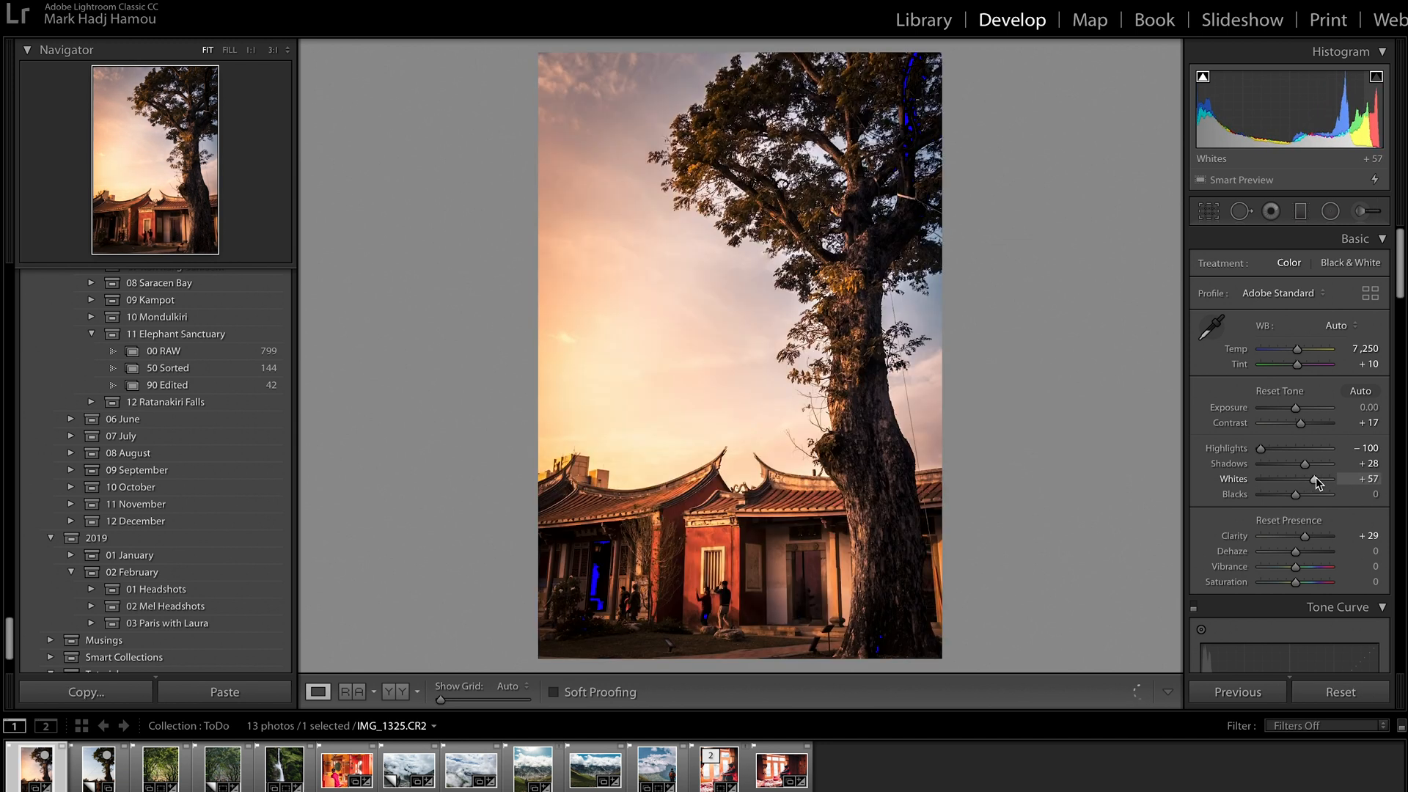
pyautogui.moveTo(1319, 494); pyautogui.dragTo(1292, 494)
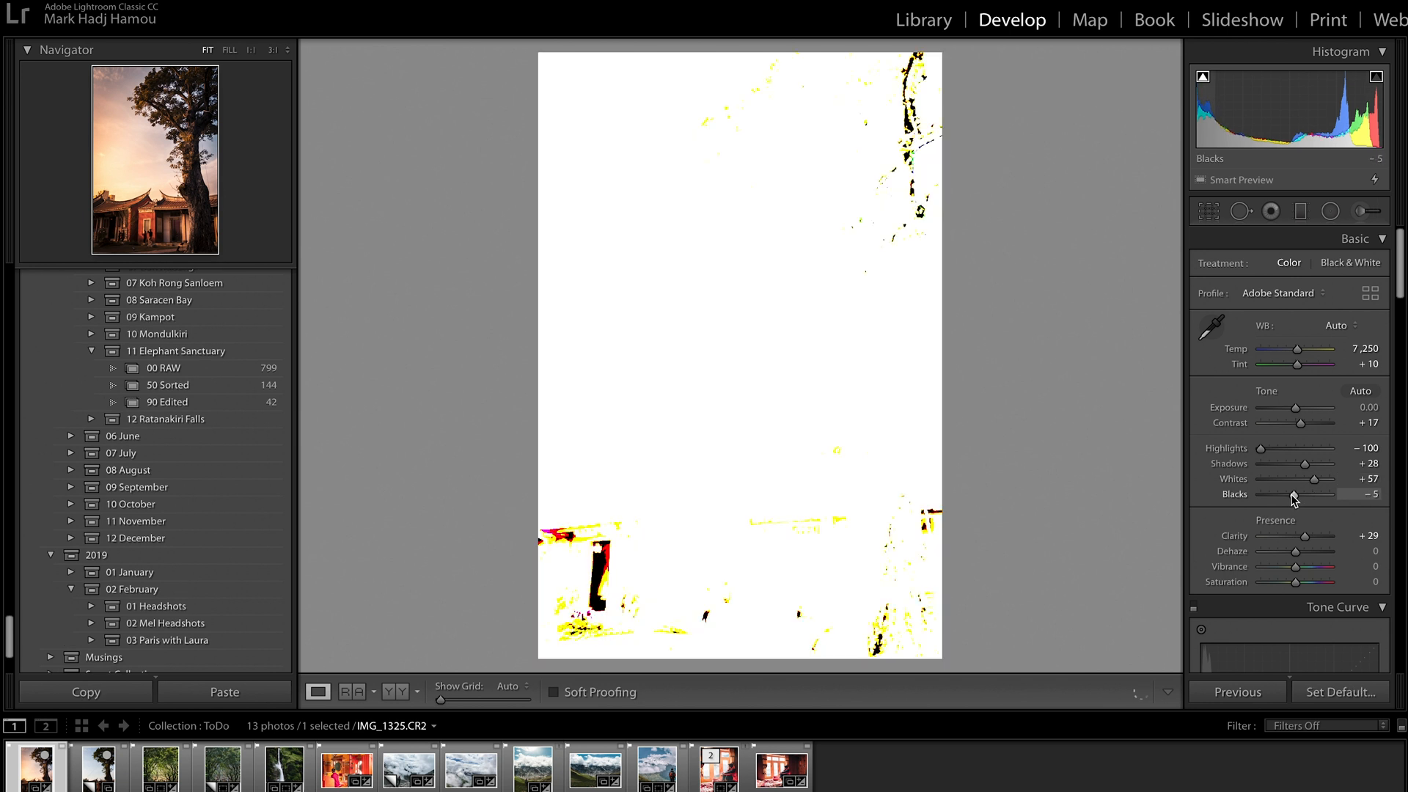
pyautogui.moveTo(1302, 495); pyautogui.dragTo(1292, 495)
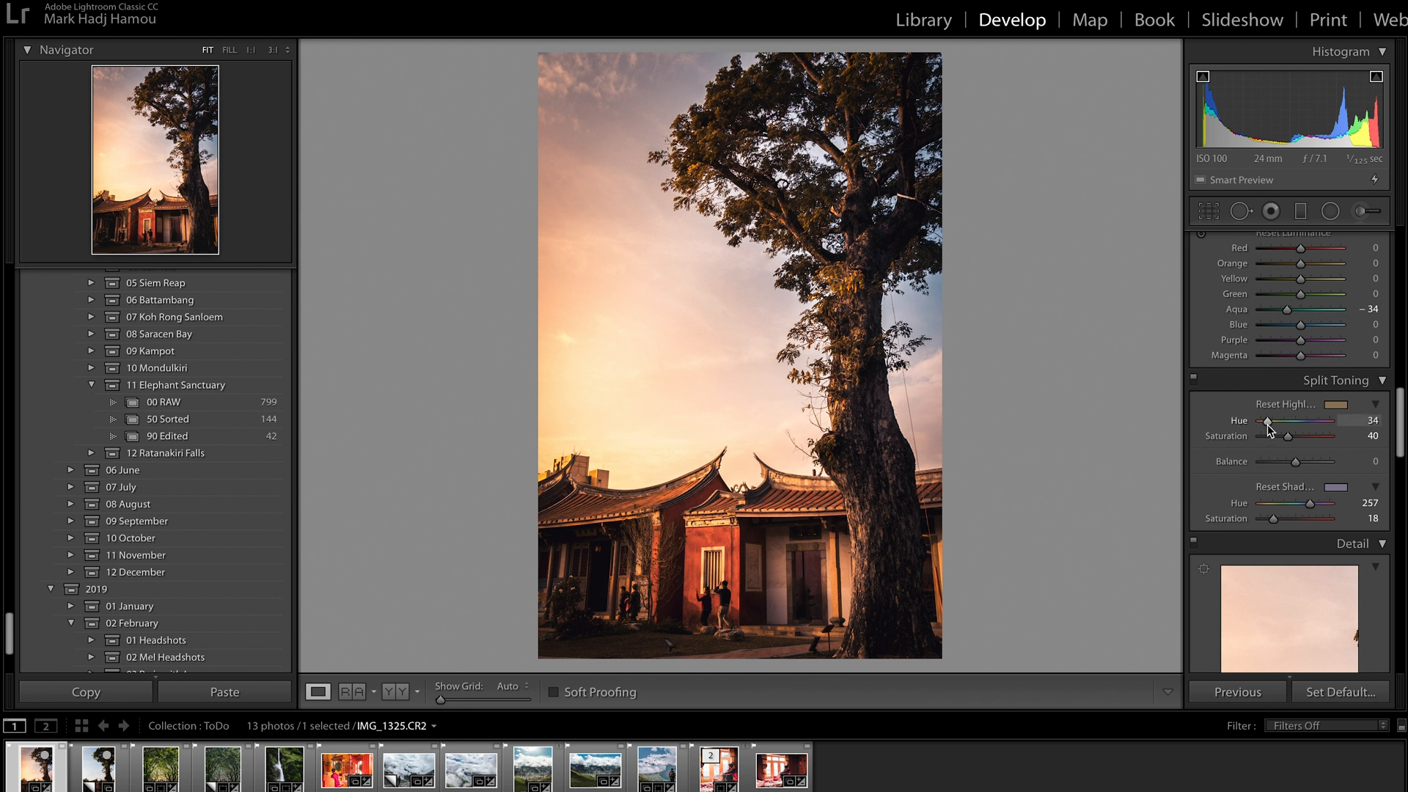
# Step: Sweep the Highlights Hue through green, cyan and violet to 53, then preview Shadows hue
pyautogui.moveTo(1268, 423); pyautogui.dragTo(1283, 423)
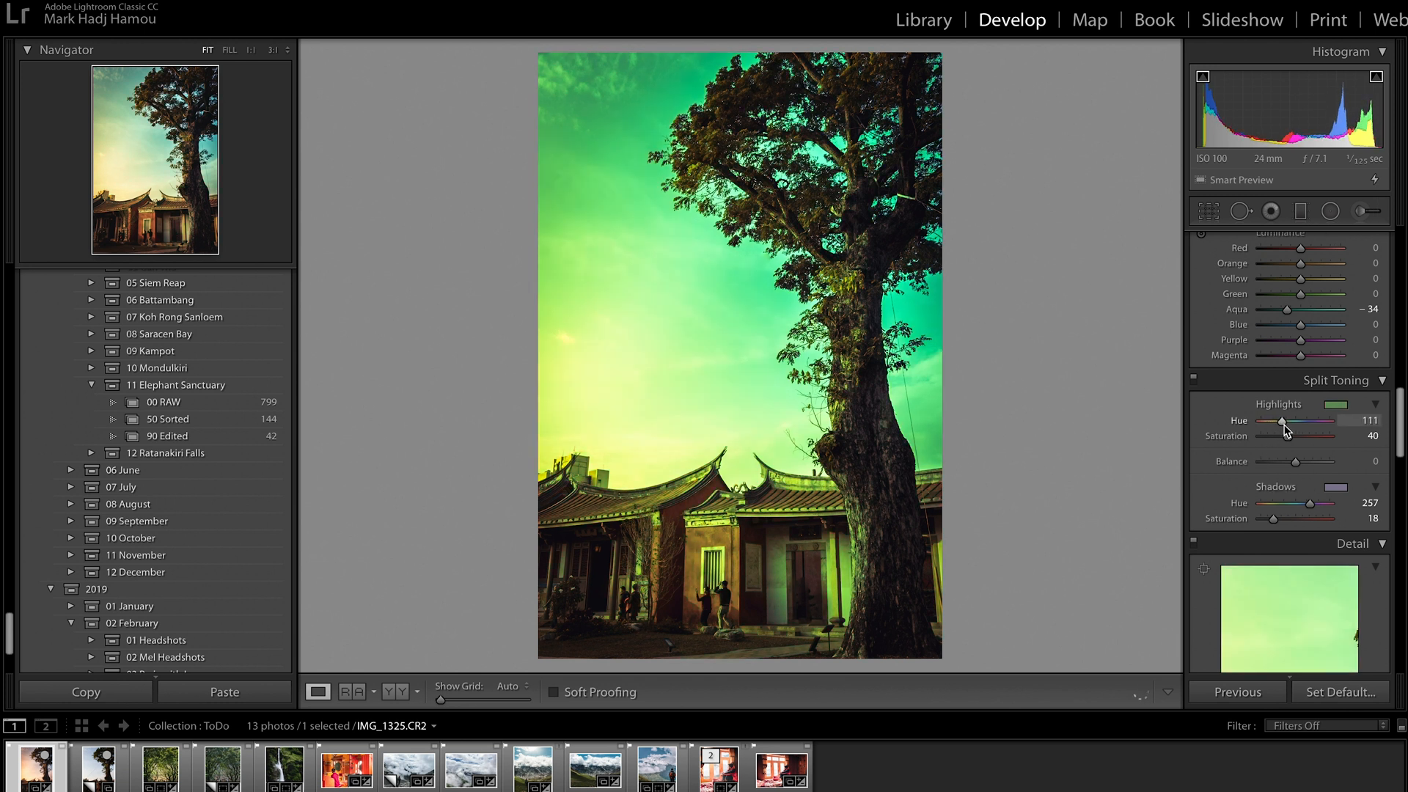
pyautogui.moveTo(1260, 422); pyautogui.dragTo(1302, 422)
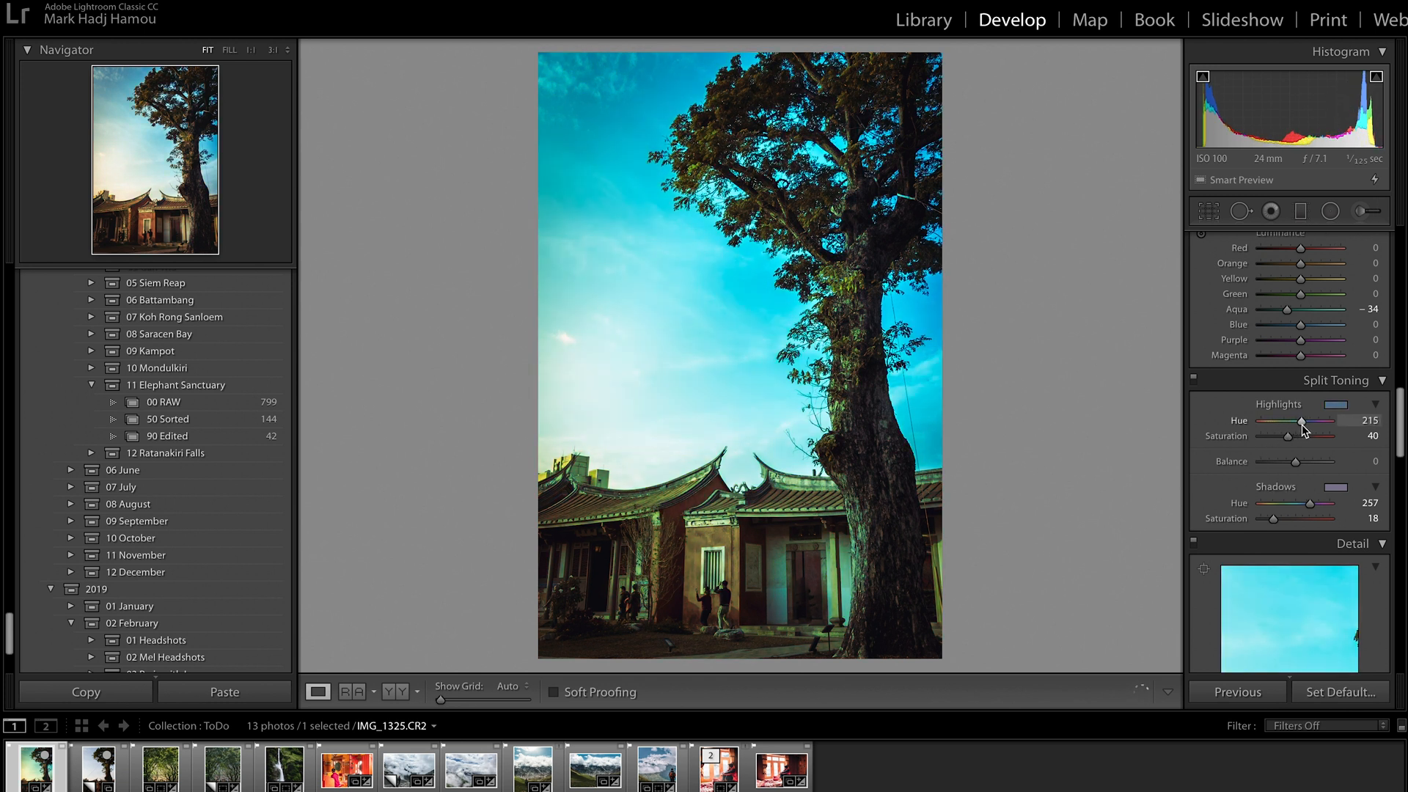
pyautogui.moveTo(1300, 422); pyautogui.dragTo(1333, 422)
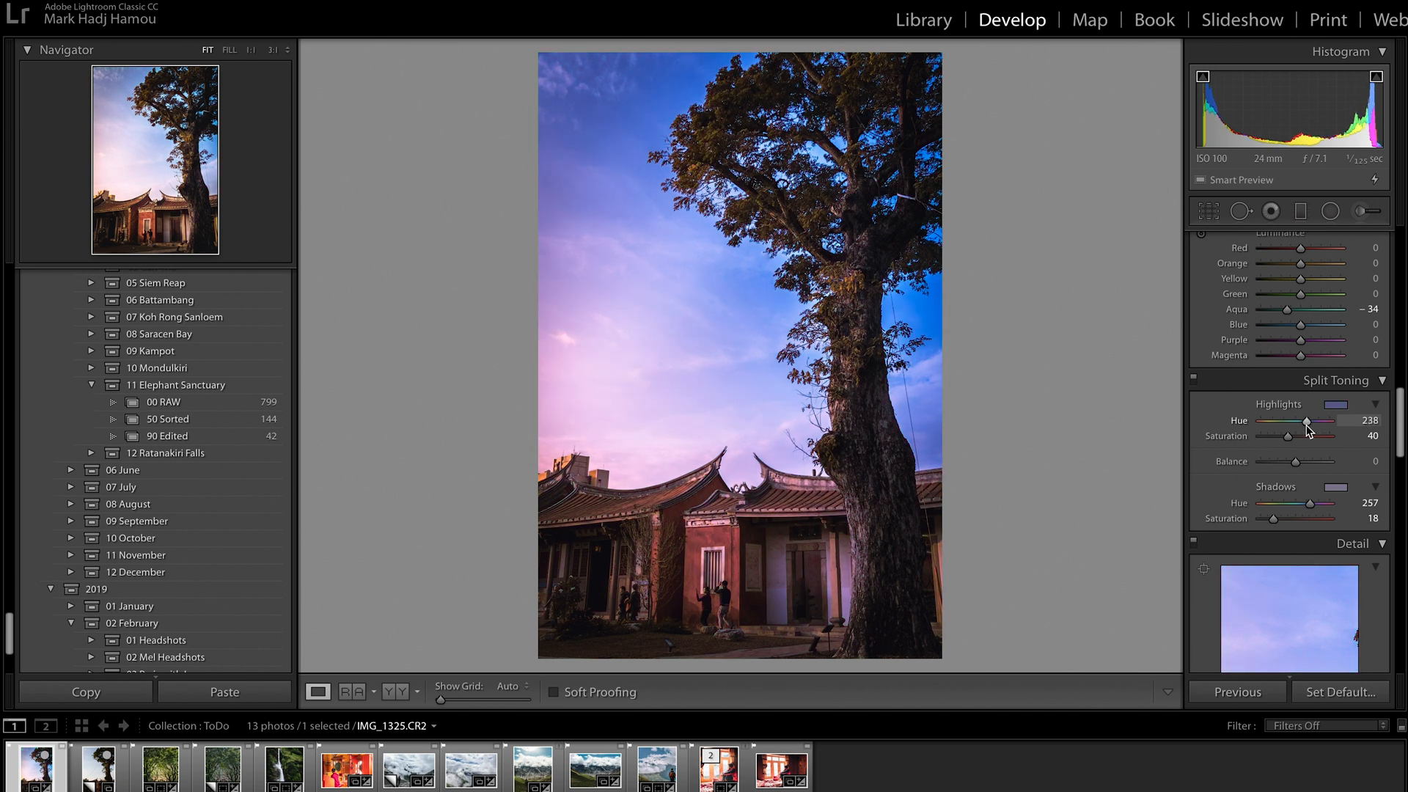
pyautogui.moveTo(1328, 422); pyautogui.dragTo(1282, 422)
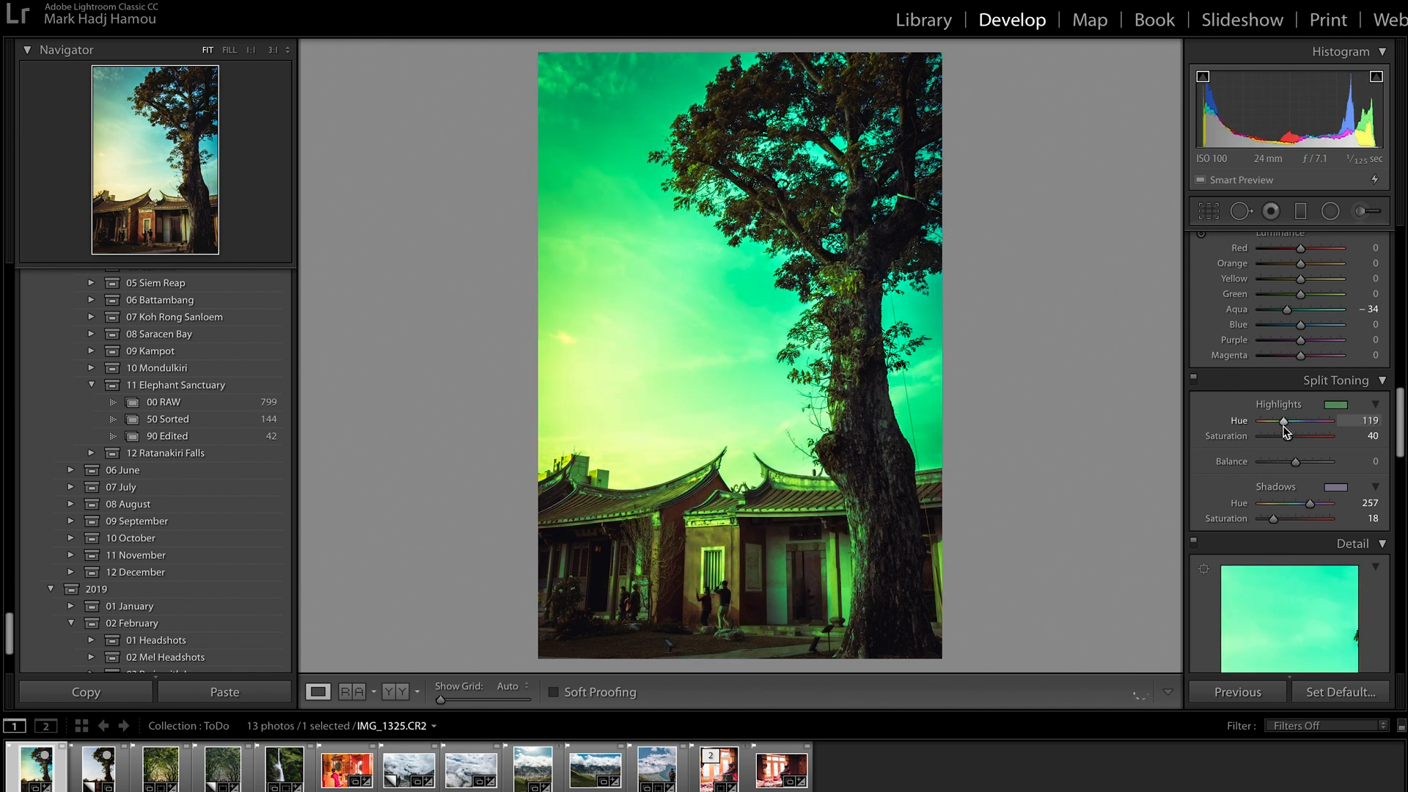
pyautogui.moveTo(1307, 422); pyautogui.dragTo(1273, 422)
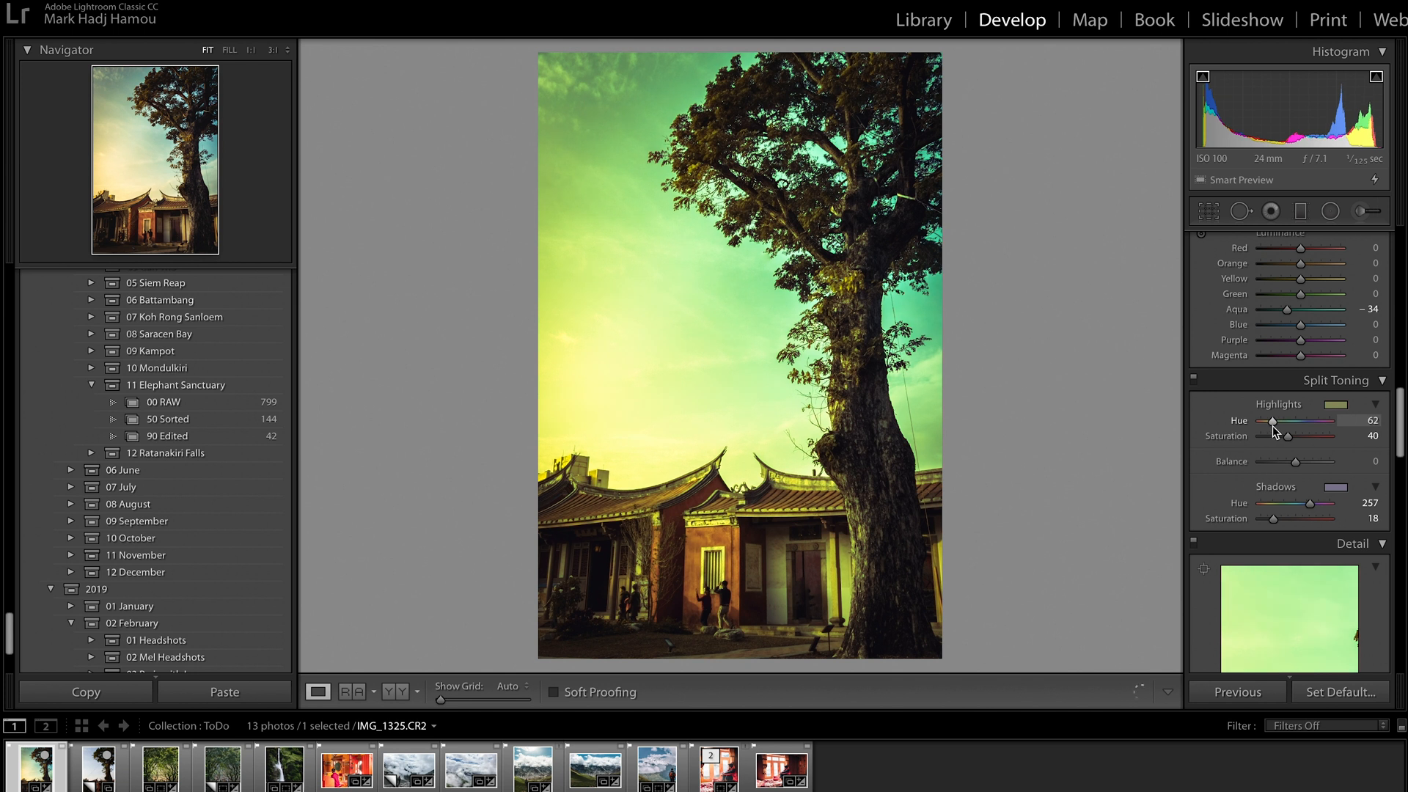
pyautogui.moveTo(1275, 421); pyautogui.dragTo(1268, 421)
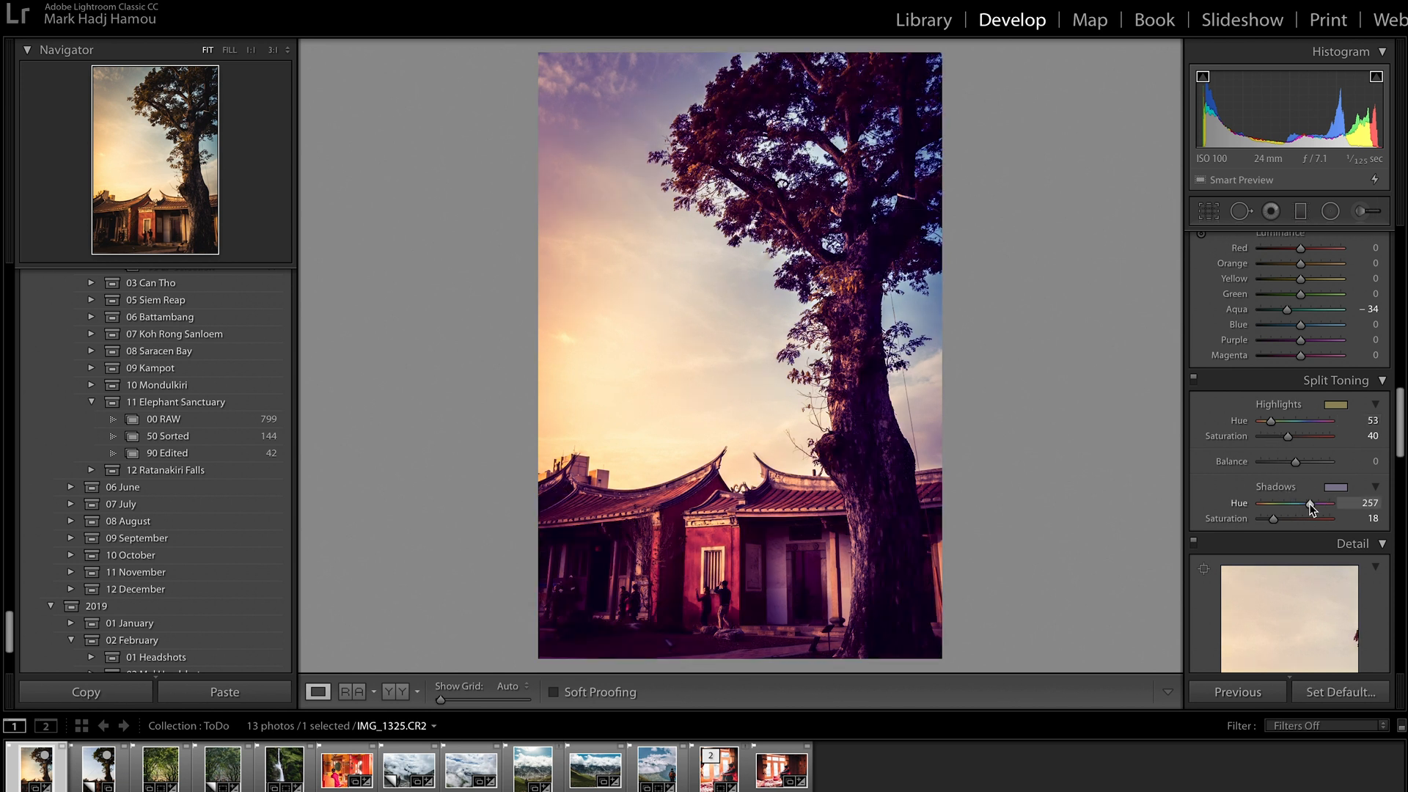
pyautogui.moveTo(1327, 504); pyautogui.dragTo(1306, 503)
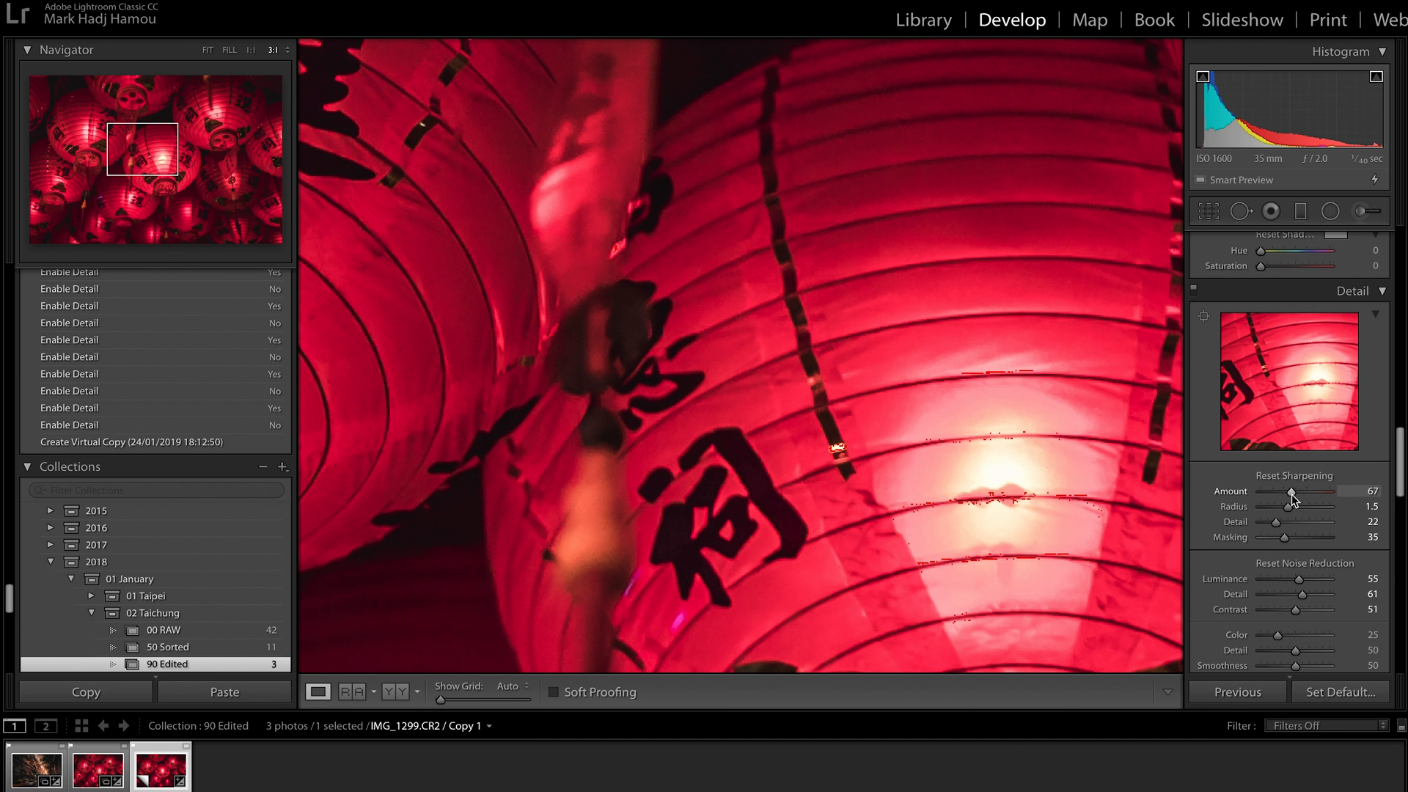
# Step: Sweep sharpening Amount with masked preview from 0 to 150, settle near 58, return to Fit
pyautogui.moveTo(1292, 491); pyautogui.dragTo(1304, 491)
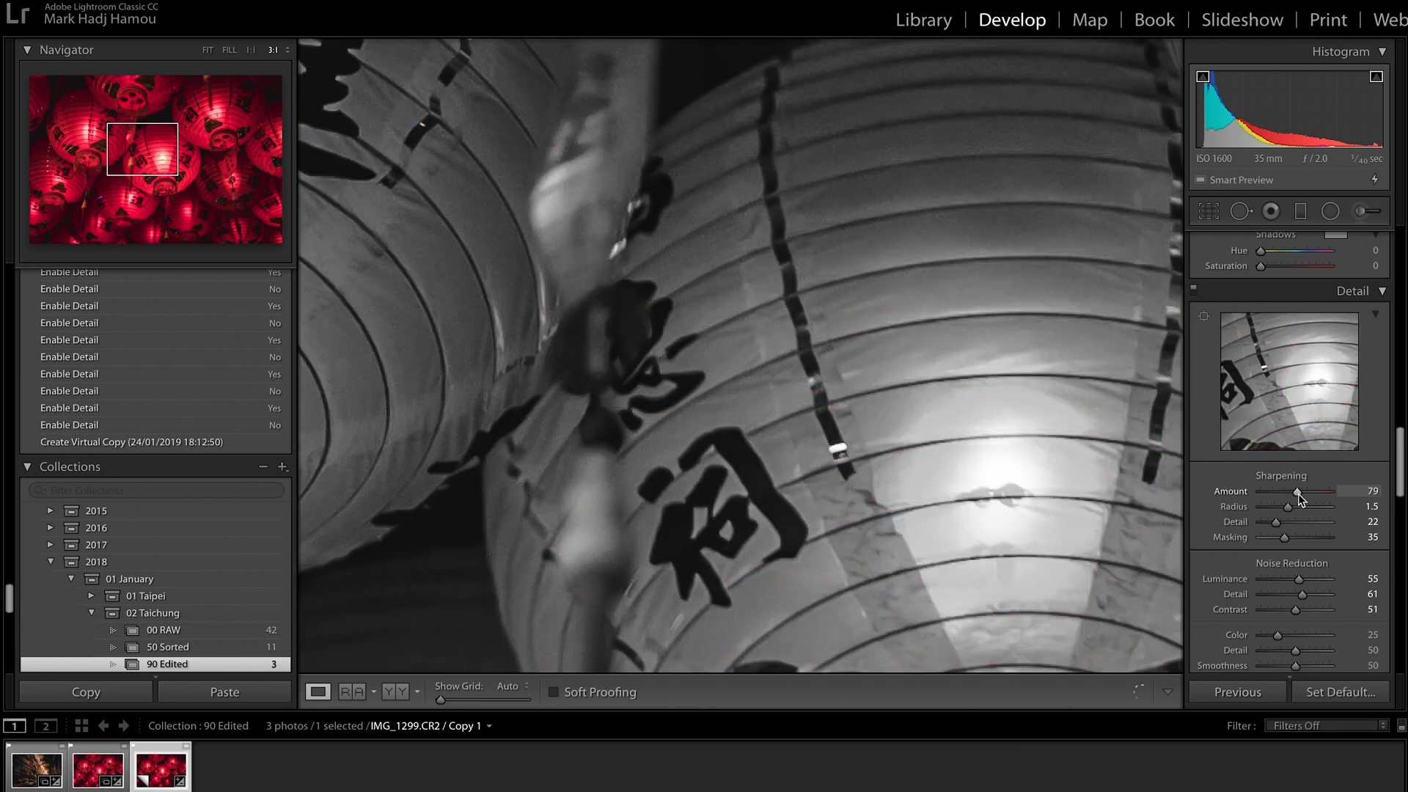
pyautogui.moveTo(1297, 494); pyautogui.dragTo(1332, 493)
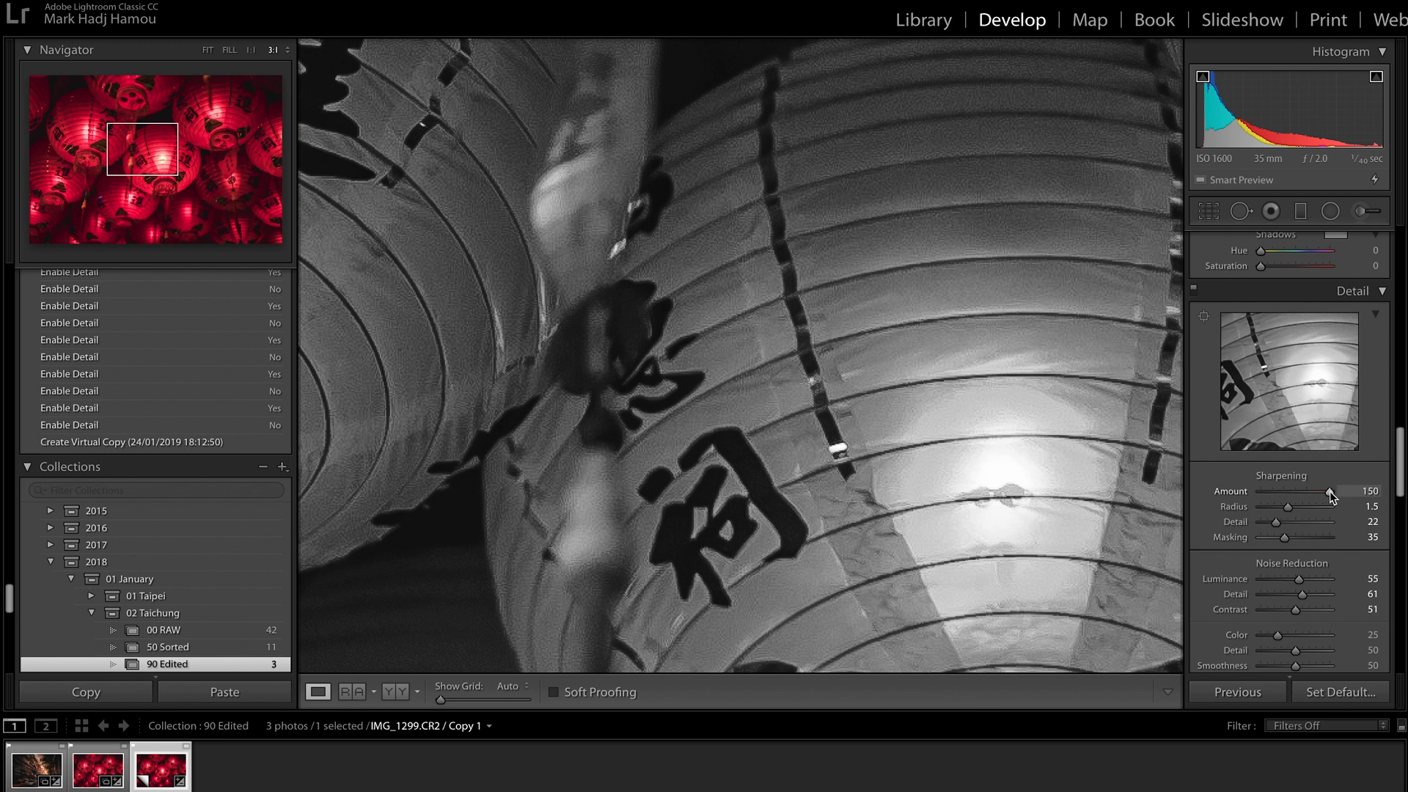
pyautogui.moveTo(1355, 491); pyautogui.dragTo(1261, 491)
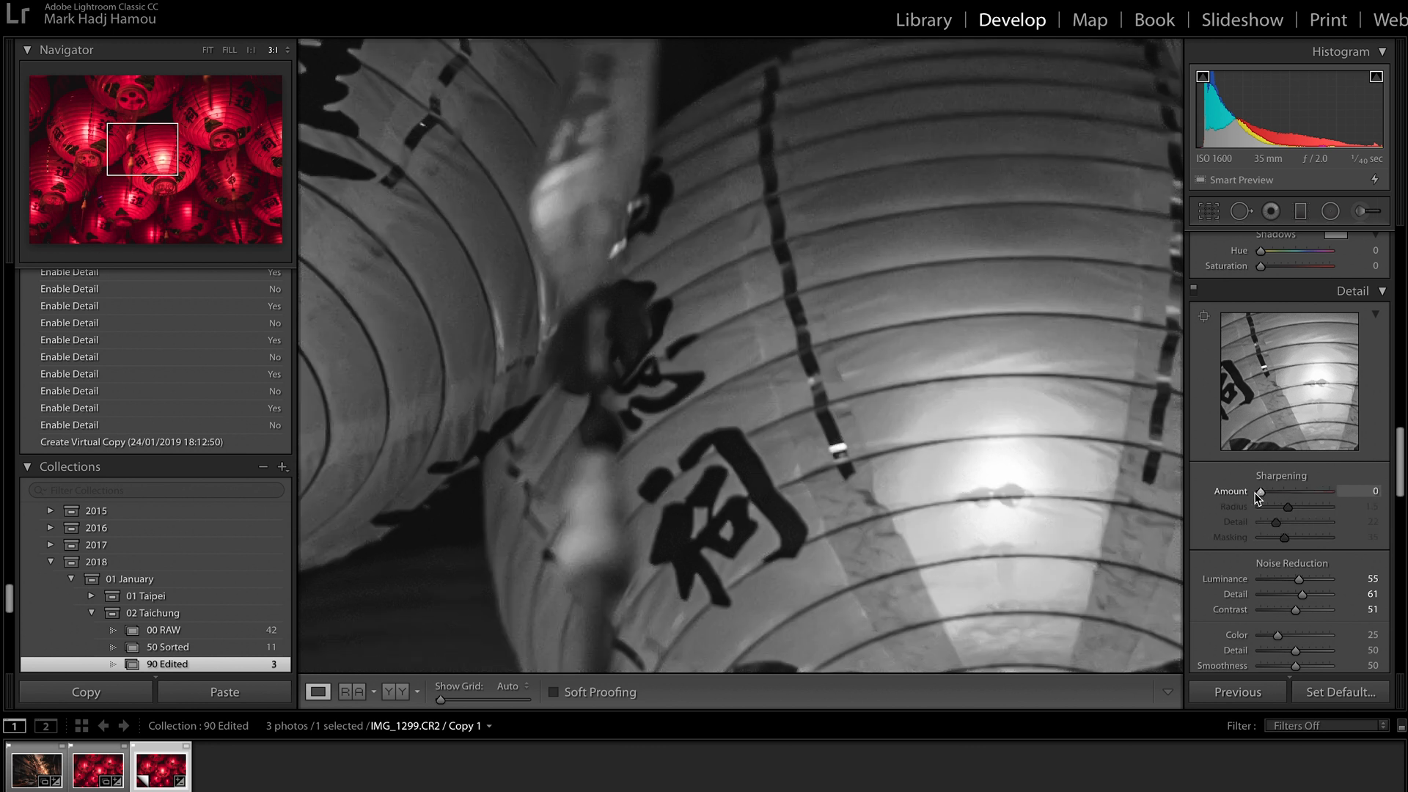
pyautogui.moveTo(1261, 491); pyautogui.dragTo(1275, 491)
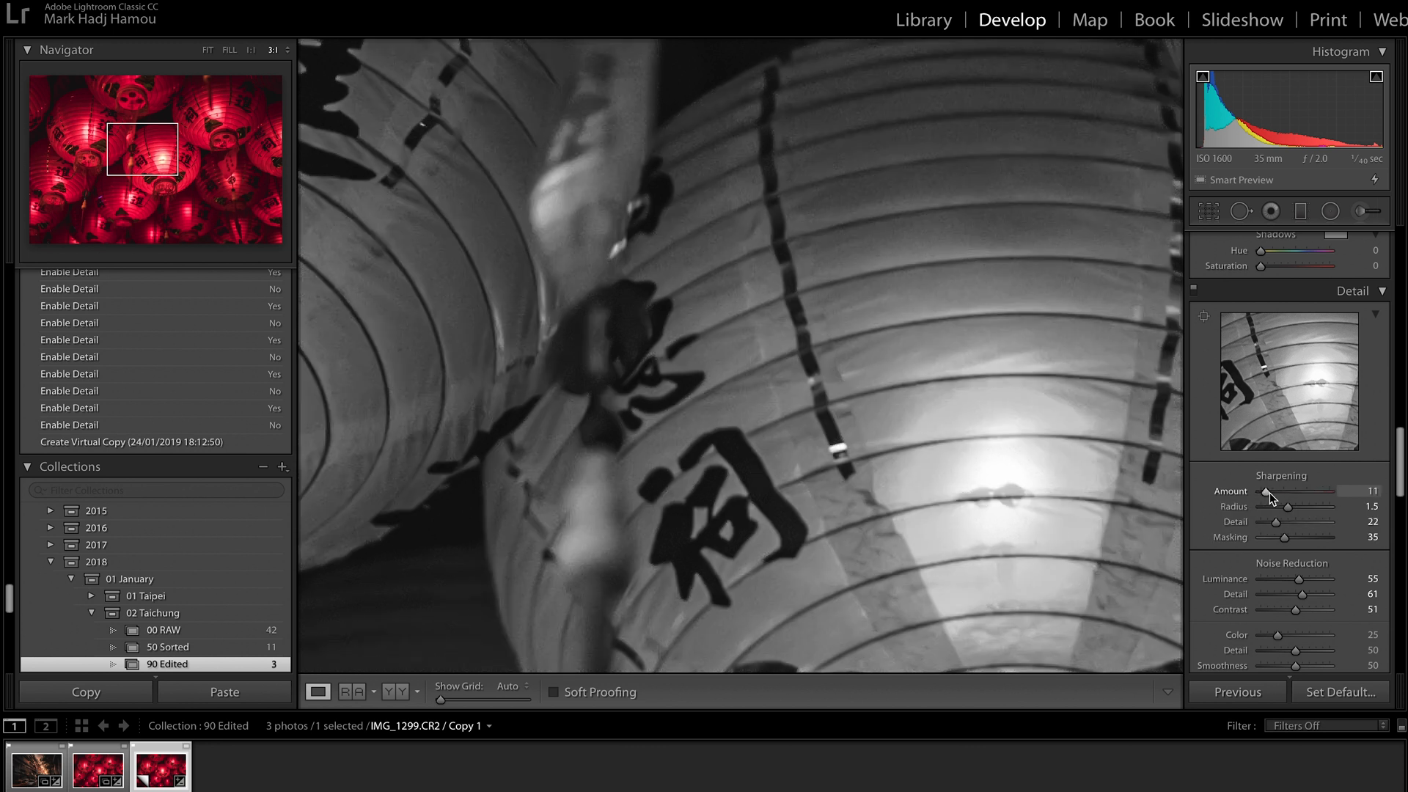
pyautogui.moveTo(1266, 491); pyautogui.dragTo(1288, 491)
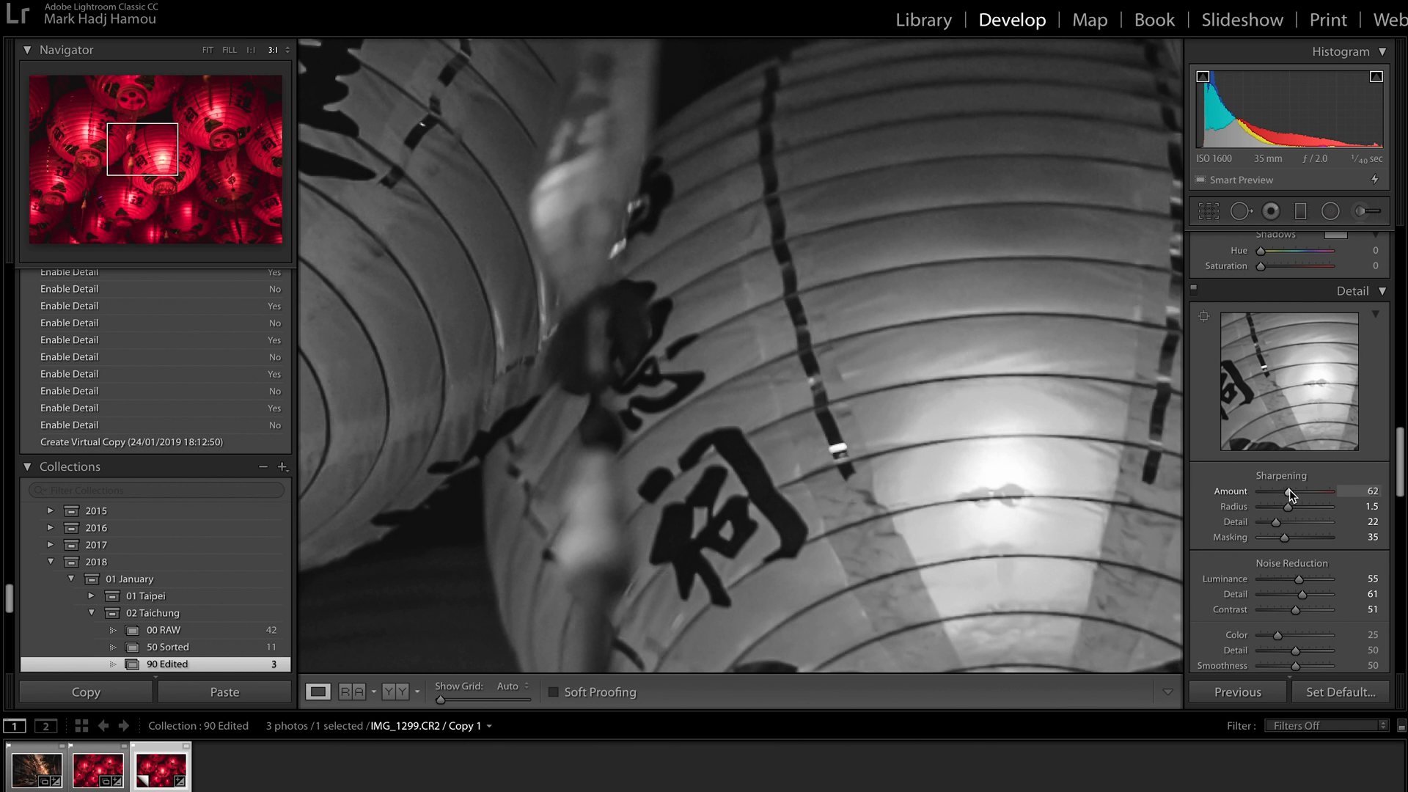
pyautogui.moveTo(1311, 491); pyautogui.dragTo(1300, 491)
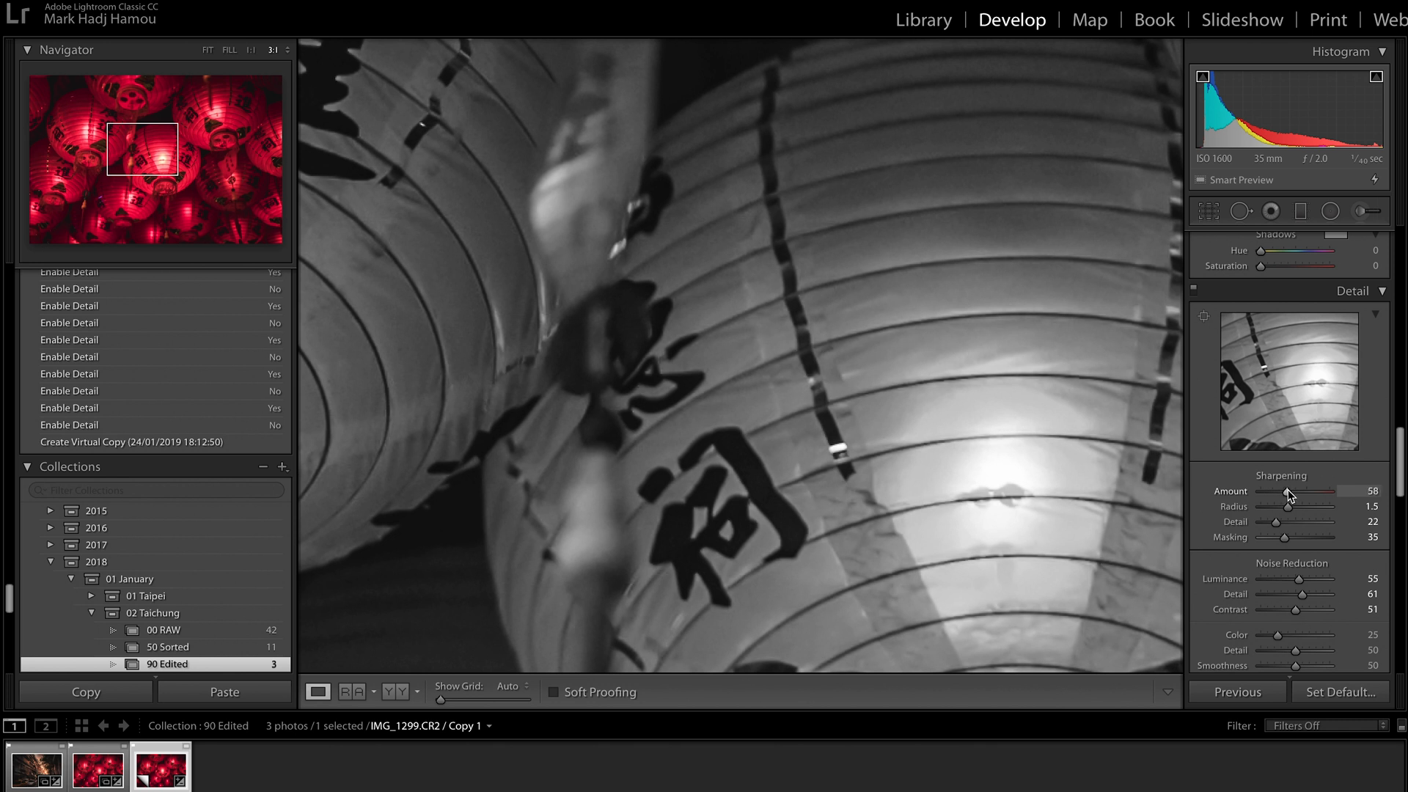
pyautogui.moveTo(1312, 491); pyautogui.dragTo(1315, 492)
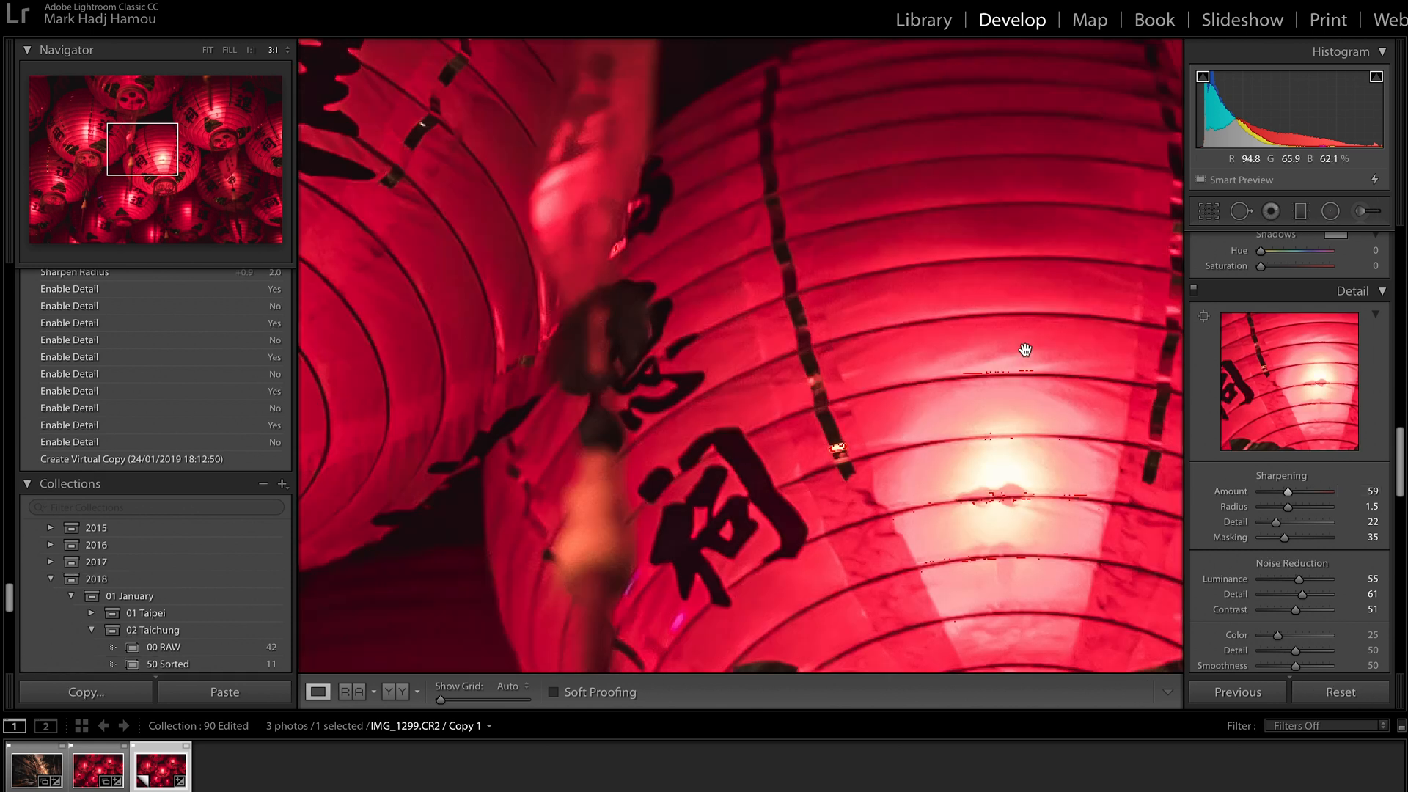
pyautogui.click(228, 51)
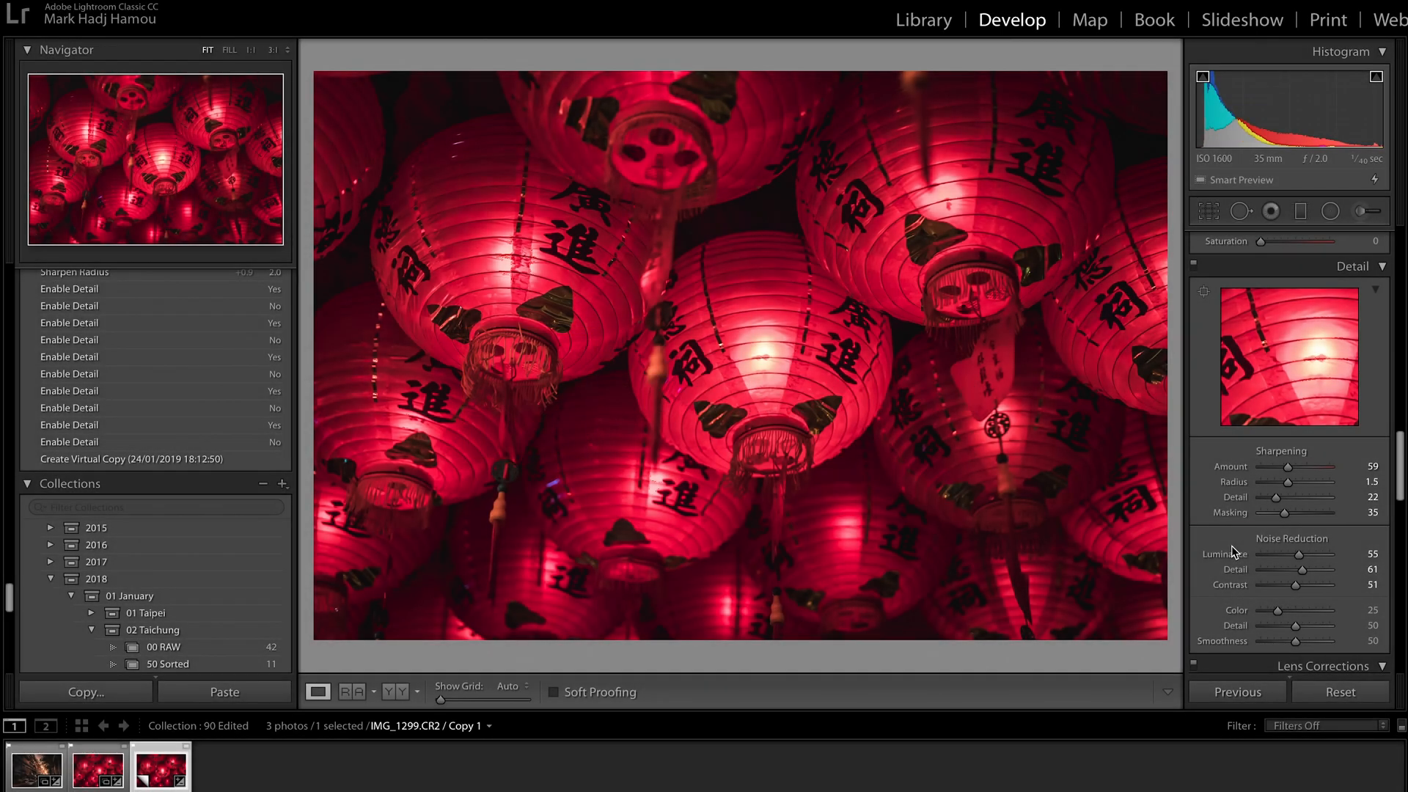
# Step: Reset the lantern photo's luminance noise reduction to 0
pyautogui.moveTo(1310, 553); pyautogui.dragTo(1261, 553)
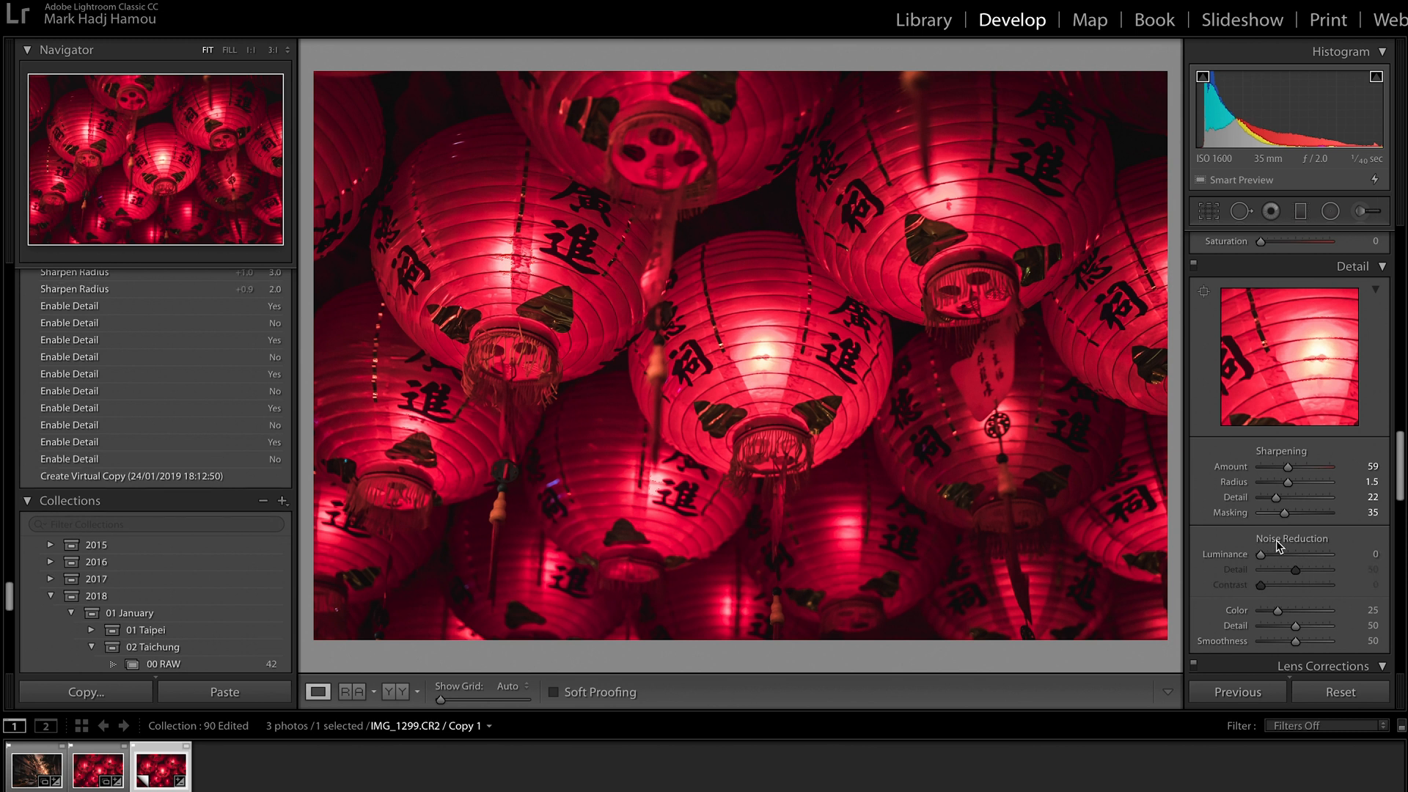
pyautogui.moveTo(1221, 545)
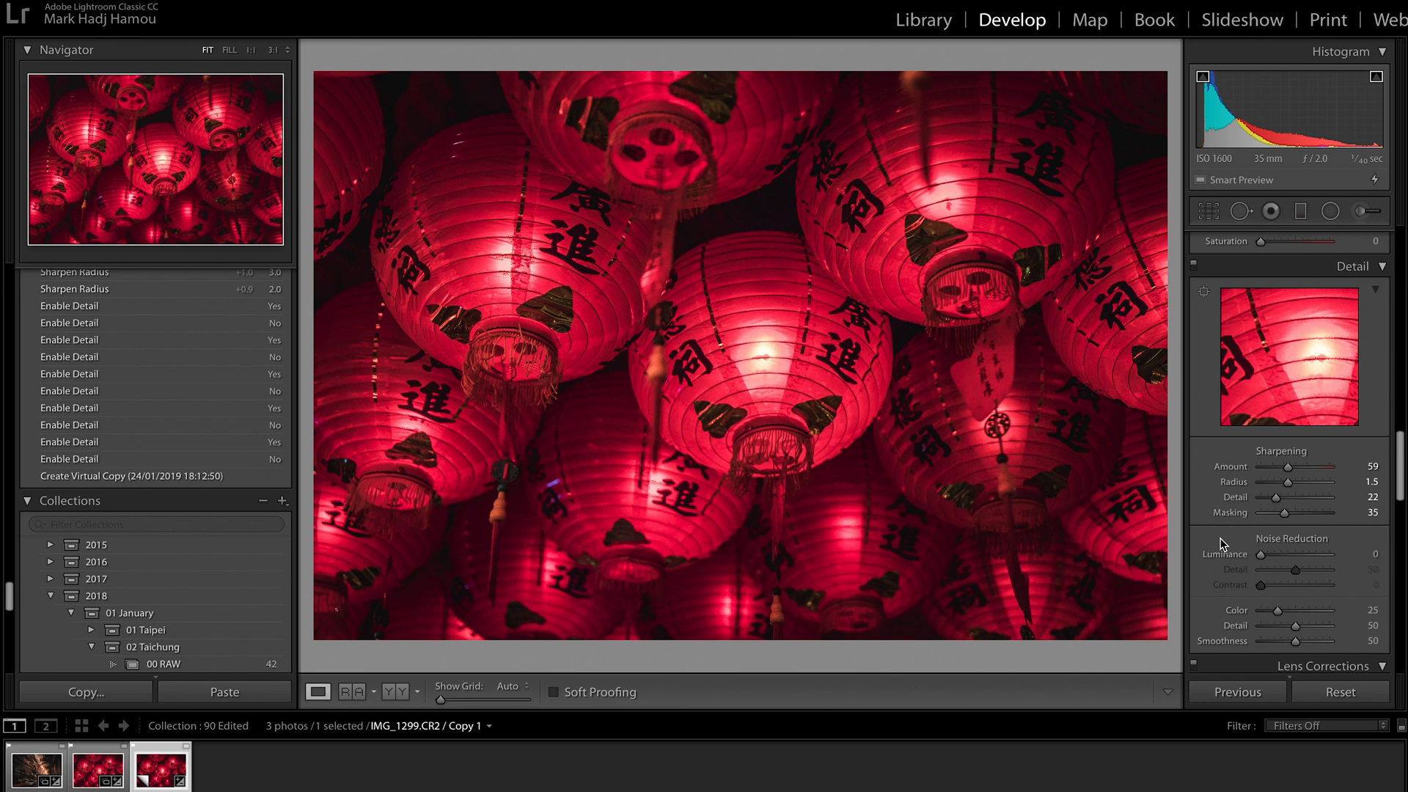
pyautogui.moveTo(627, 333)
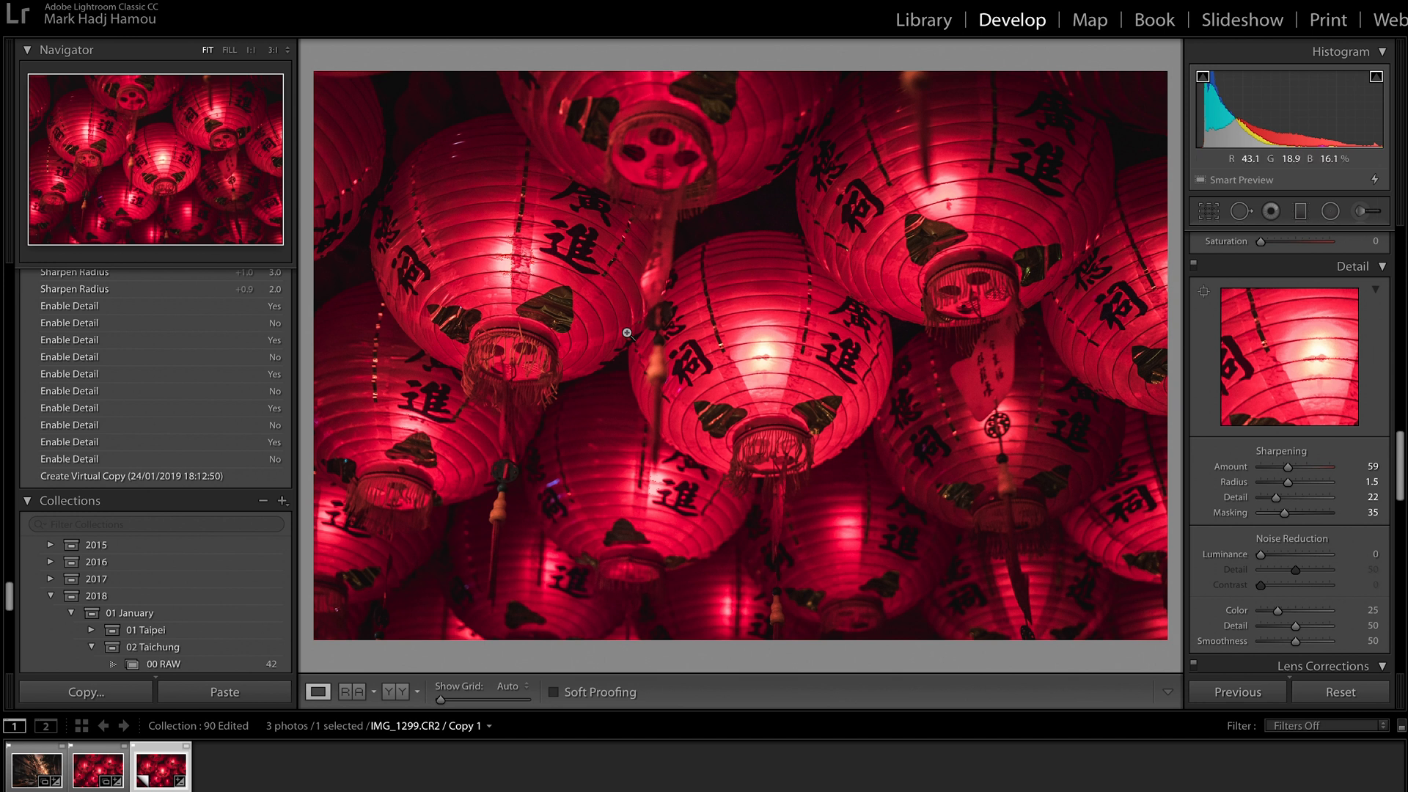
# Step: Zoom in to 1:1 and set luminance noise reduction to 42 with its preview
pyautogui.click(629, 333)
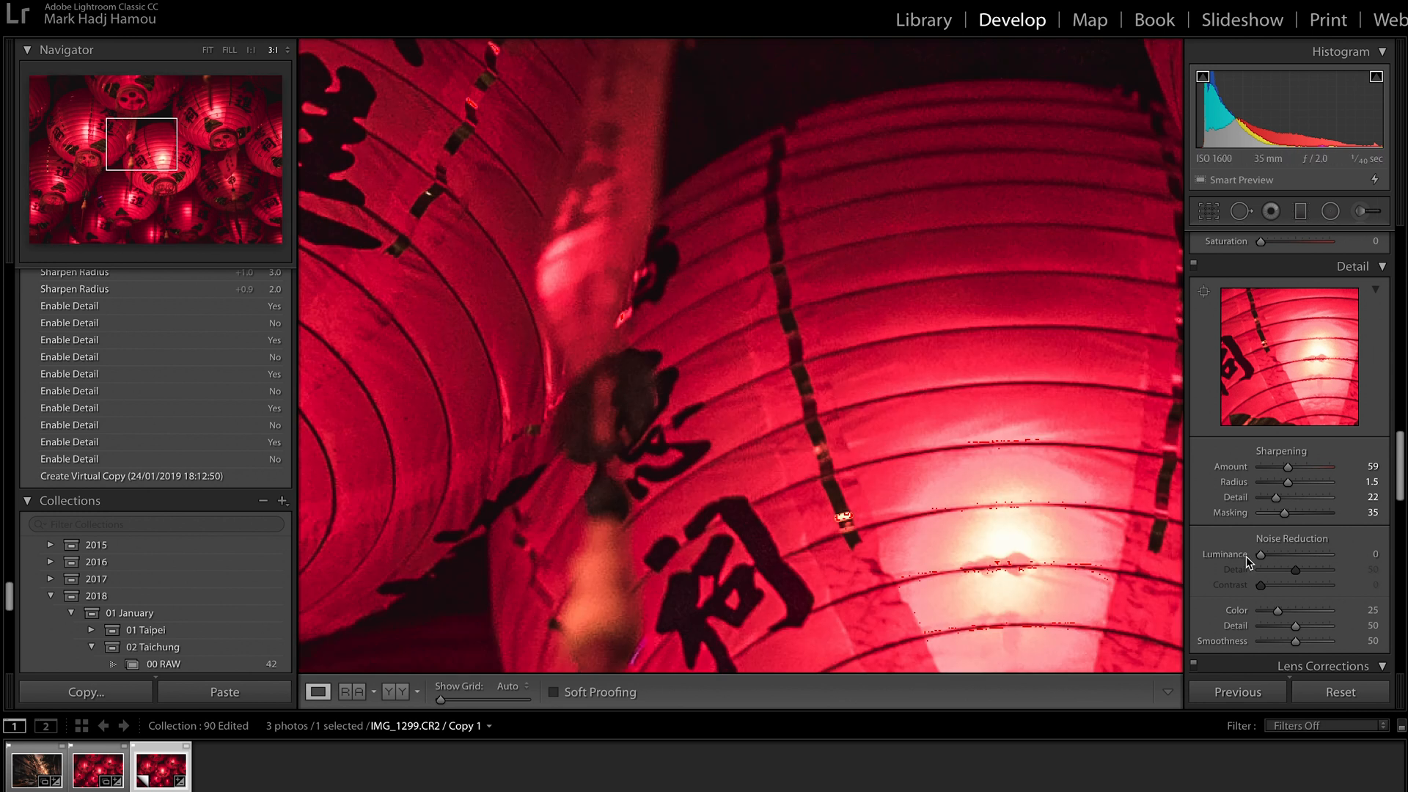
pyautogui.moveTo(1261, 554); pyautogui.dragTo(1266, 554)
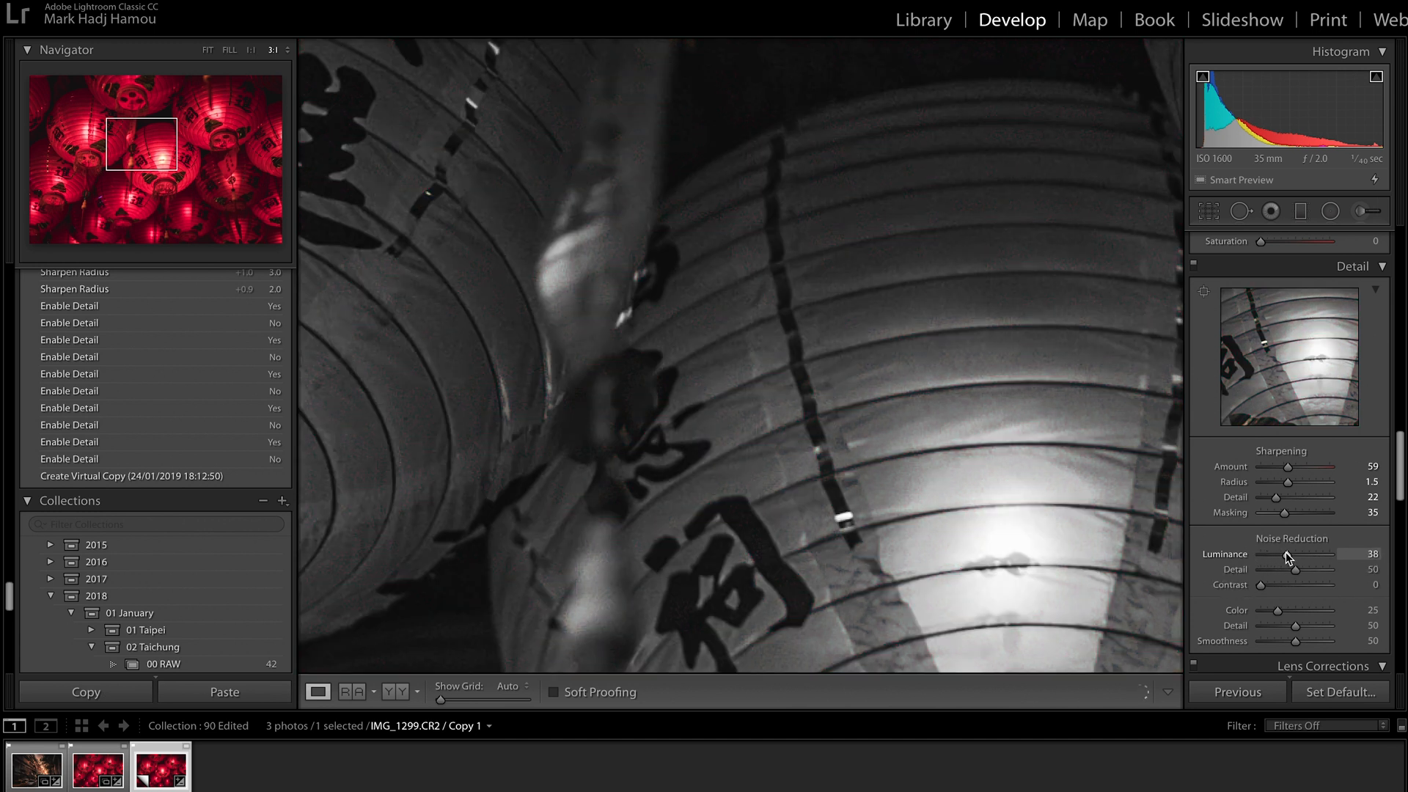
pyautogui.moveTo(1285, 555); pyautogui.dragTo(1297, 555)
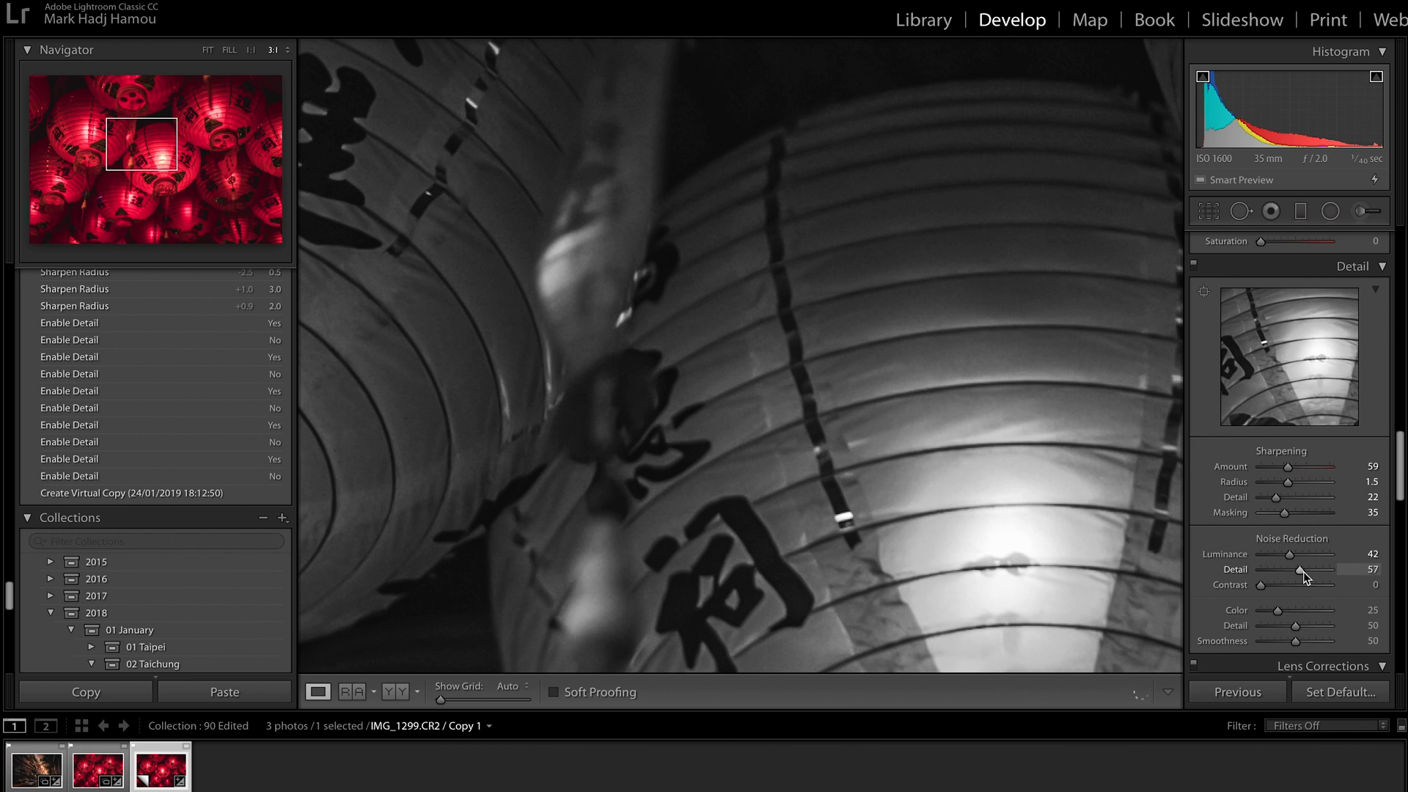
# Step: Preview the noise reduction Detail mask and set Detail to 45
pyautogui.moveTo(1300, 572); pyautogui.dragTo(1280, 572)
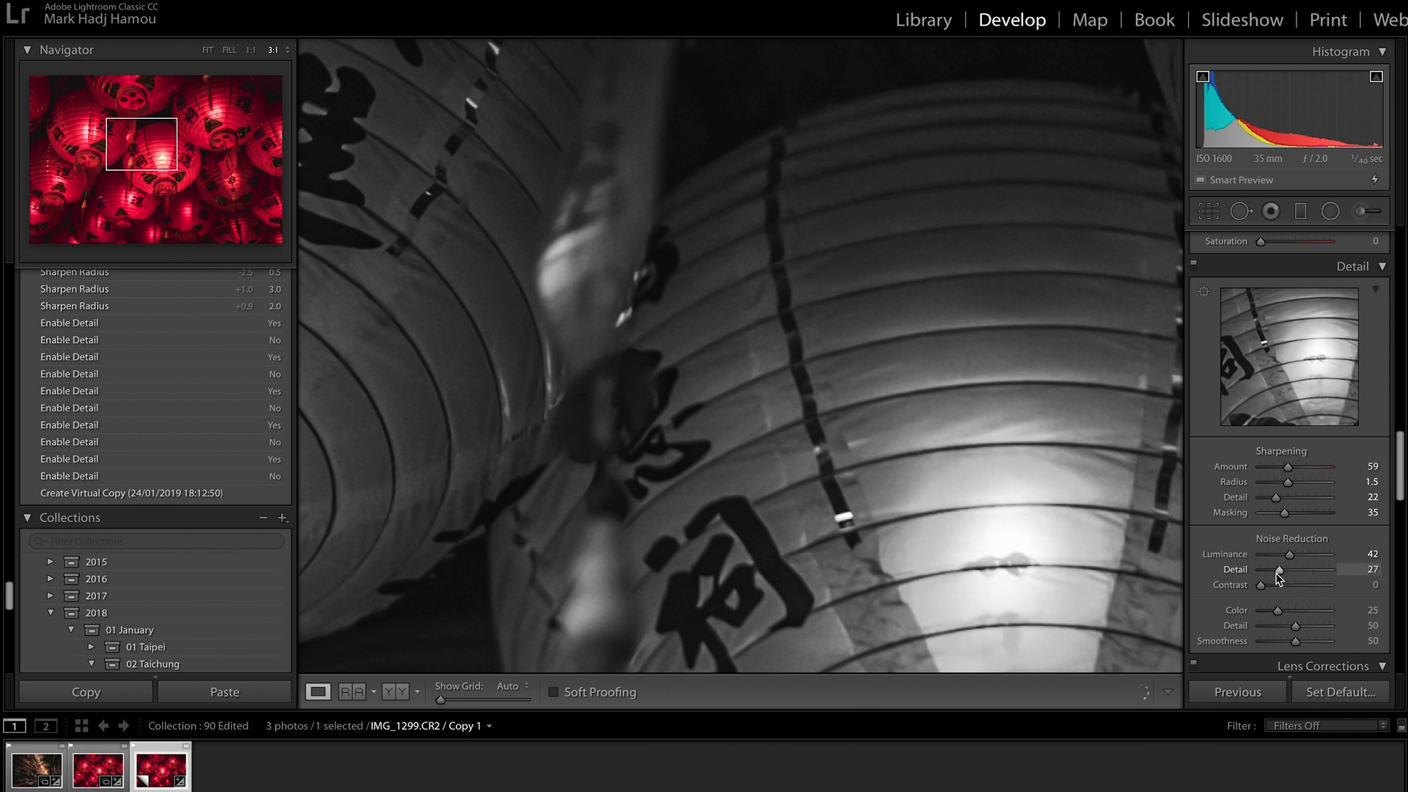
pyautogui.moveTo(1277, 569); pyautogui.dragTo(1271, 569)
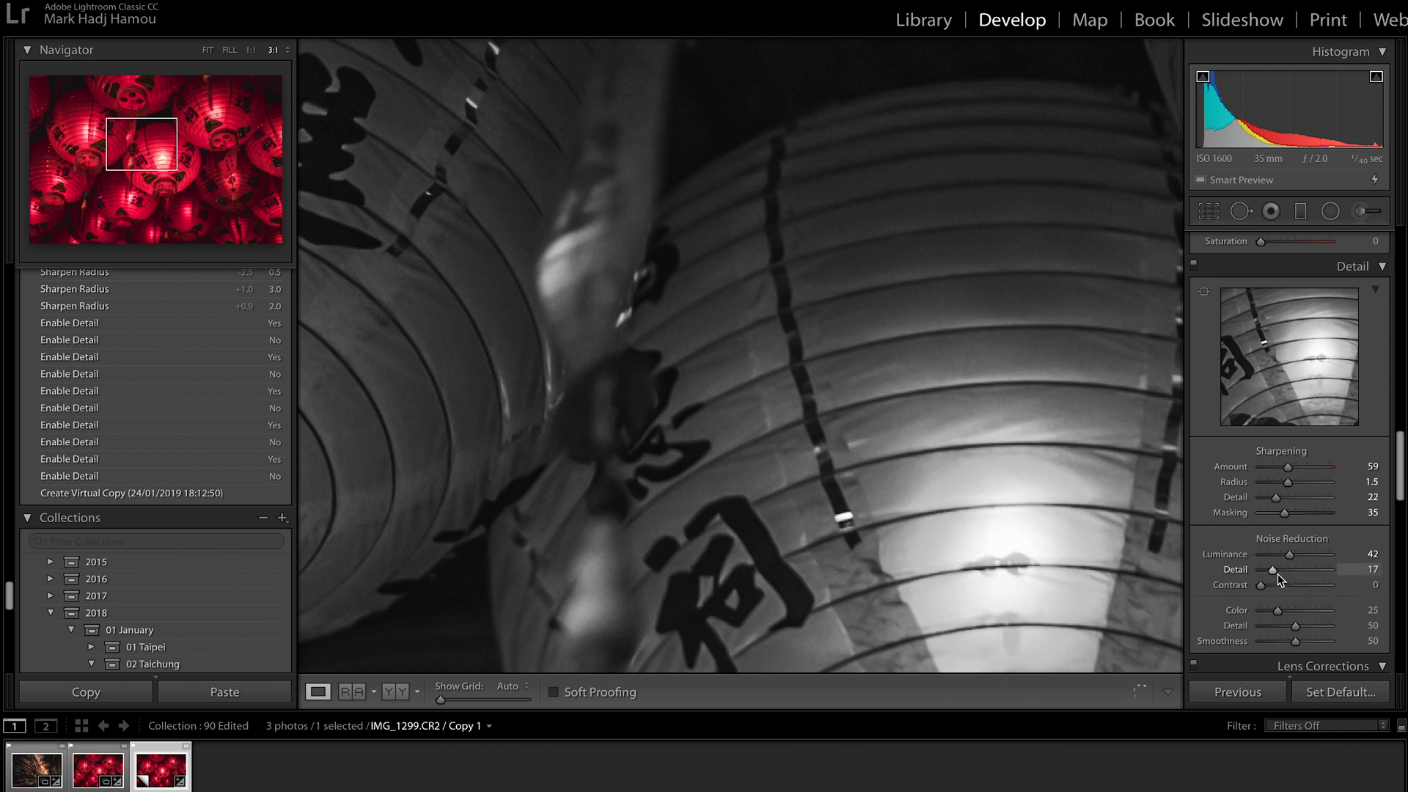
pyautogui.moveTo(1272, 568); pyautogui.dragTo(1331, 569)
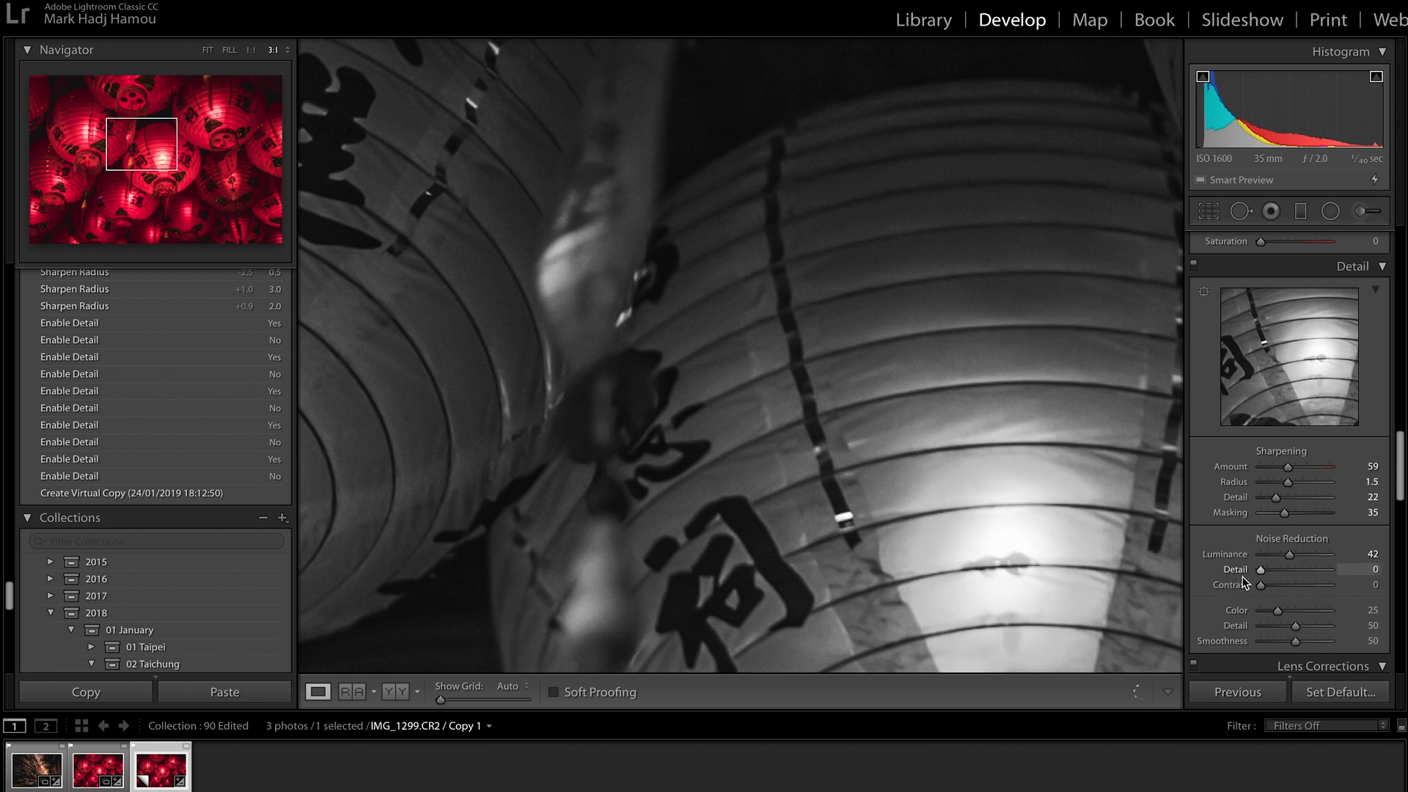
pyautogui.moveTo(1260, 571); pyautogui.dragTo(1279, 570)
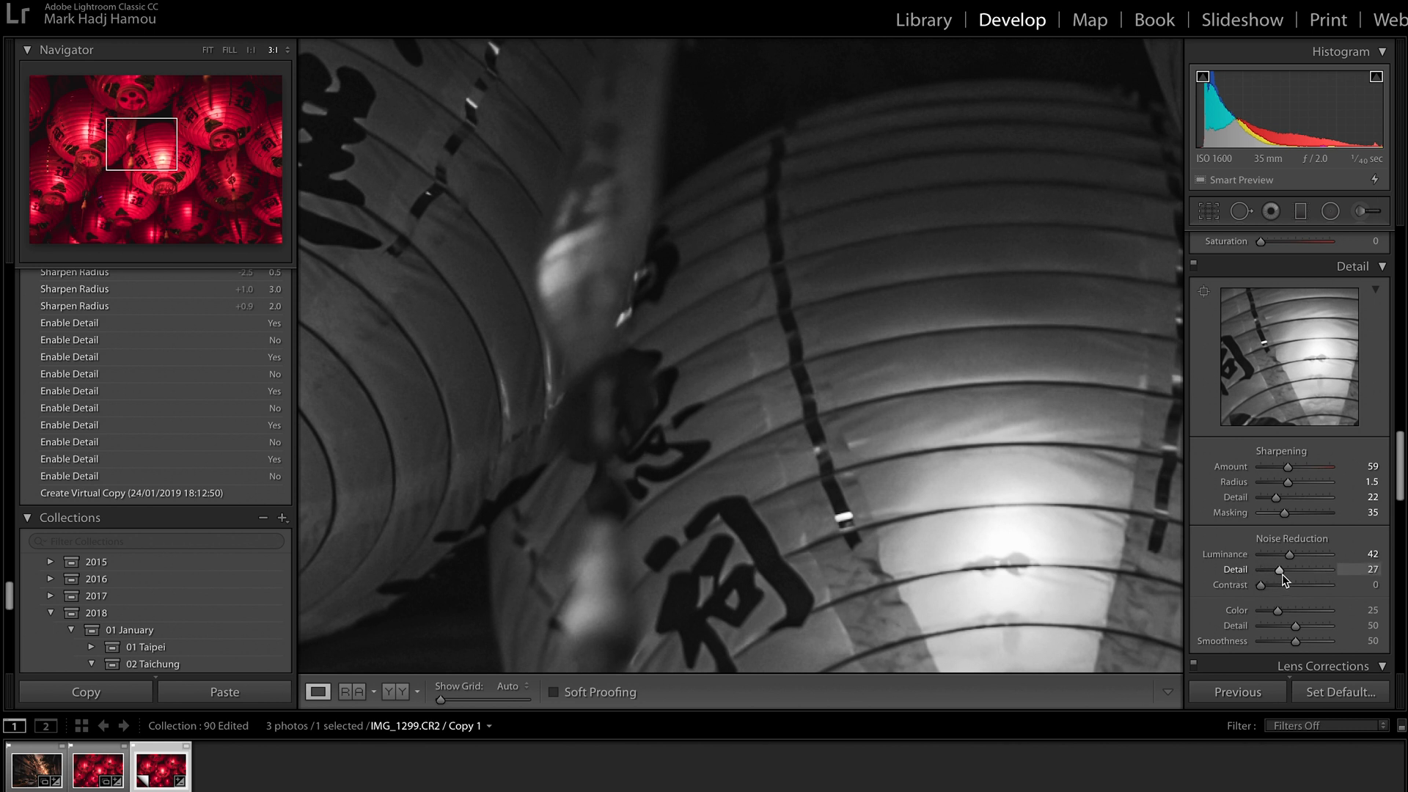
pyautogui.moveTo(1280, 569); pyautogui.dragTo(1297, 569)
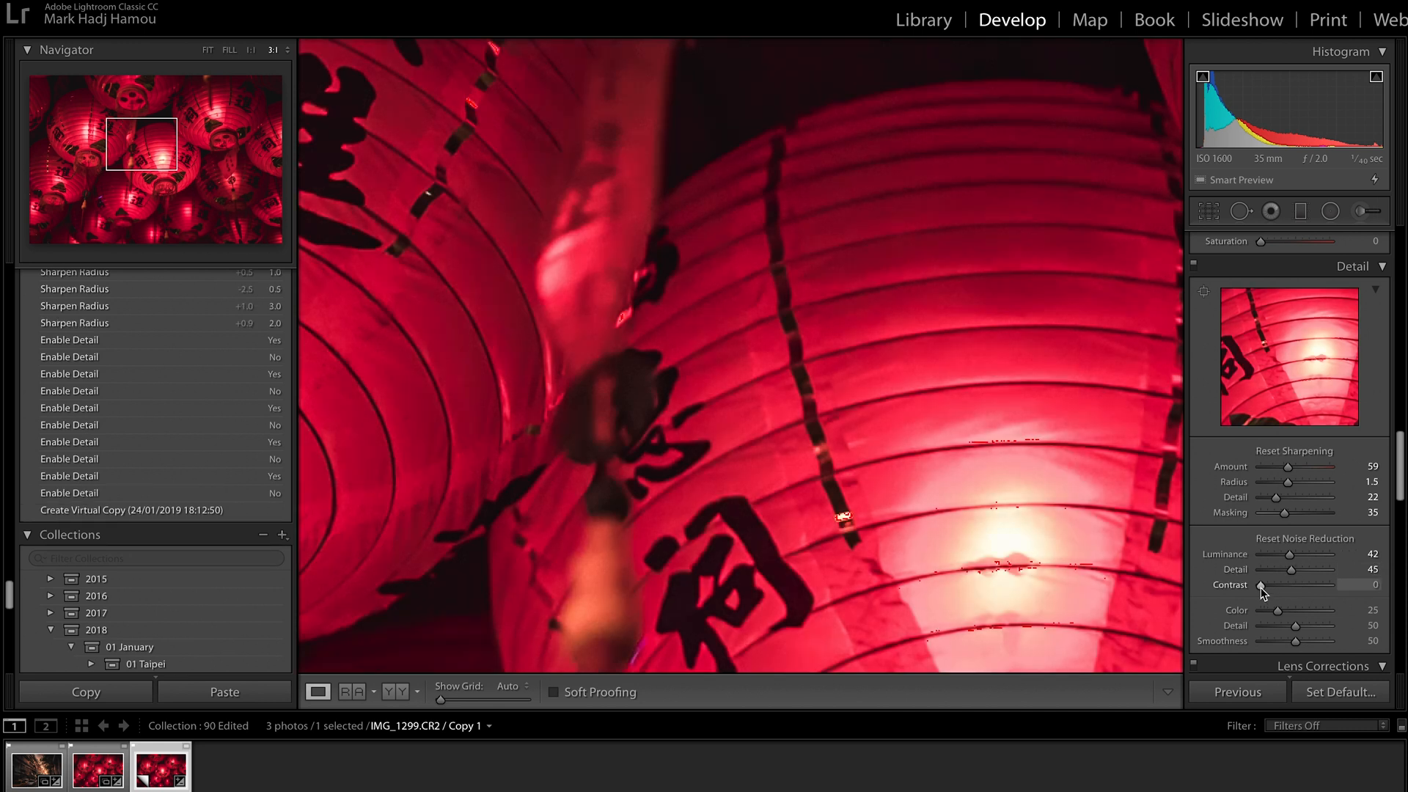
# Step: Raise noise reduction Contrast to about 54
pyautogui.moveTo(1263, 585); pyautogui.dragTo(1273, 585)
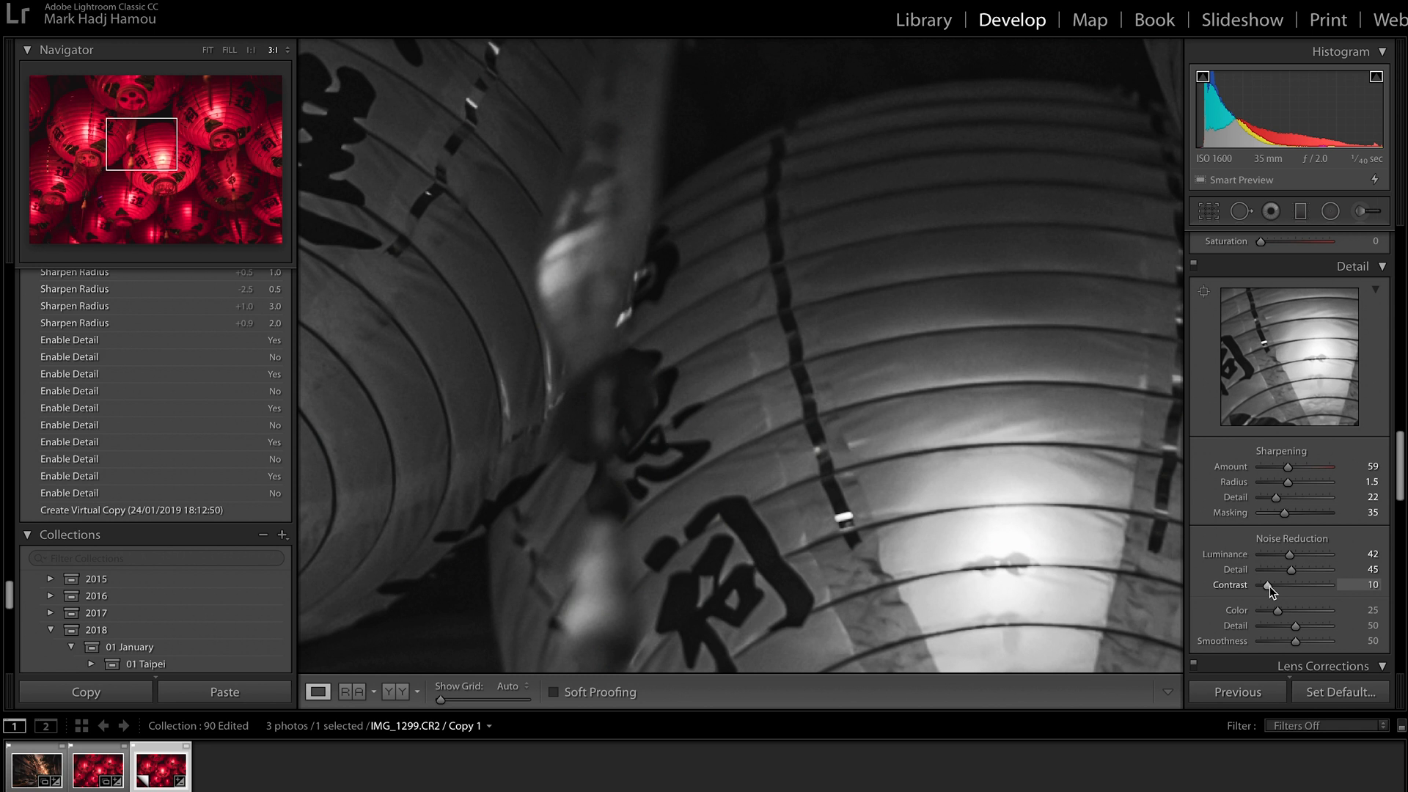
pyautogui.moveTo(1271, 585); pyautogui.dragTo(1306, 585)
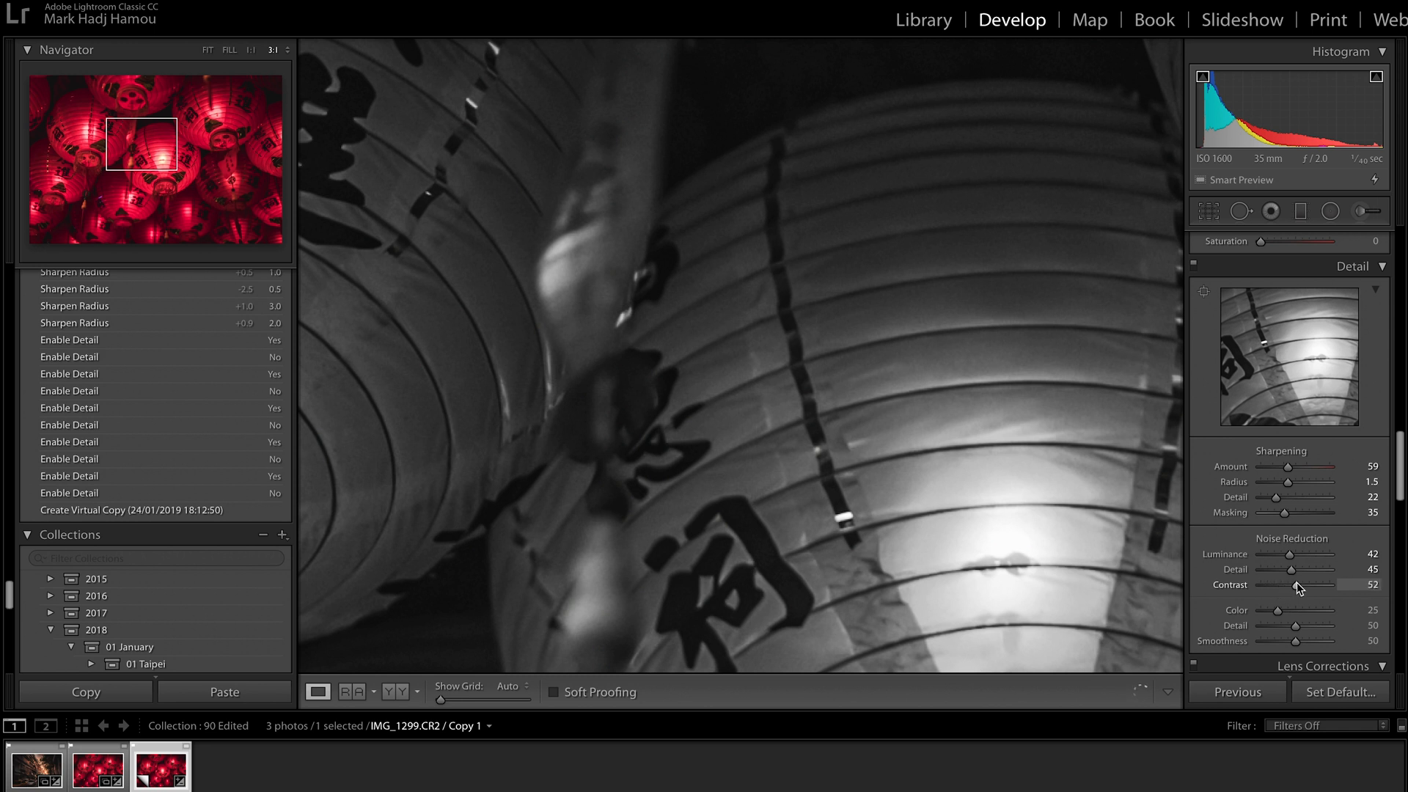
pyautogui.moveTo(1297, 584); pyautogui.dragTo(1304, 584)
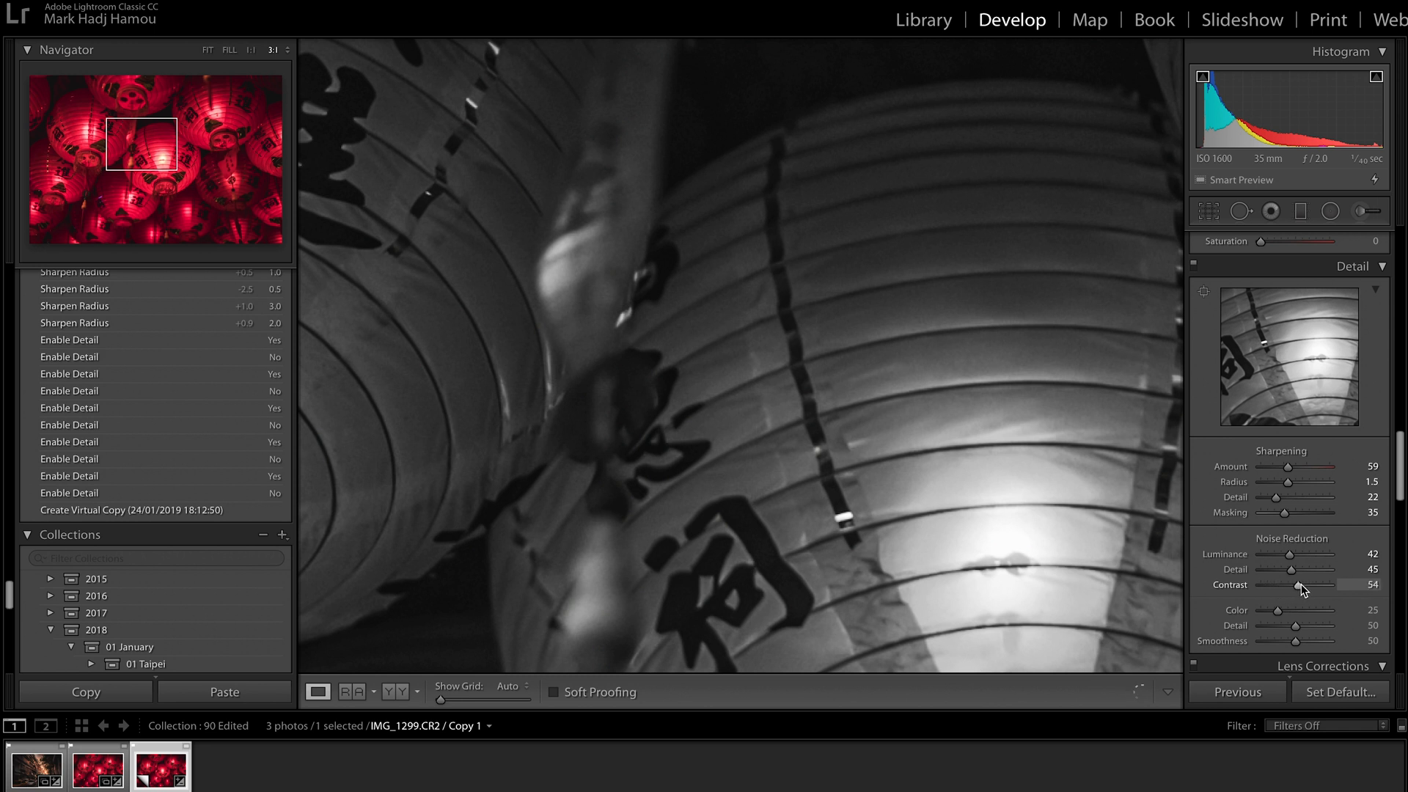
pyautogui.moveTo(1290, 584); pyautogui.dragTo(1311, 584)
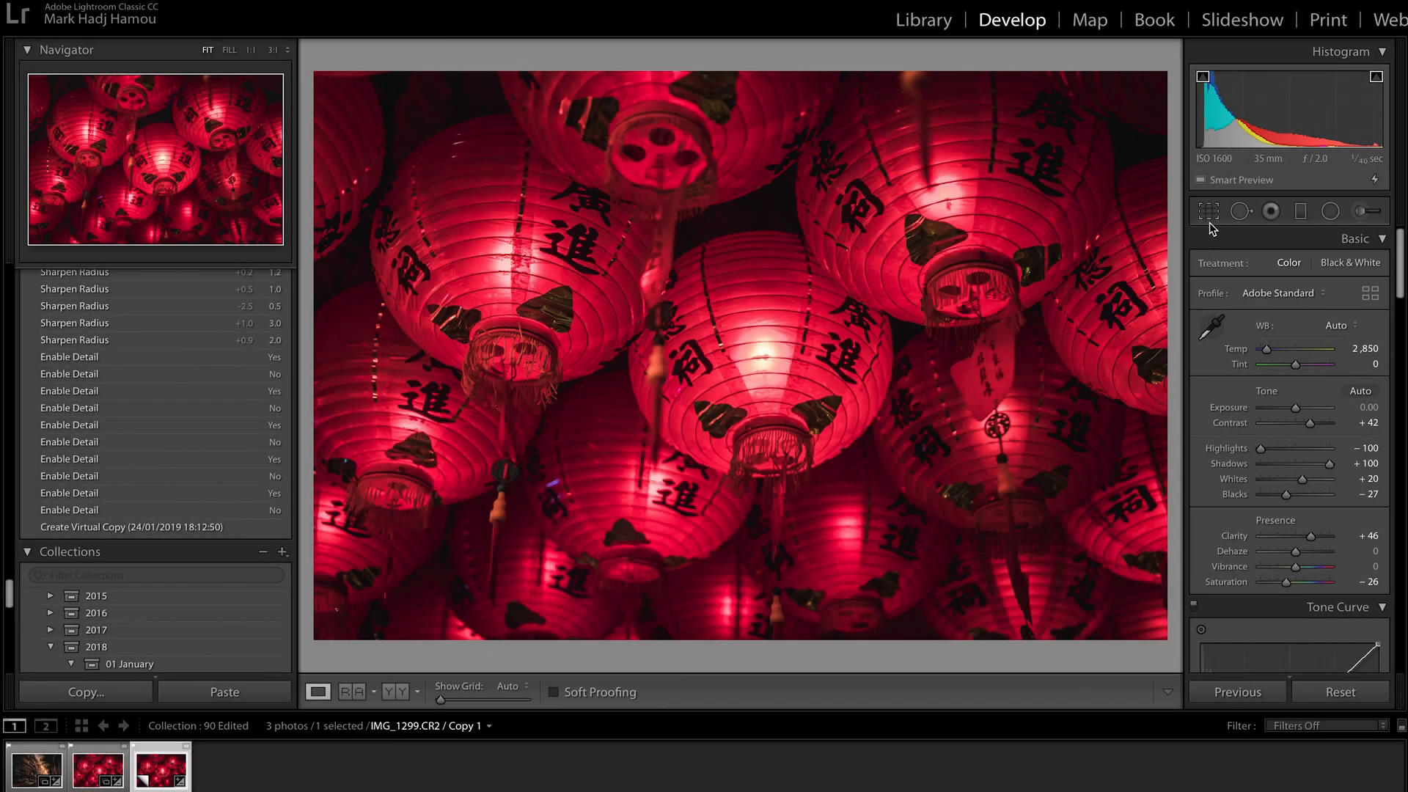
# Step: Tighten the lantern photo's crop evenly around its centre with the Crop Overlay
pyautogui.click(1208, 211)
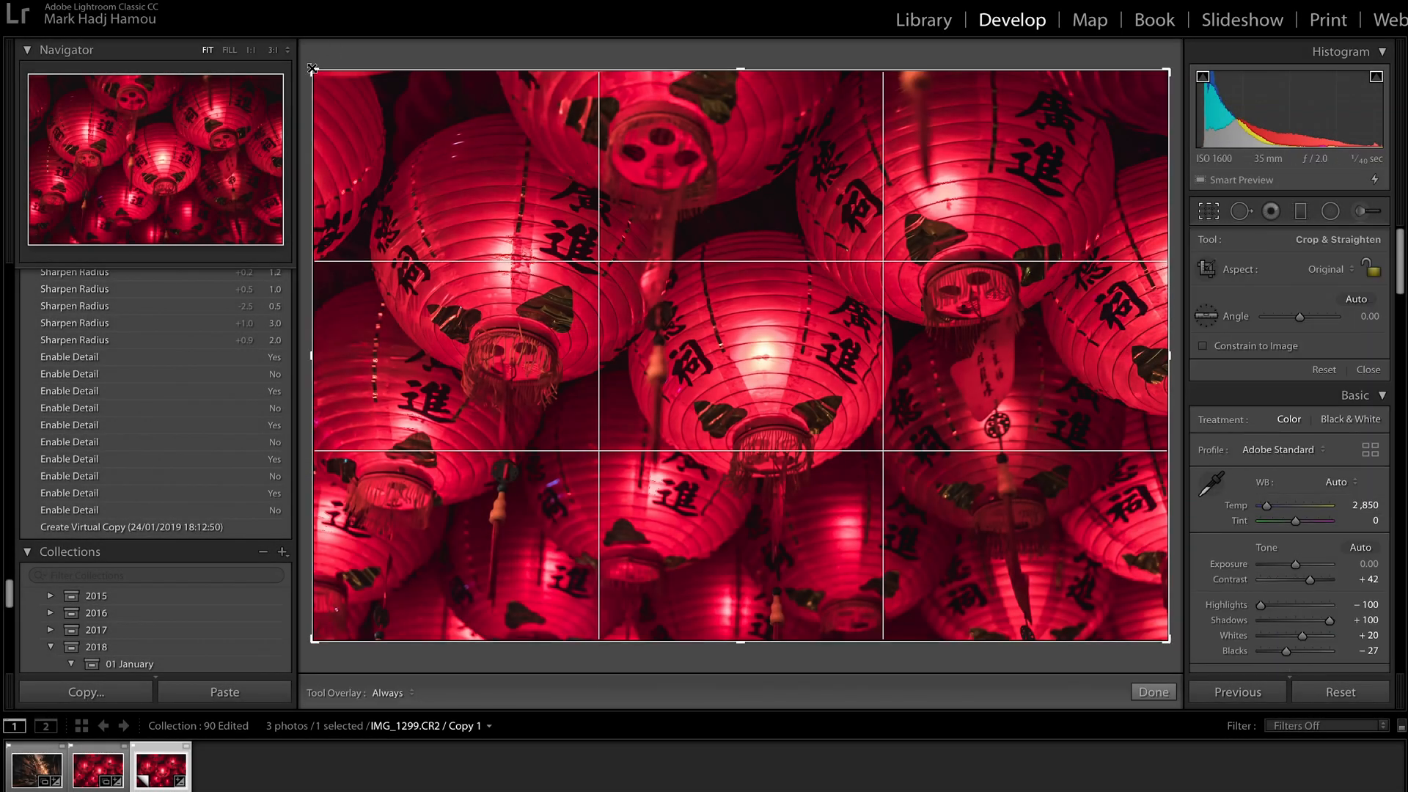
pyautogui.moveTo(312, 68); pyautogui.dragTo(392, 121)
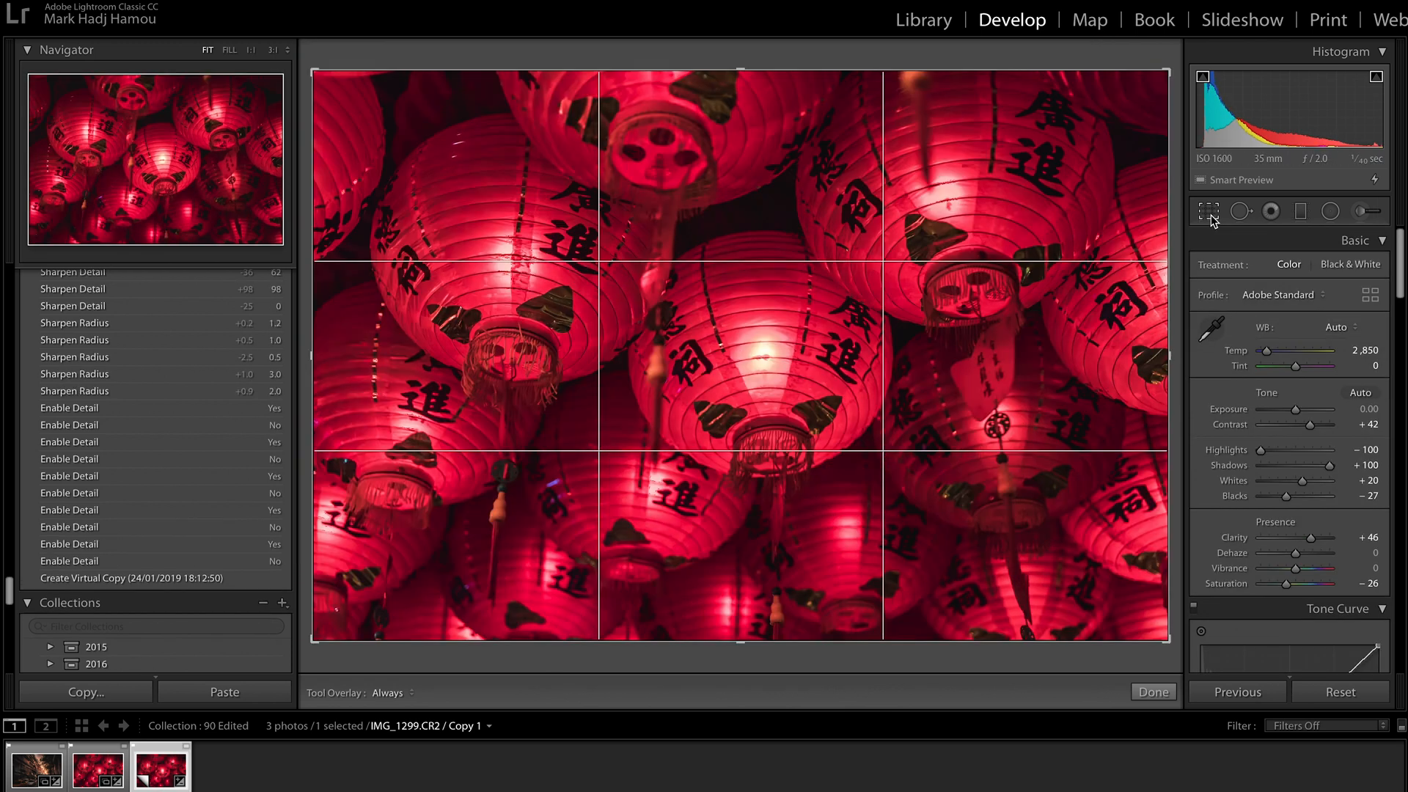
pyautogui.click(1207, 211)
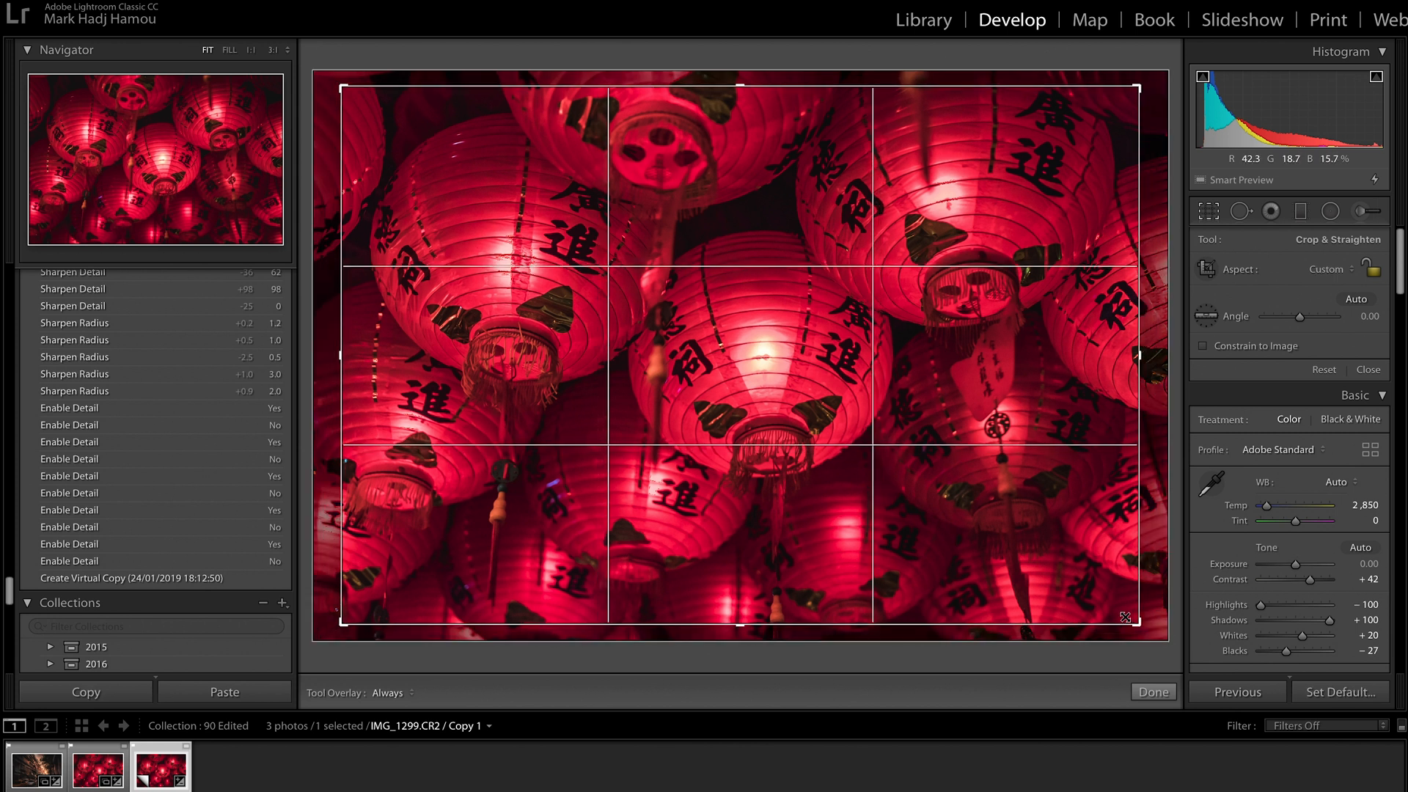
pyautogui.moveTo(1122, 617); pyautogui.dragTo(1084, 591)
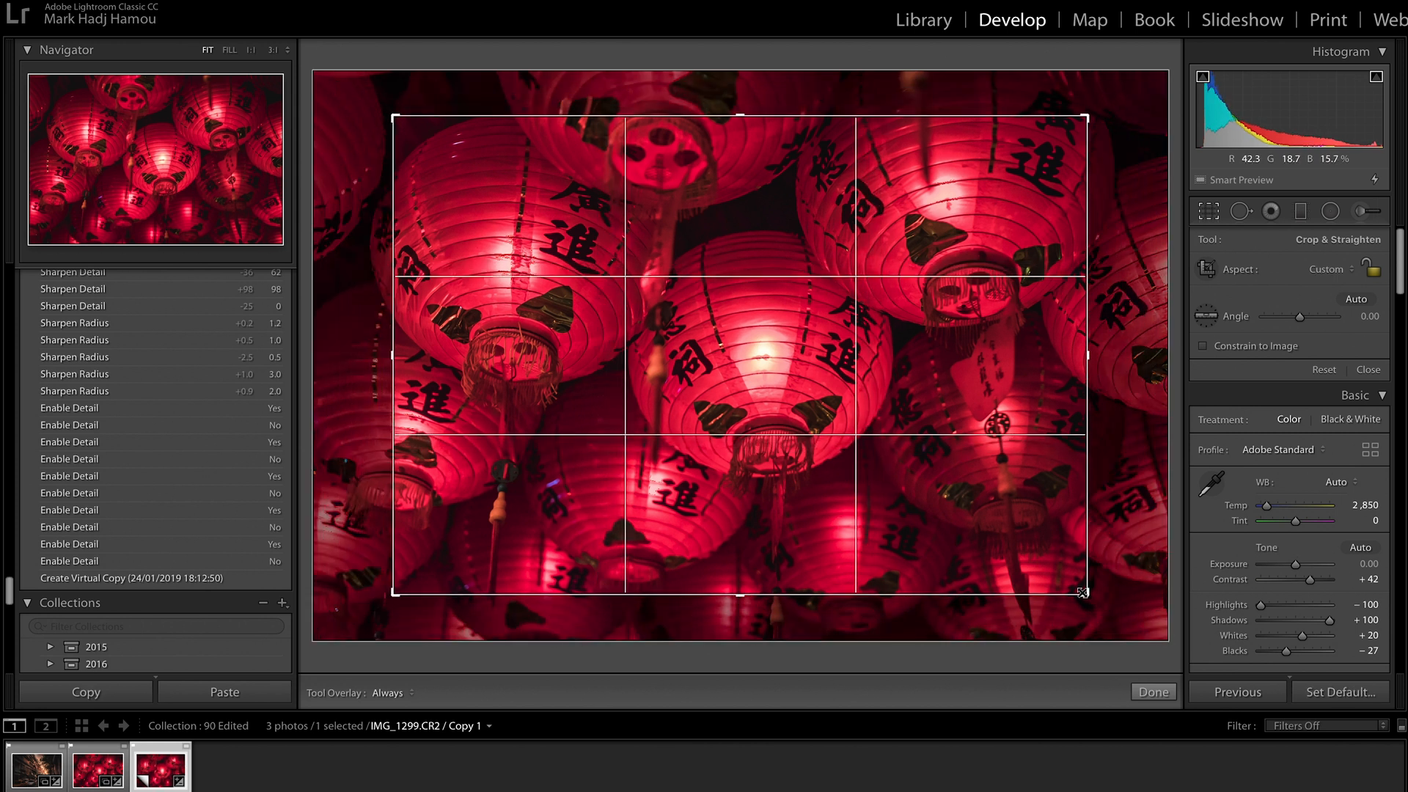
pyautogui.moveTo(1082, 592); pyautogui.dragTo(980, 529)
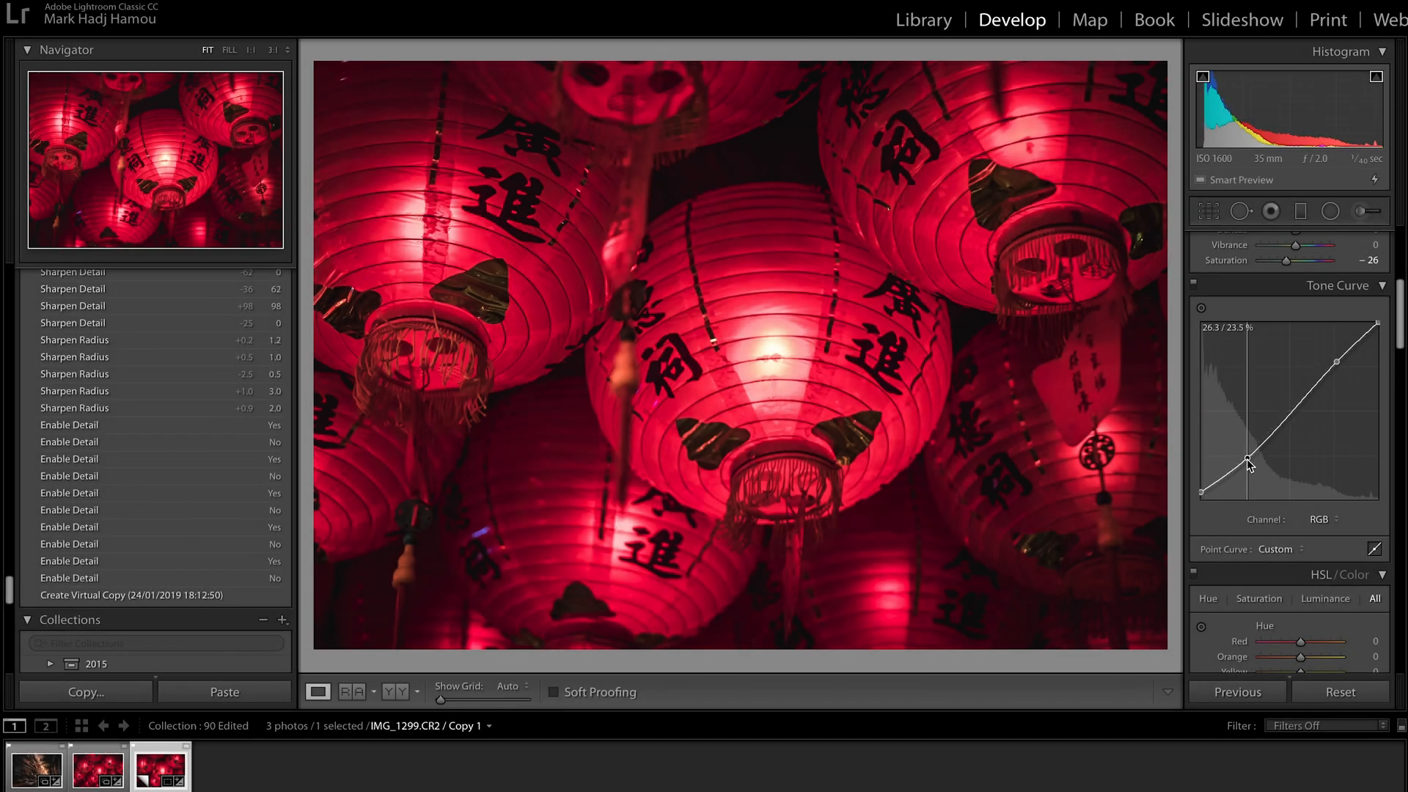
# Step: Fine-adjust the tone curve's shadow point, settling it at about 23.1 / 20%
pyautogui.moveTo(1246, 465); pyautogui.dragTo(1246, 453)
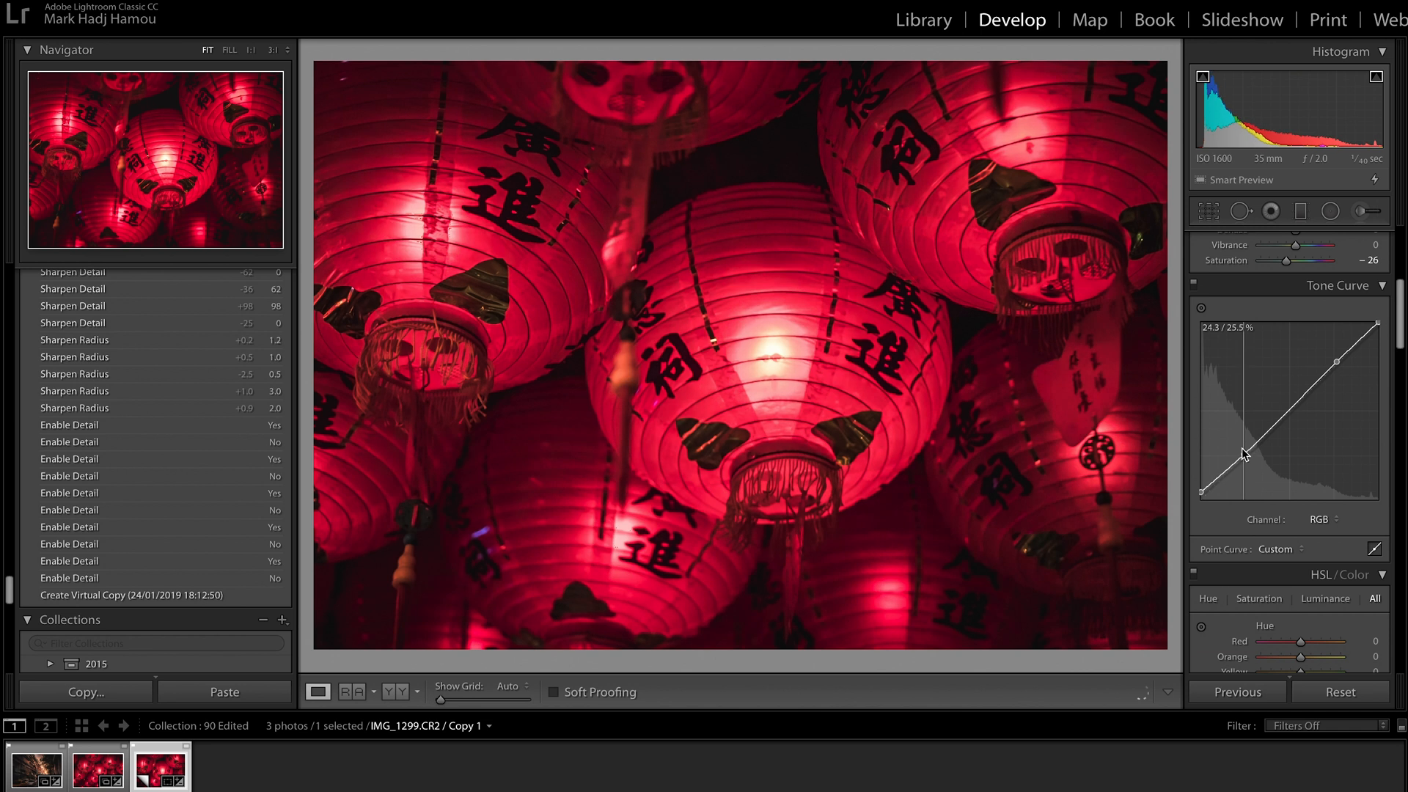
pyautogui.moveTo(1243, 453); pyautogui.dragTo(1237, 453)
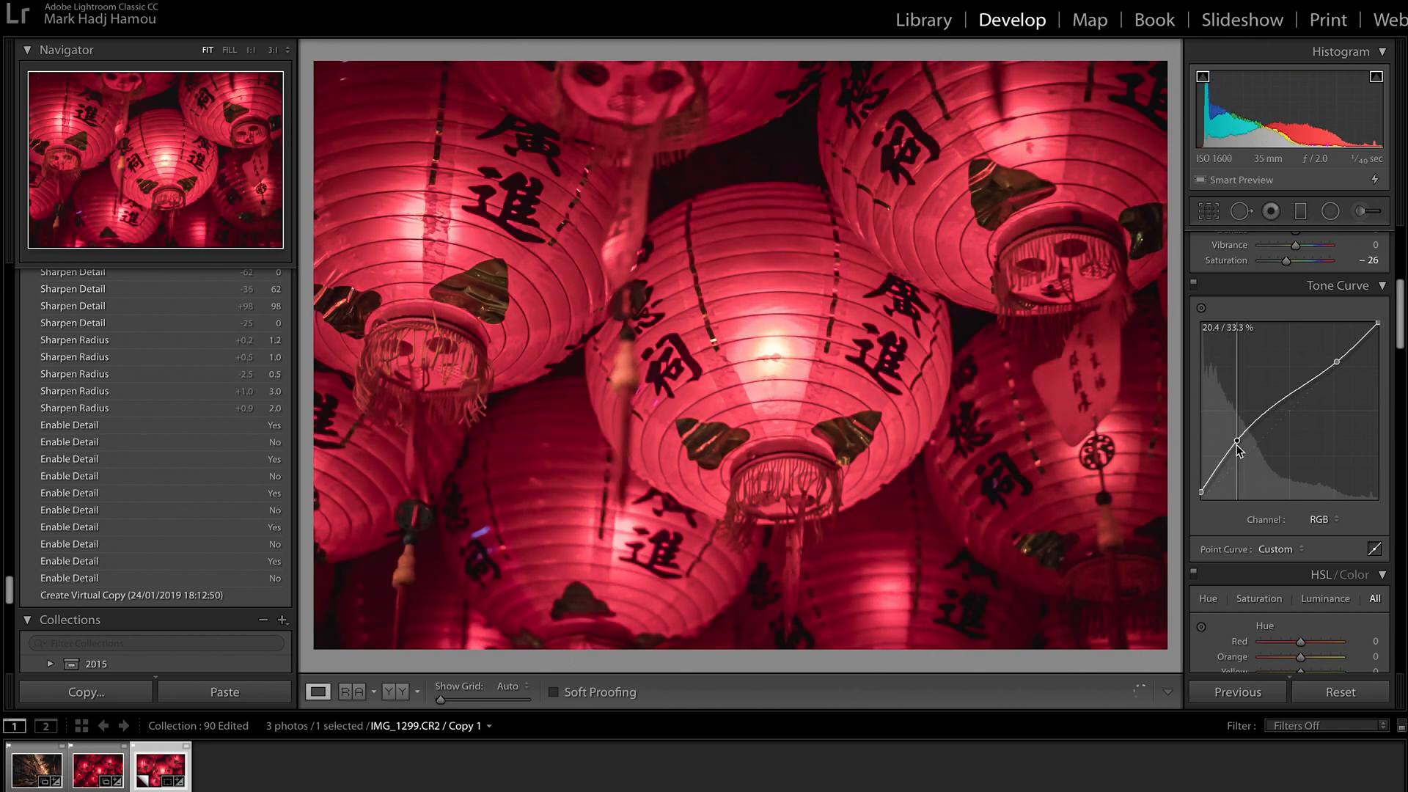
pyautogui.moveTo(1237, 452); pyautogui.dragTo(1237, 463)
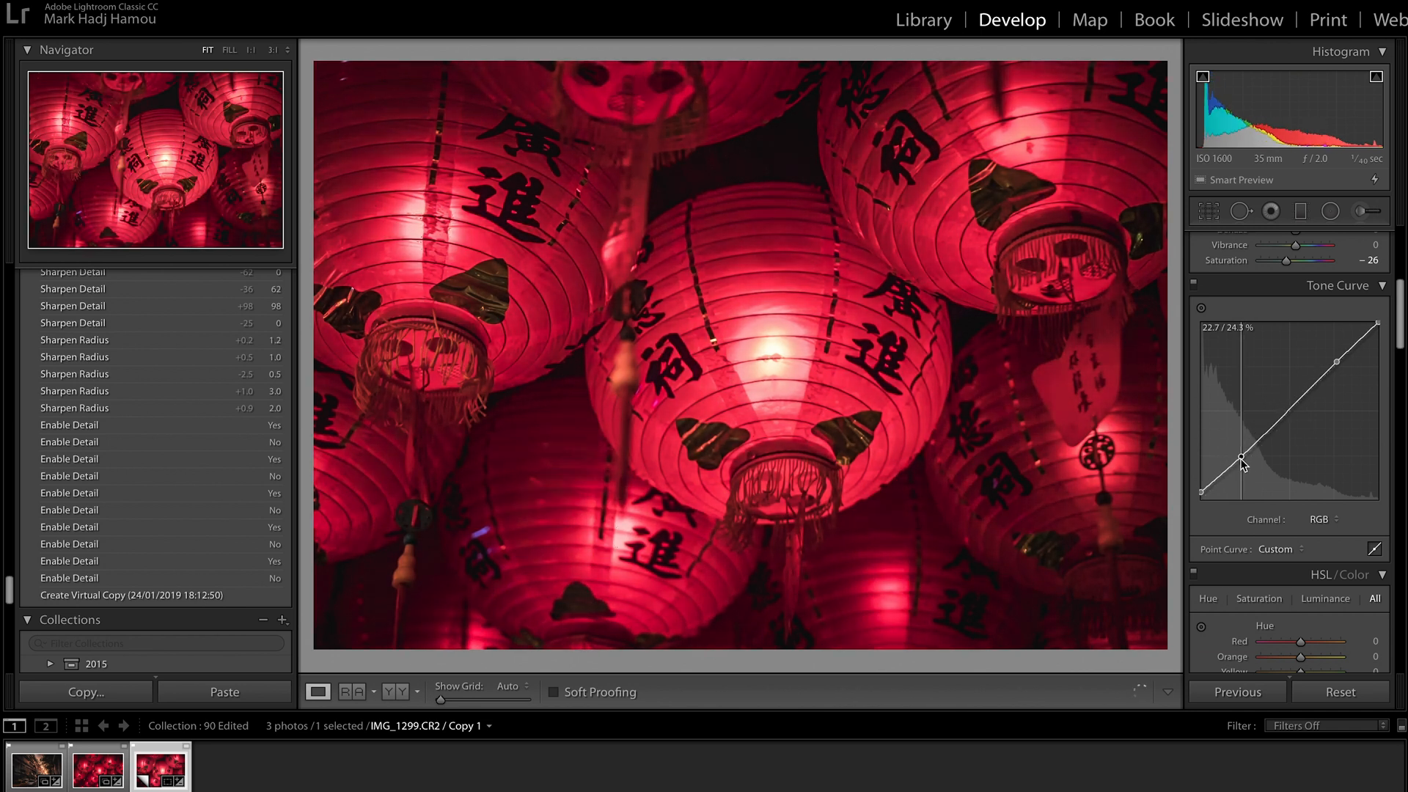
pyautogui.moveTo(1244, 462); pyautogui.dragTo(1244, 468)
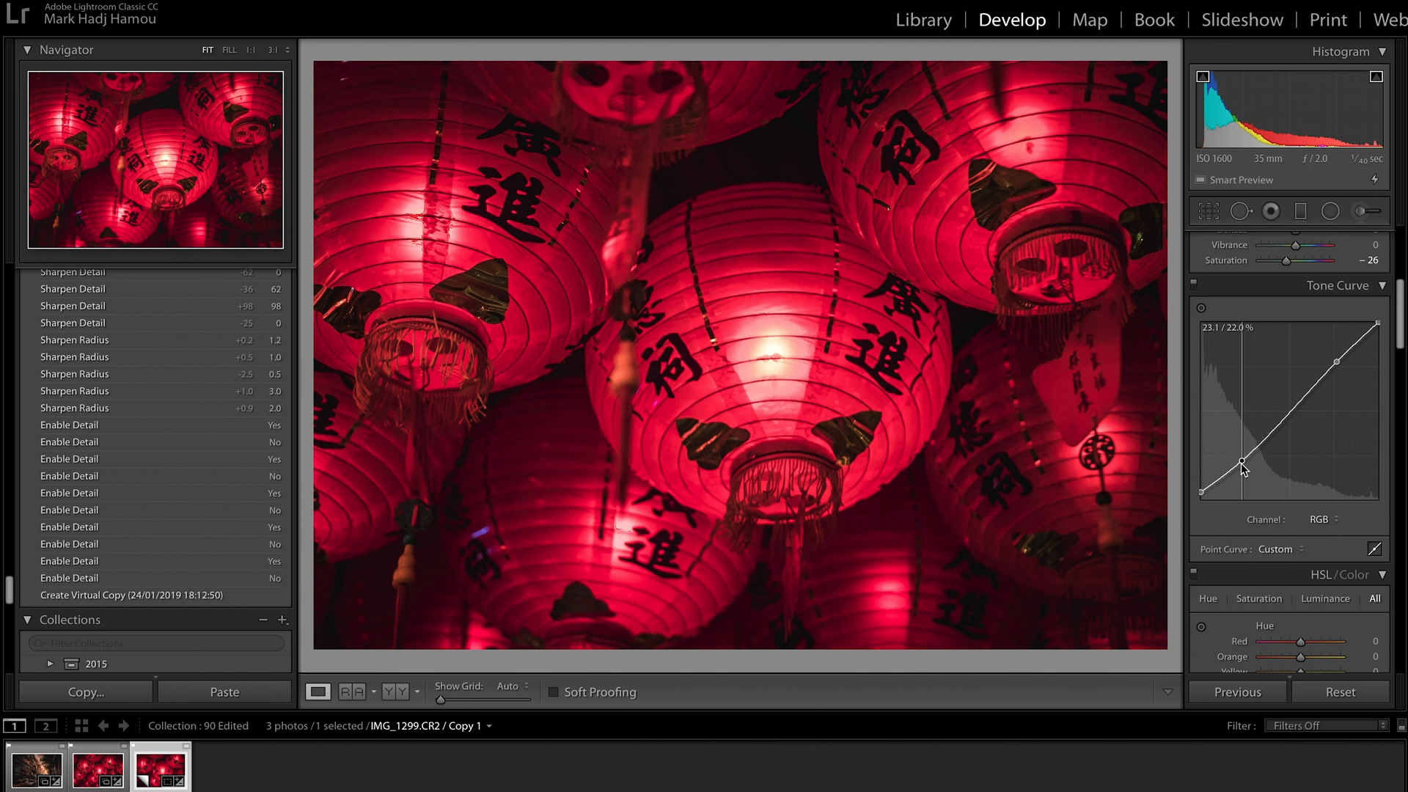
pyautogui.moveTo(1244, 463); pyautogui.dragTo(1243, 465)
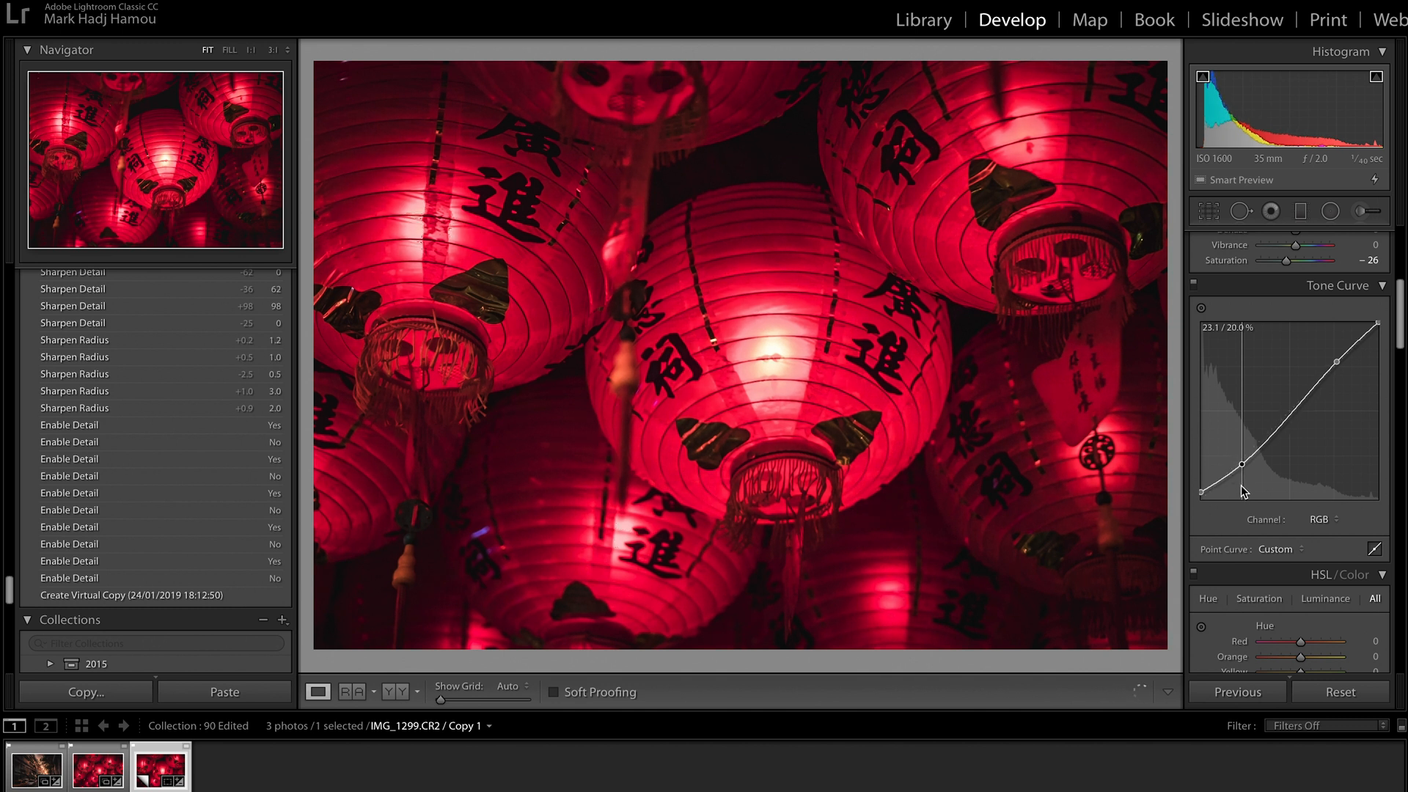
pyautogui.moveTo(1243, 464); pyautogui.dragTo(1243, 476)
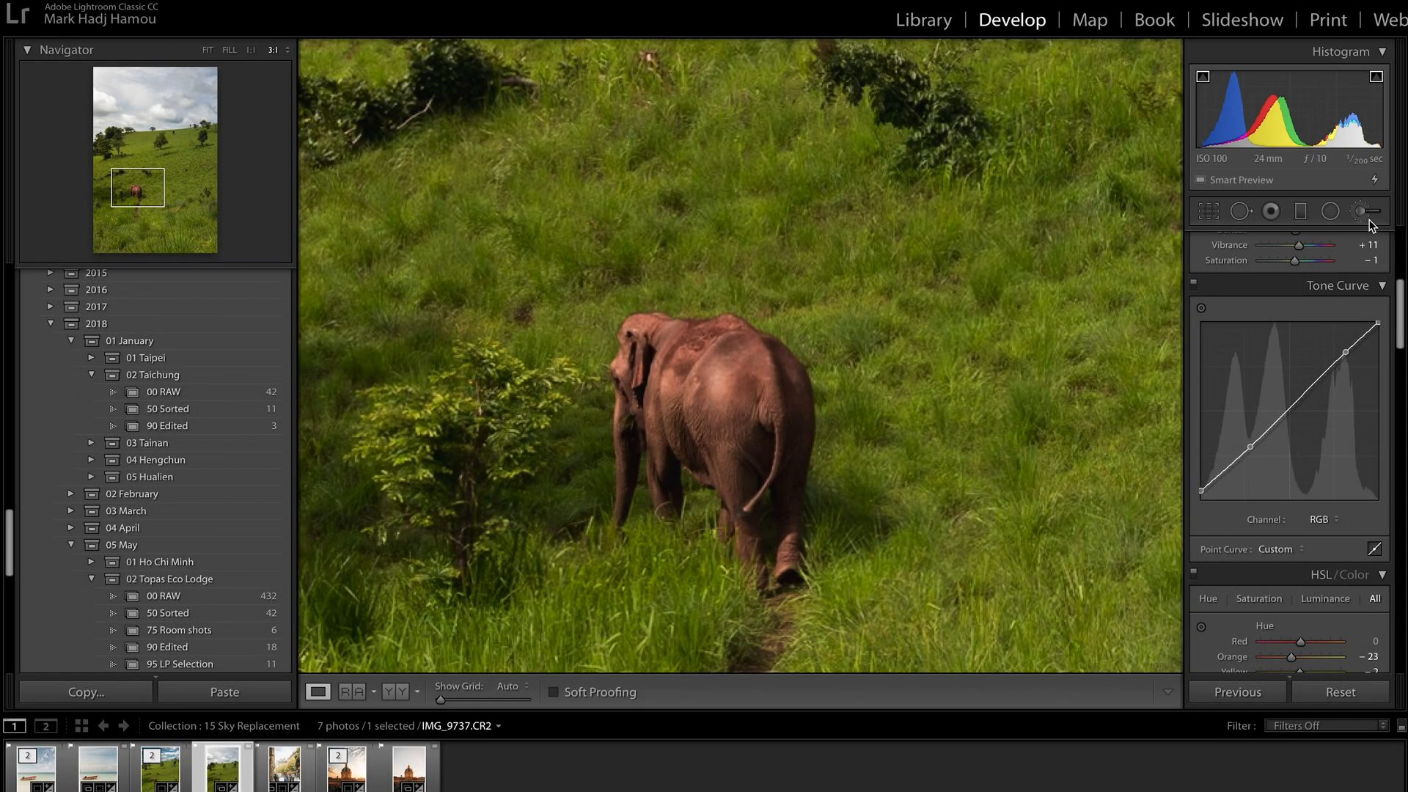
# Step: Paint the elephant with an Adjustment Brush at Exposure +4.00
pyautogui.click(1361, 212)
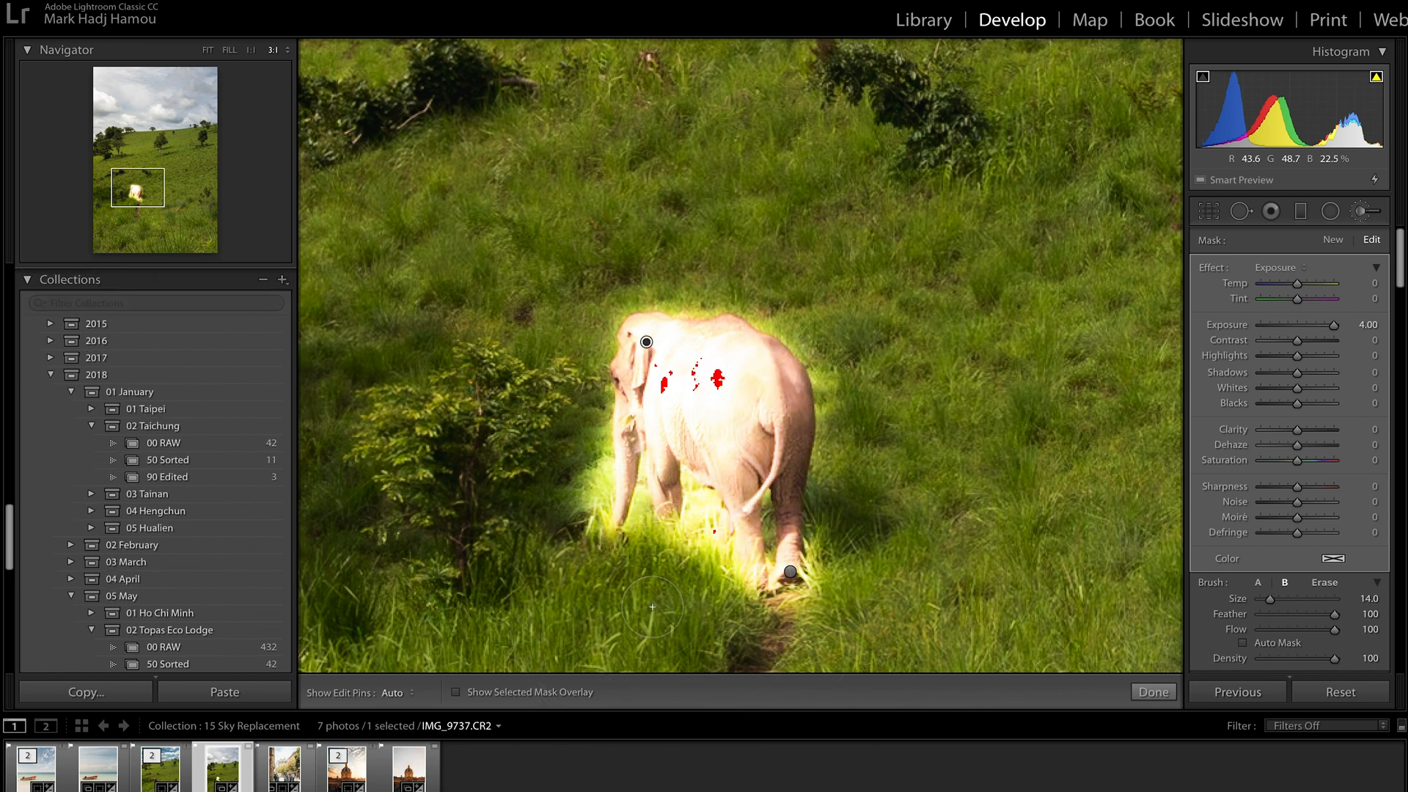
pyautogui.click(407, 768)
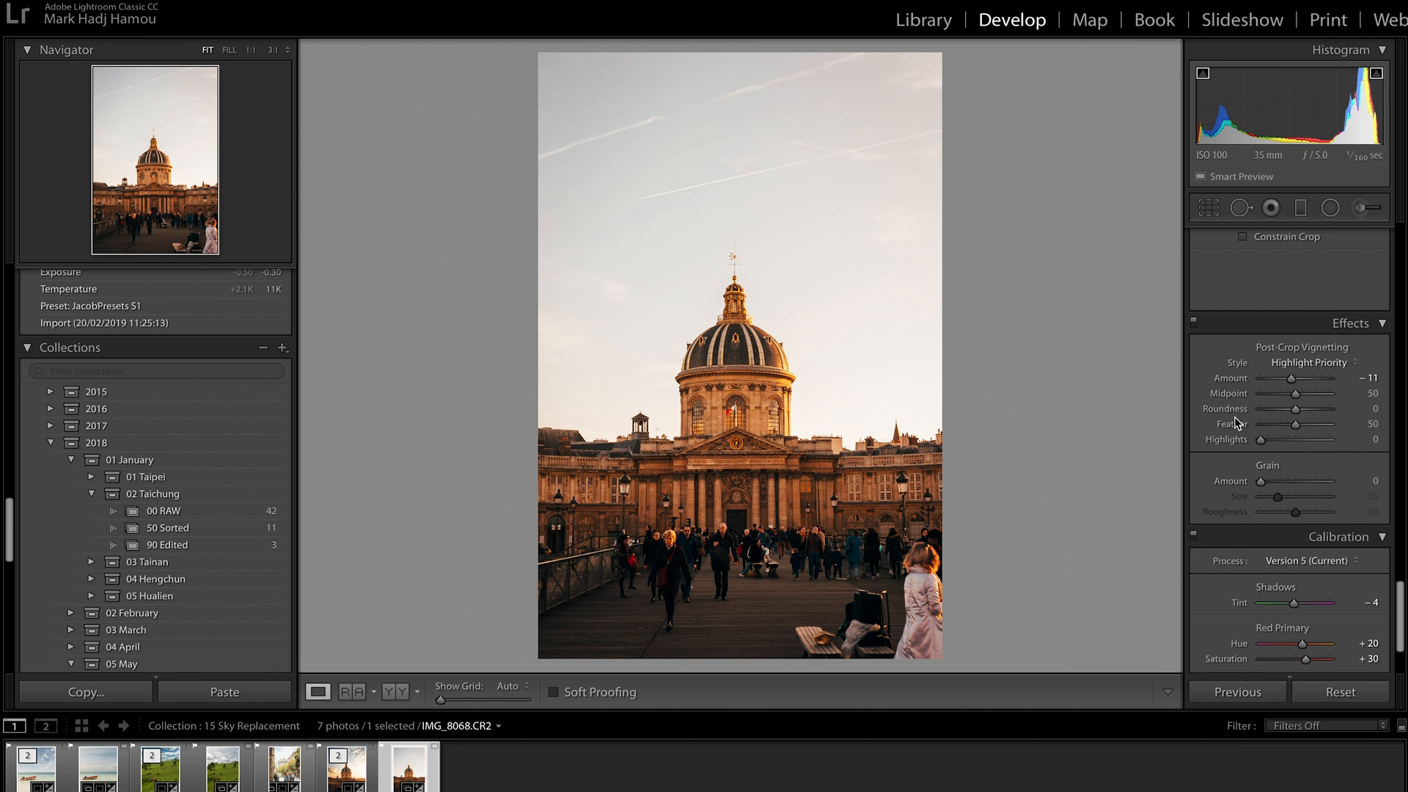
pyautogui.moveTo(1236, 433)
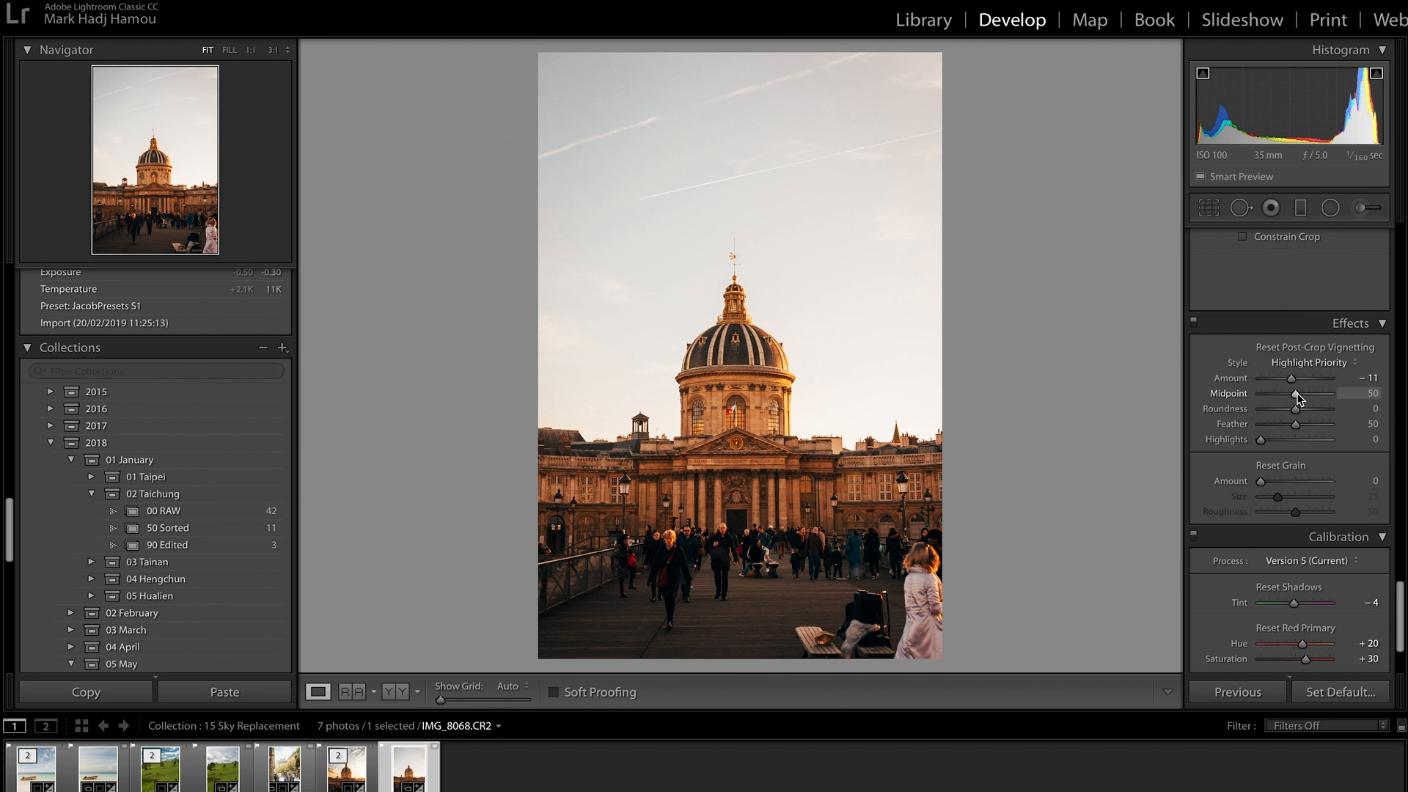
# Step: Preview and set vignette Midpoint 42, Roundness +52 and Feather 30
pyautogui.moveTo(1320, 393); pyautogui.dragTo(1303, 393)
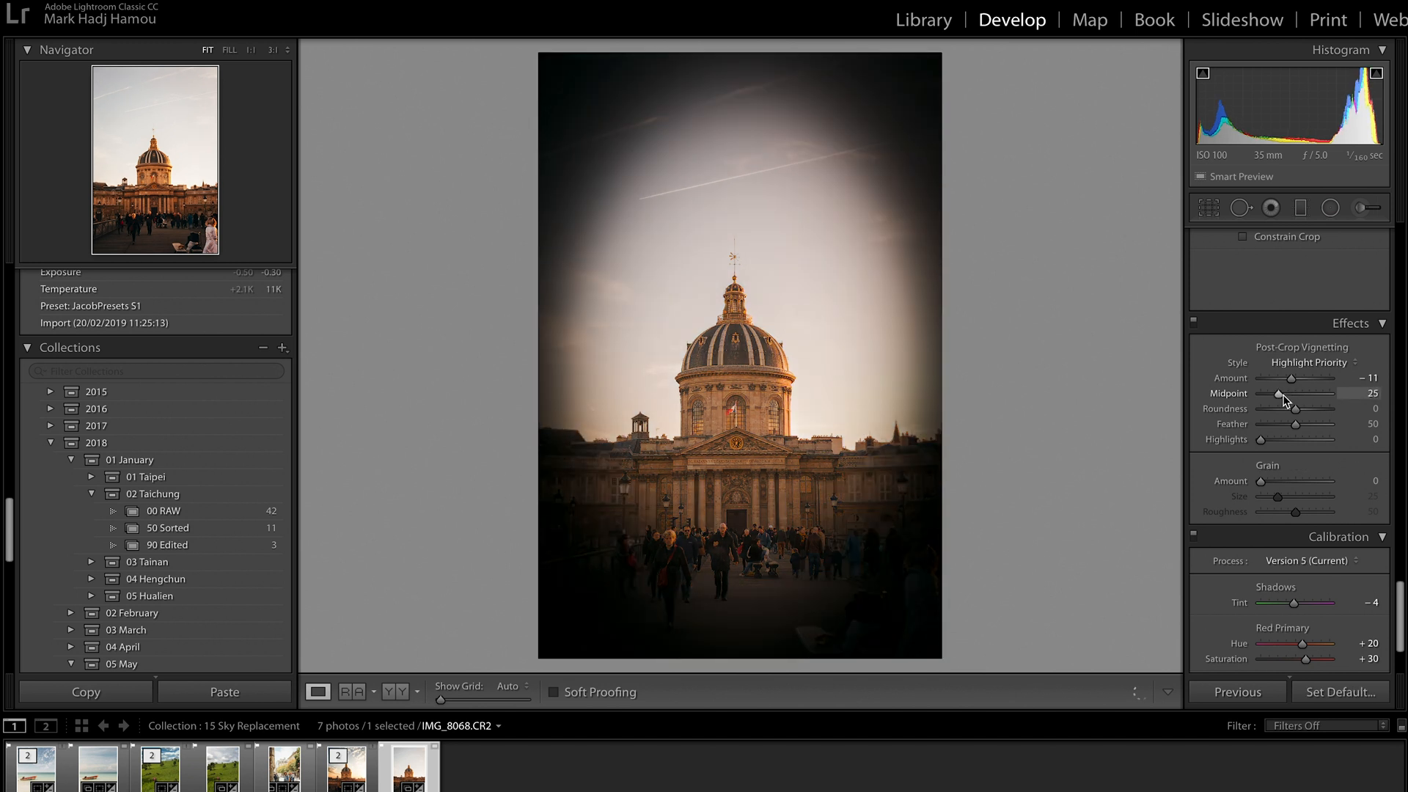
pyautogui.moveTo(1292, 393); pyautogui.dragTo(1307, 393)
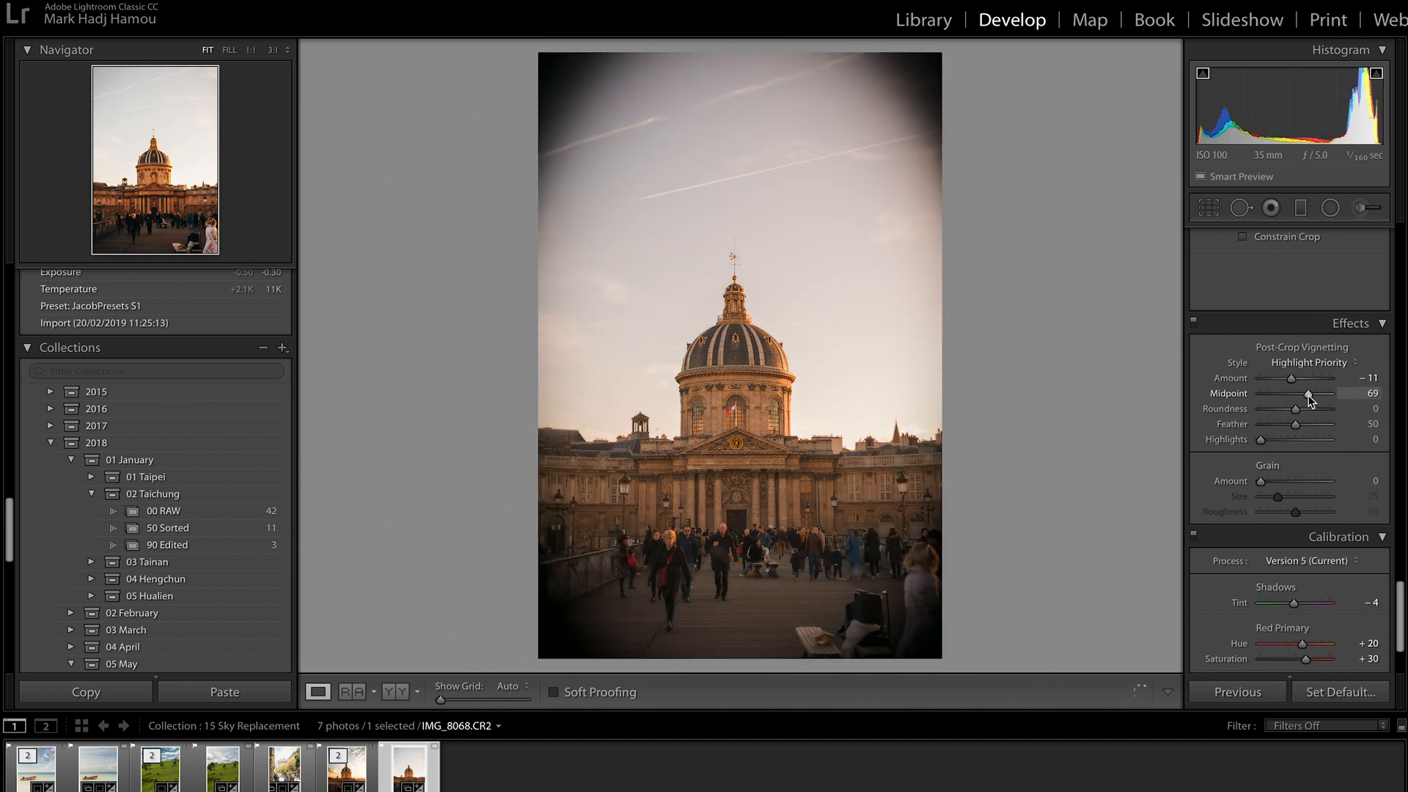
pyautogui.moveTo(1308, 395); pyautogui.dragTo(1295, 396)
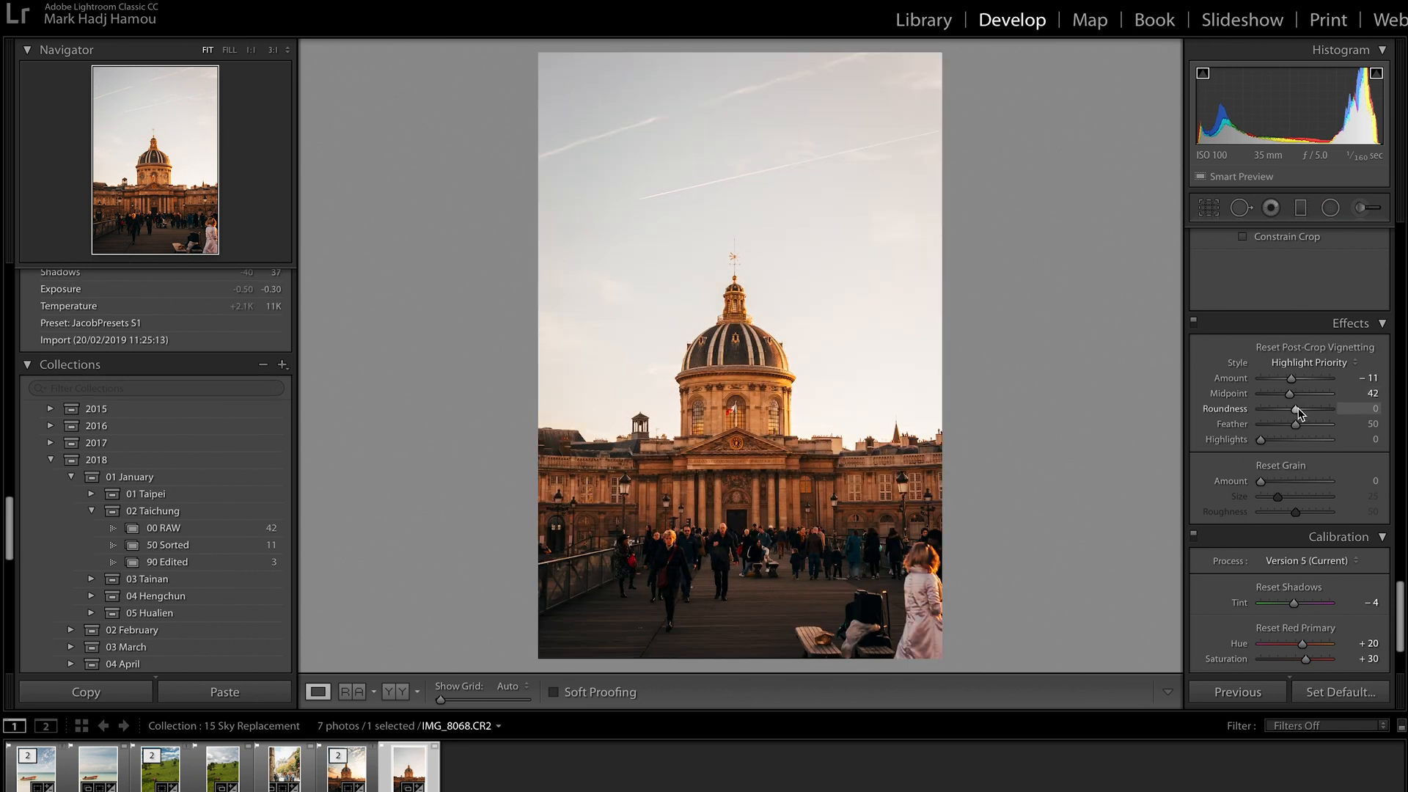
pyautogui.moveTo(1287, 414); pyautogui.dragTo(1332, 414)
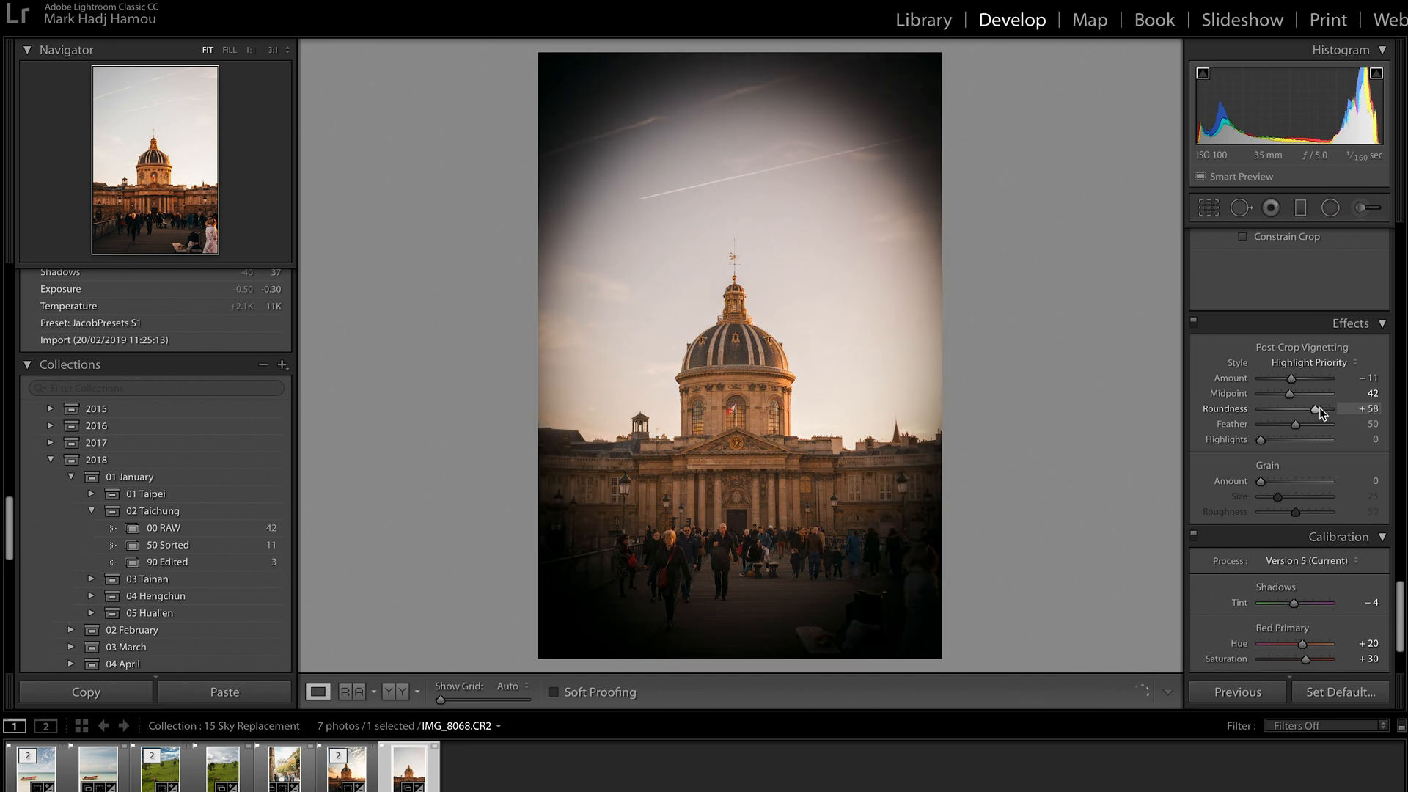
pyautogui.moveTo(1337, 414); pyautogui.dragTo(1291, 414)
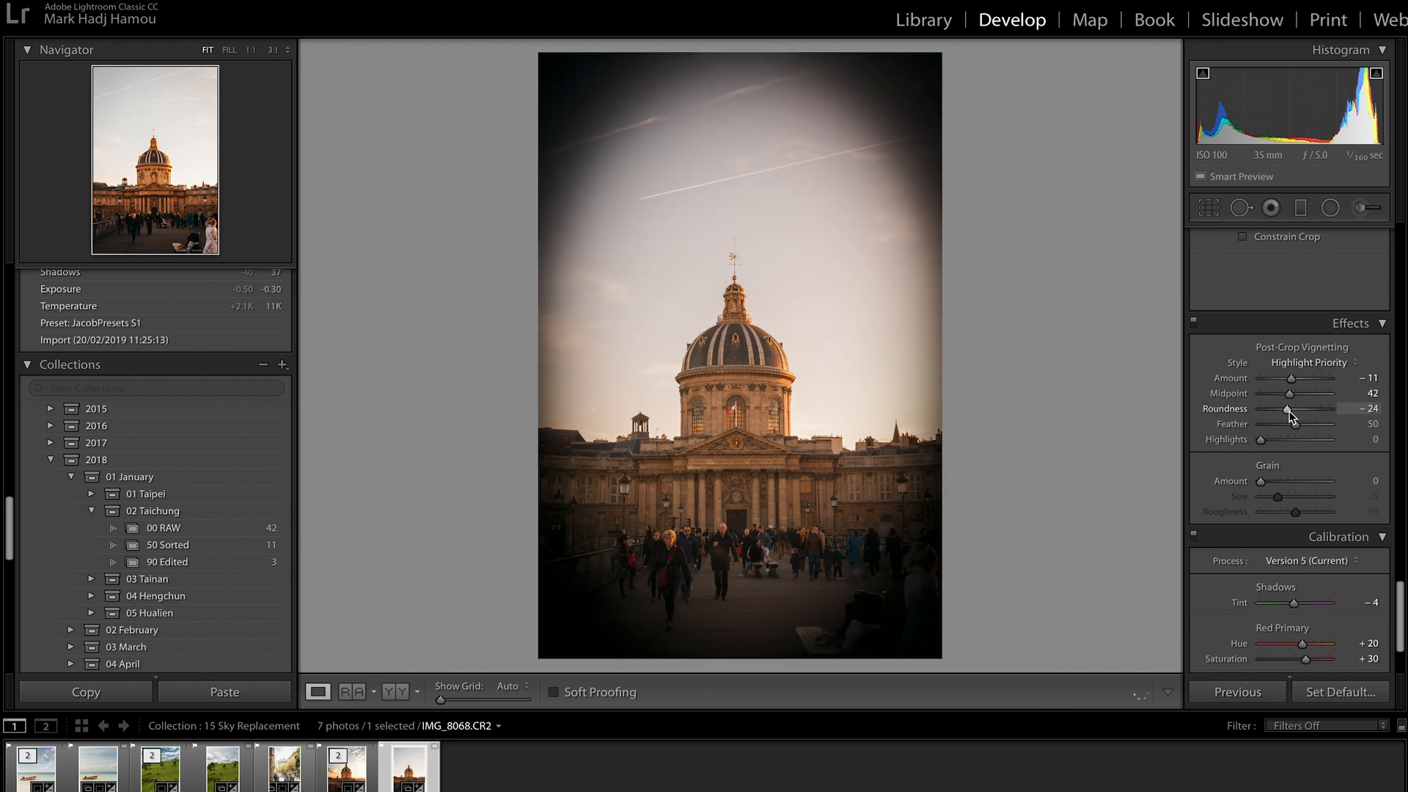
pyautogui.moveTo(1291, 409); pyautogui.dragTo(1319, 409)
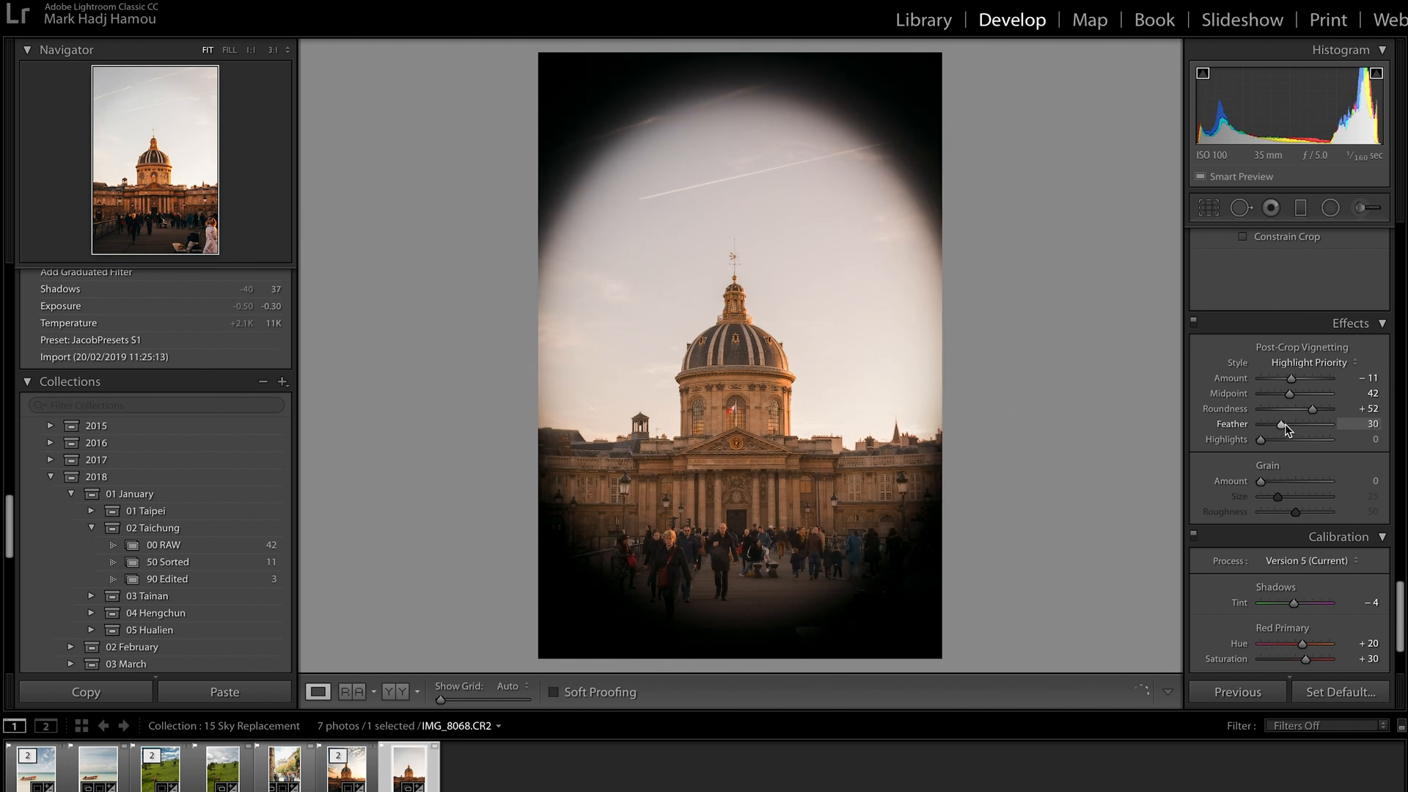
pyautogui.moveTo(1282, 424); pyautogui.dragTo(1292, 424)
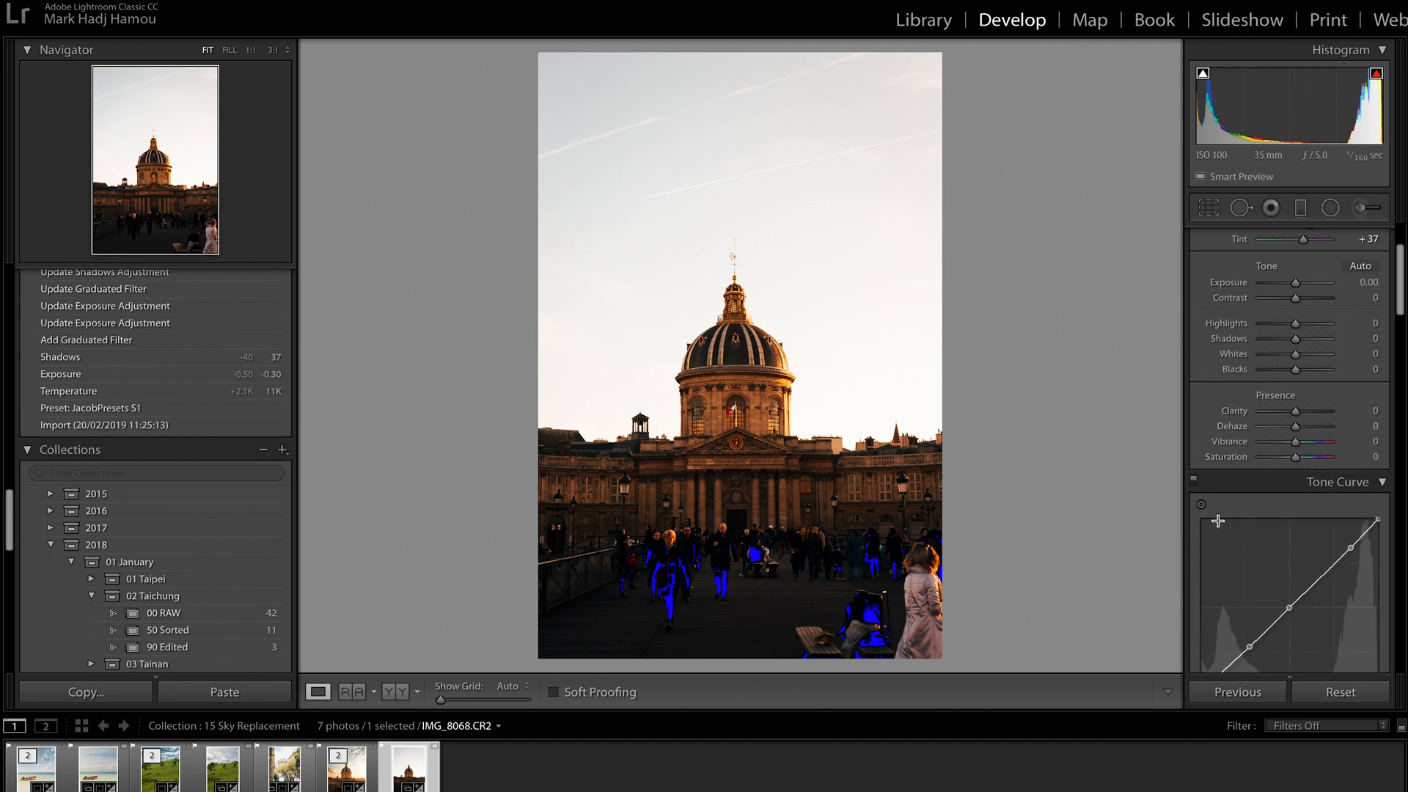
# Step: Scroll down the Develop panels toward the tone reset and vignette controls
pyautogui.scroll(-3)
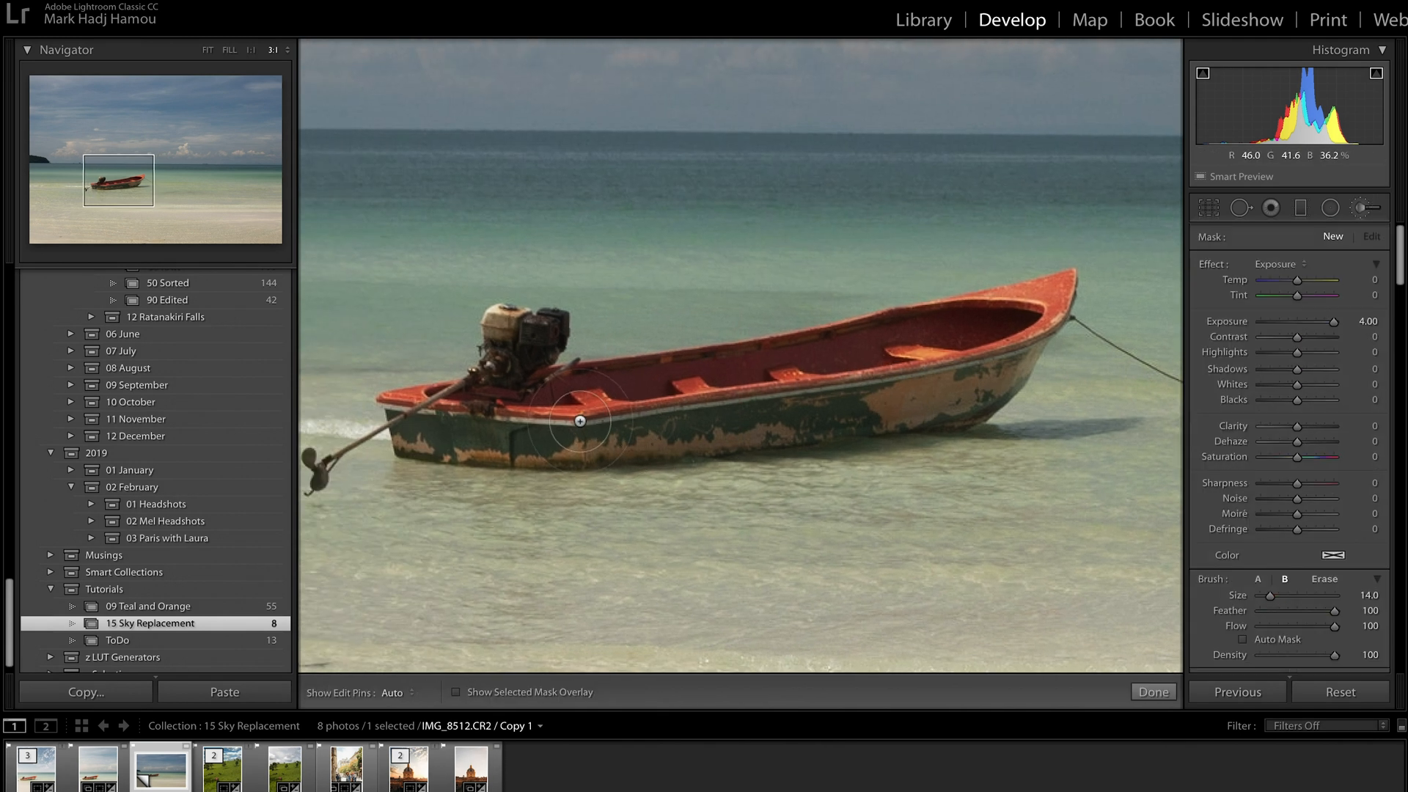
# Step: Paint a +4 exposure stroke, undo it, then Auto Mask-paint the boat interior and bow
pyautogui.moveTo(579, 420); pyautogui.dragTo(570, 456)
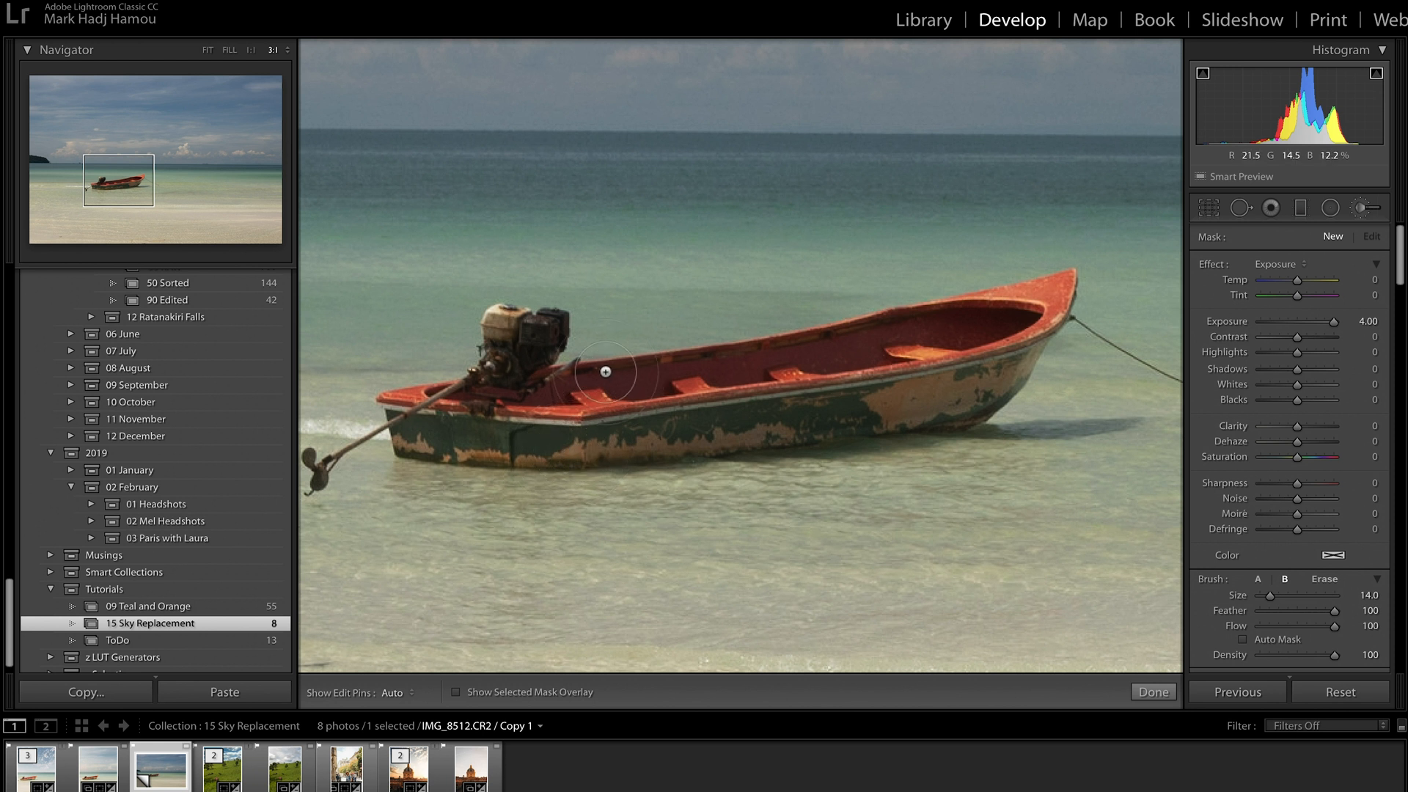
pyautogui.moveTo(620, 371); pyautogui.dragTo(714, 353)
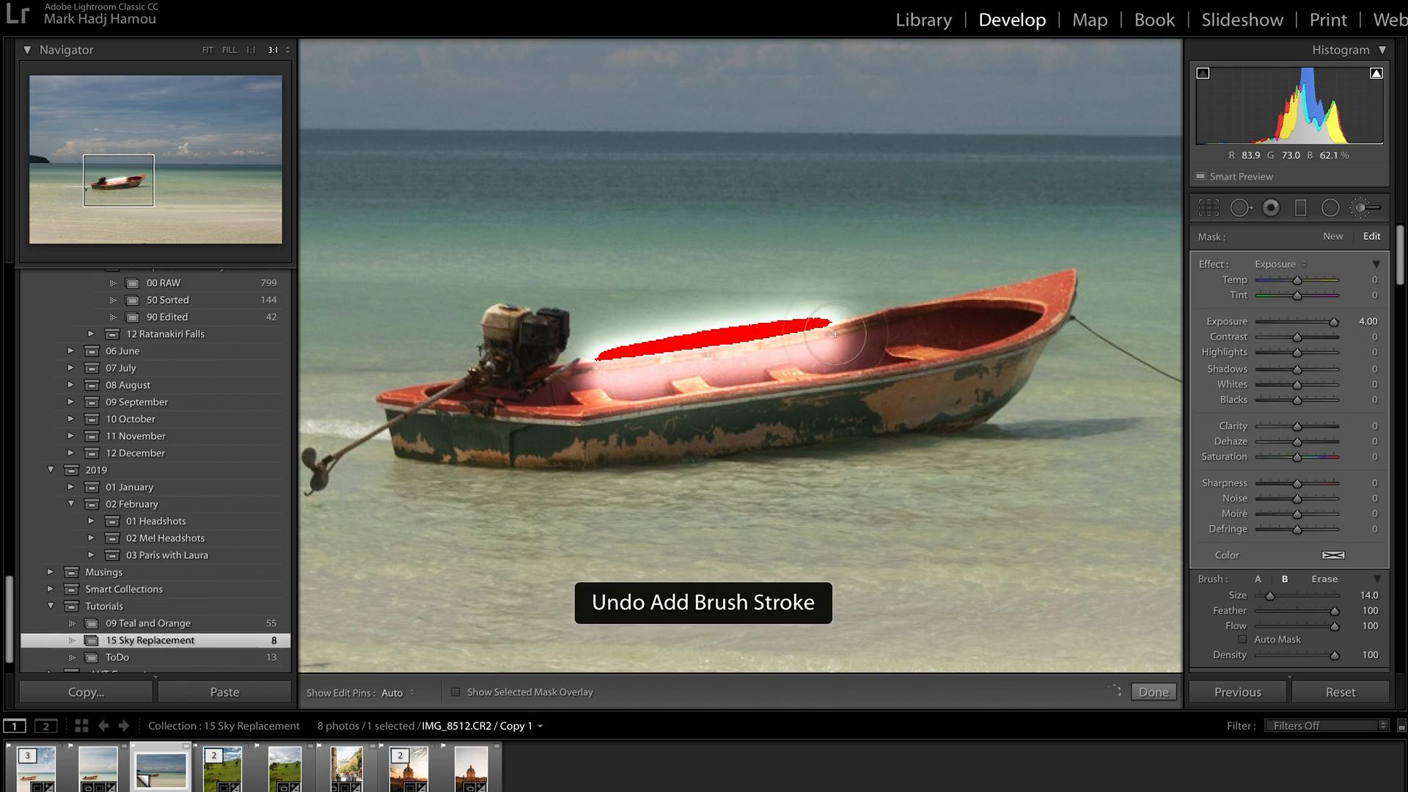
pyautogui.press('ctrl+z')
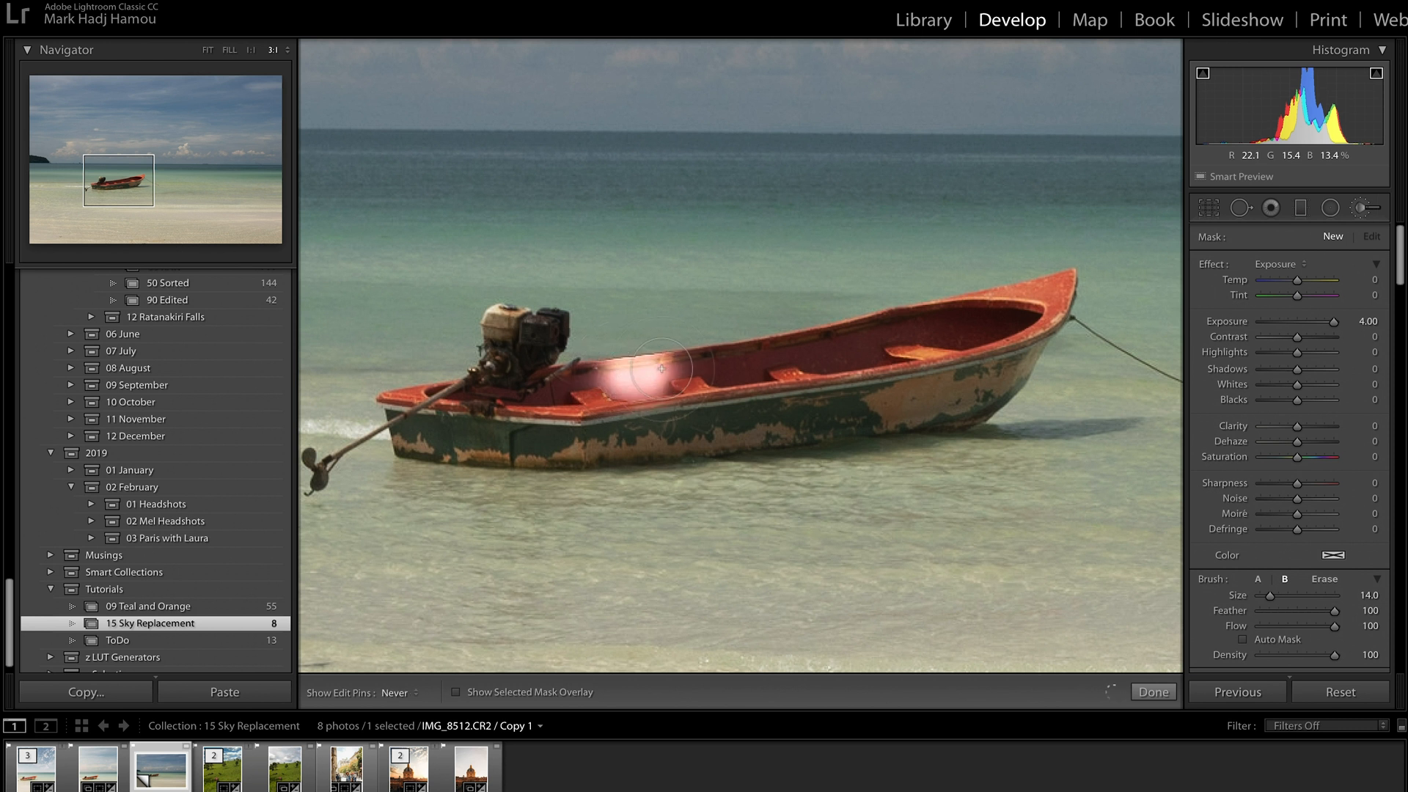
pyautogui.moveTo(660, 368); pyautogui.dragTo(768, 351)
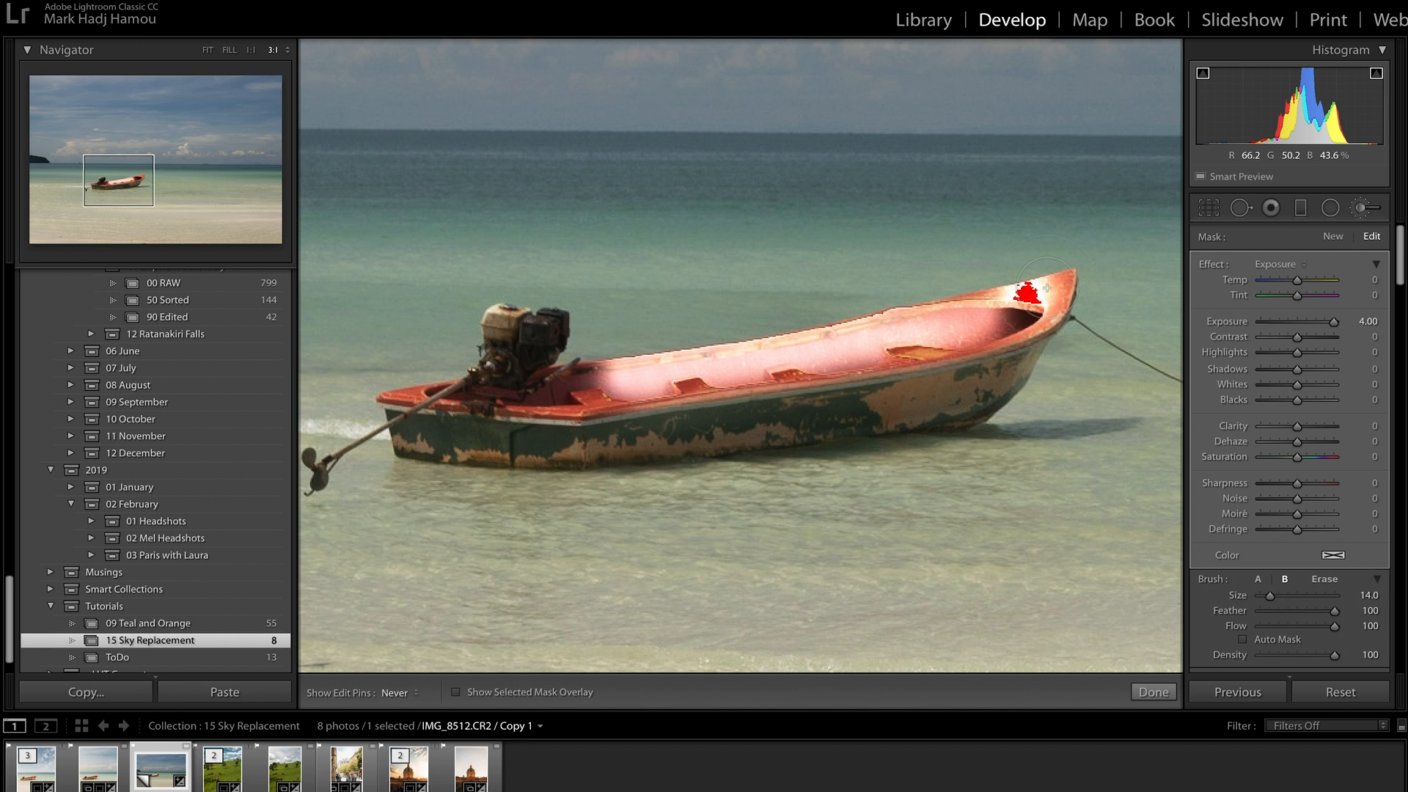
pyautogui.moveTo(1041, 287); pyautogui.dragTo(1028, 319)
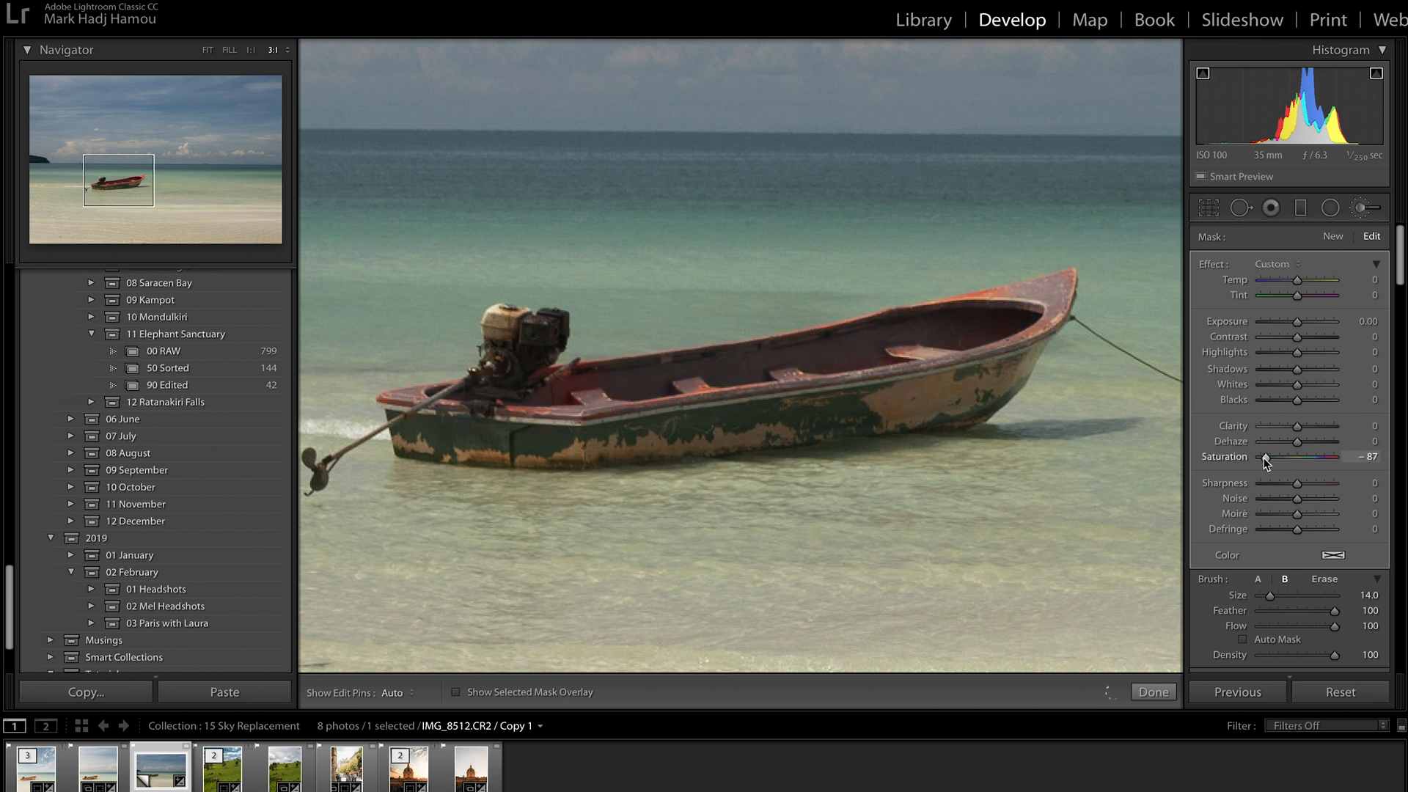
# Step: Pick a blue brush colour (H 223, S 73) and paint it over the rest of the boat
pyautogui.click(1336, 555)
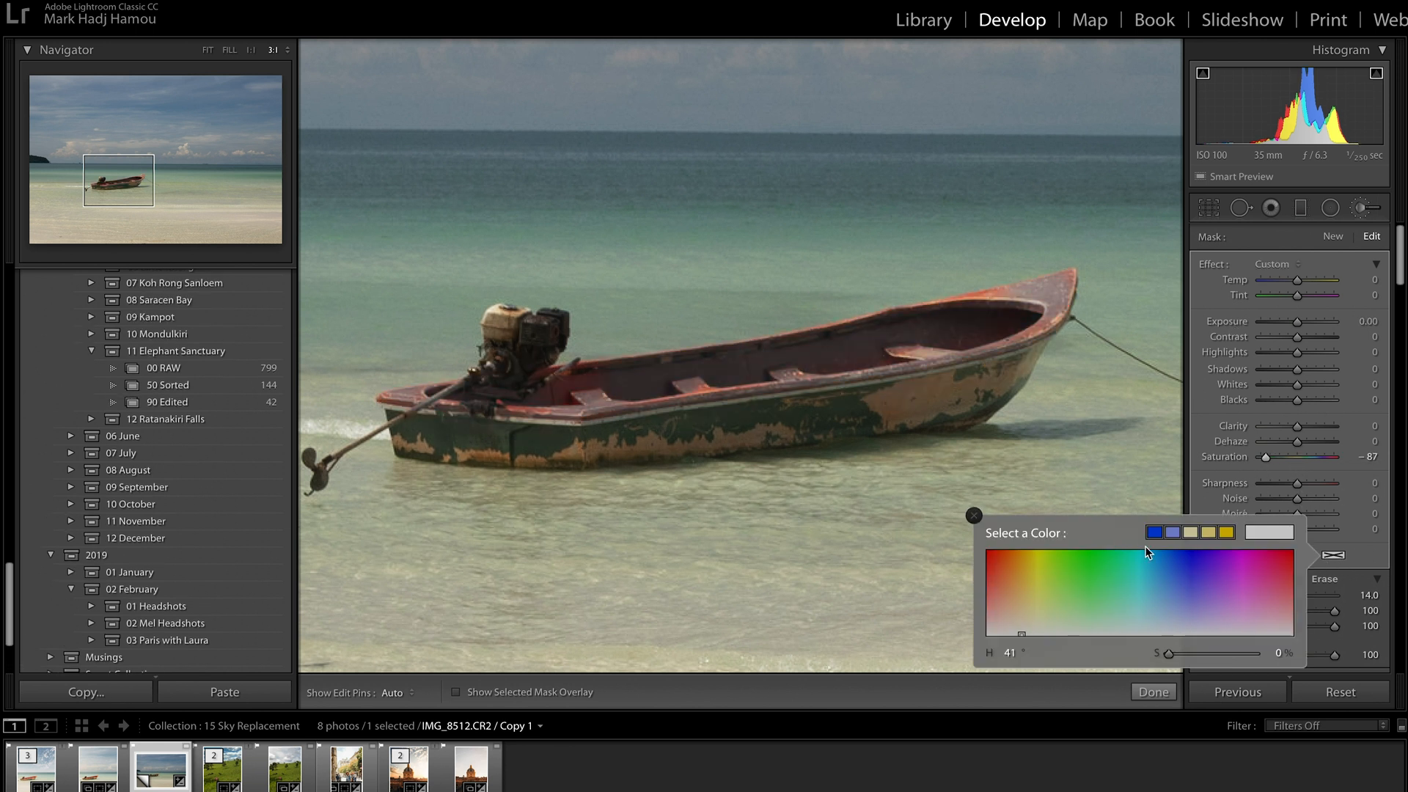
pyautogui.click(1211, 565)
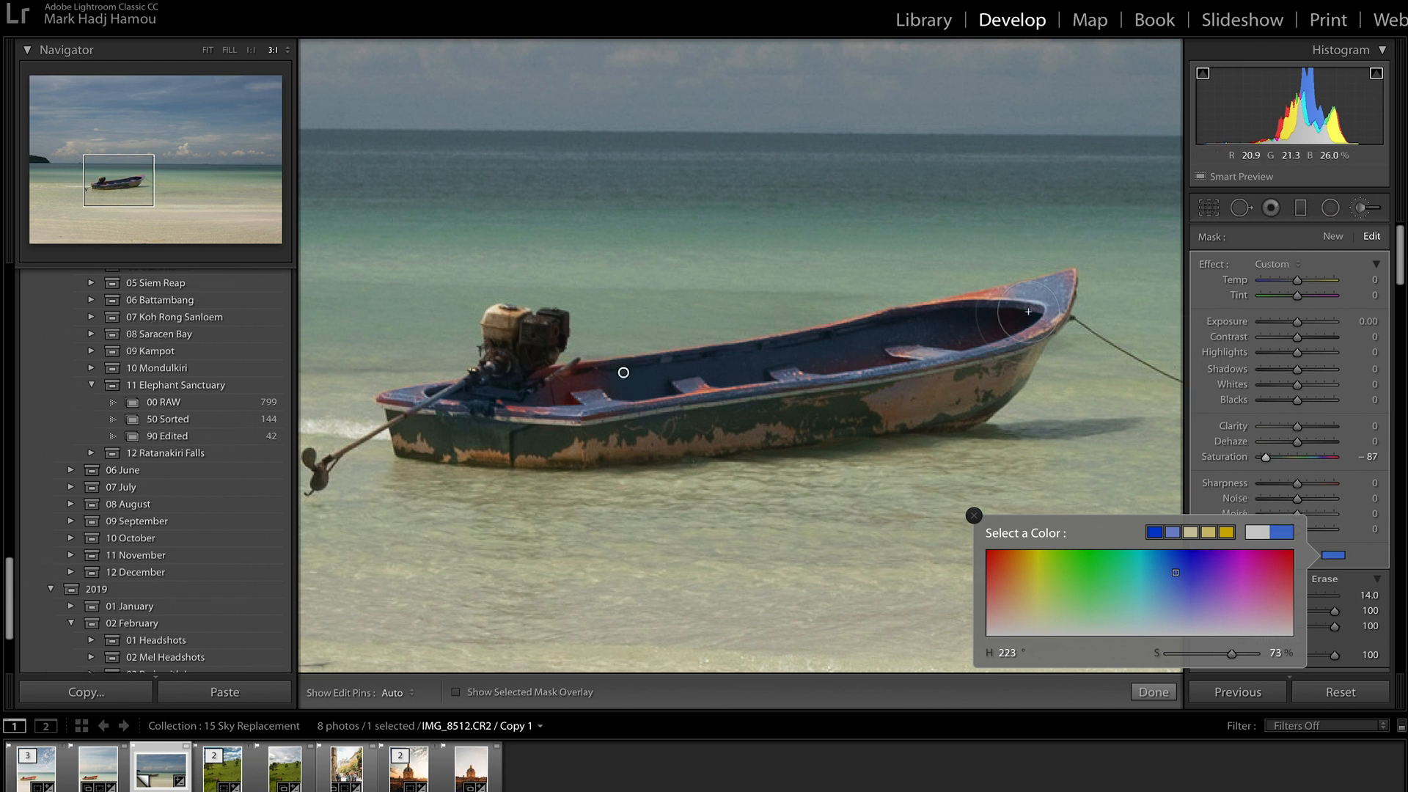
pyautogui.moveTo(1205, 446)
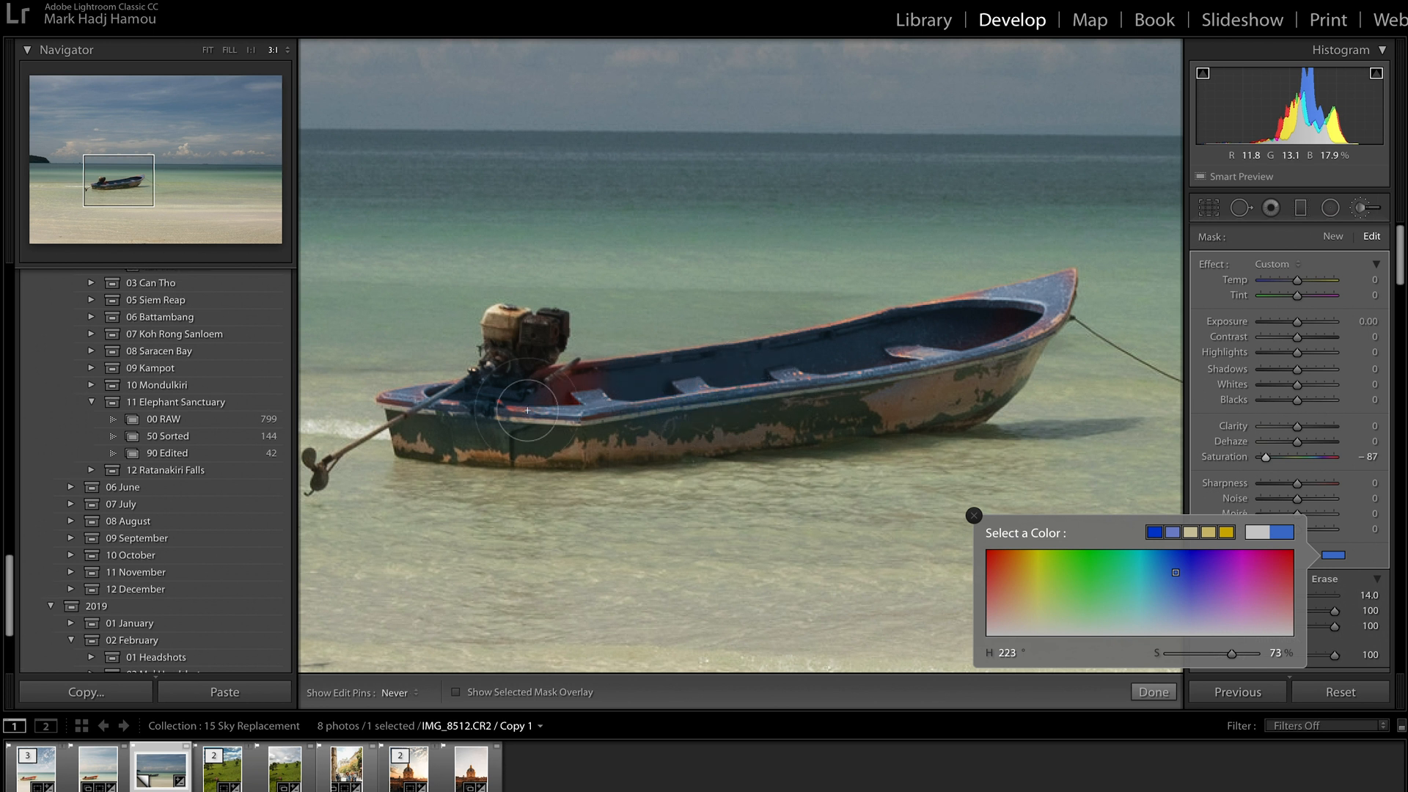
pyautogui.moveTo(528, 411); pyautogui.dragTo(631, 376)
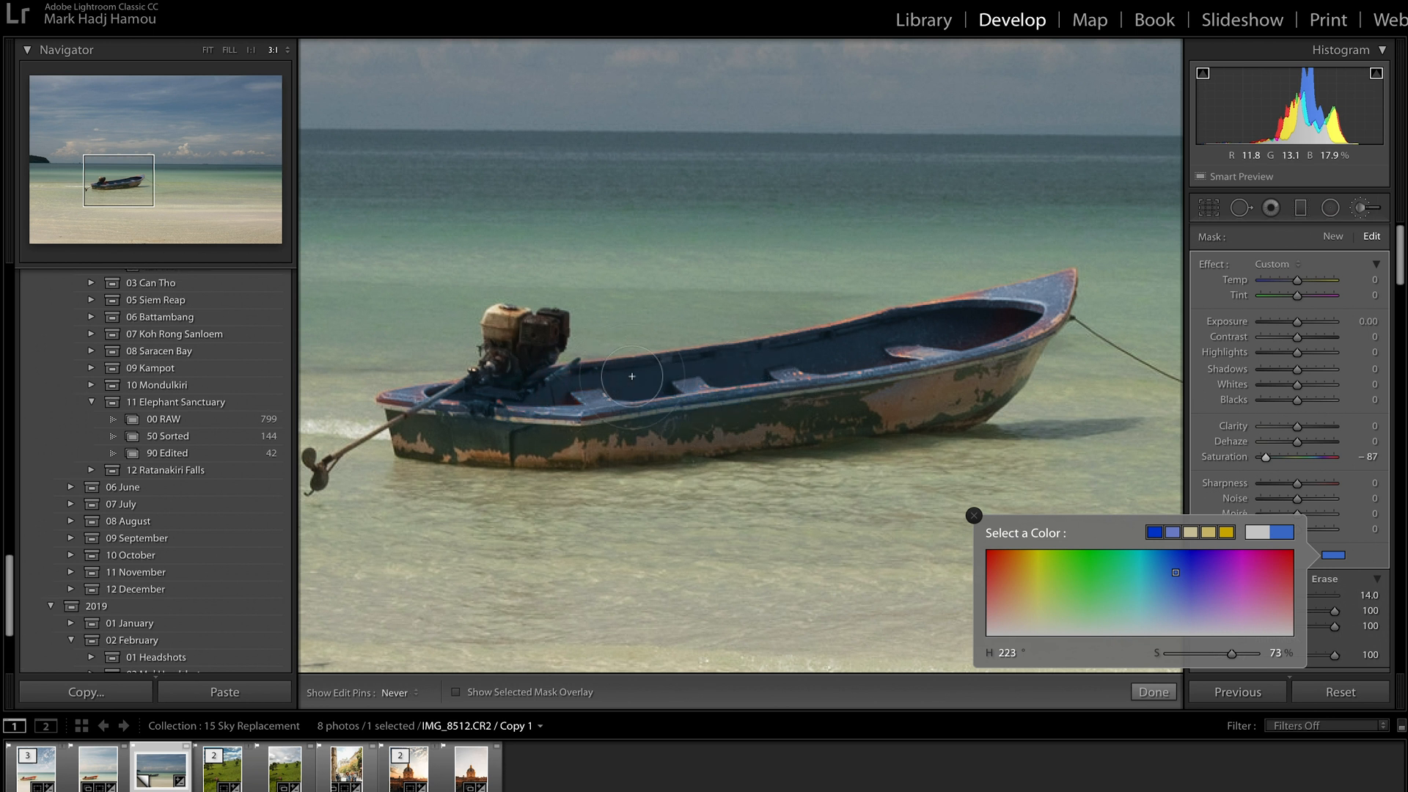